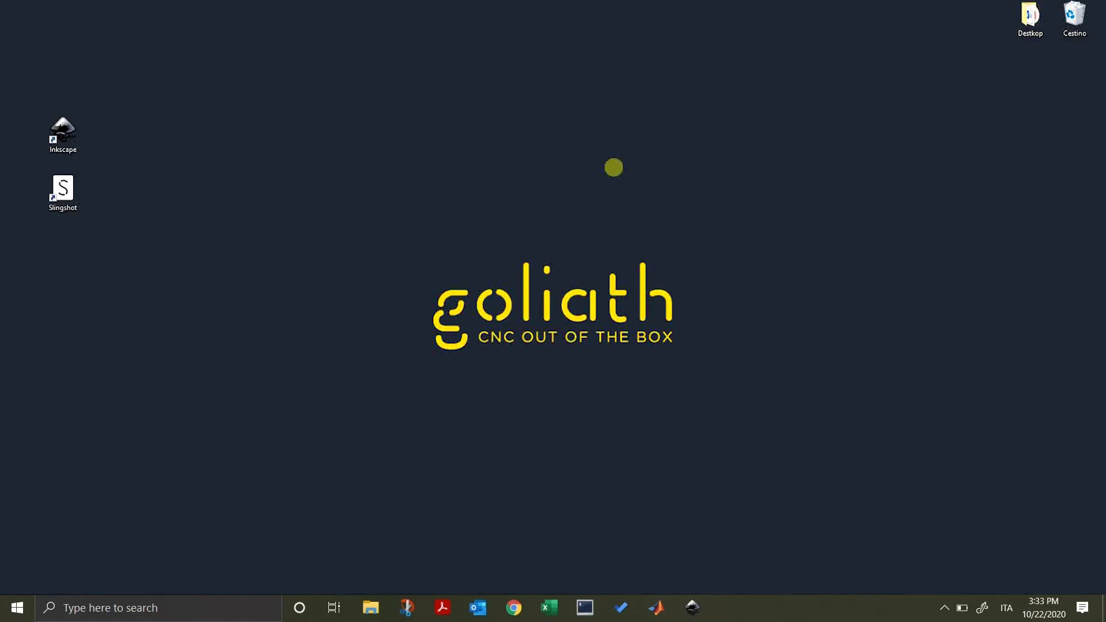
mouse_move(308, 154)
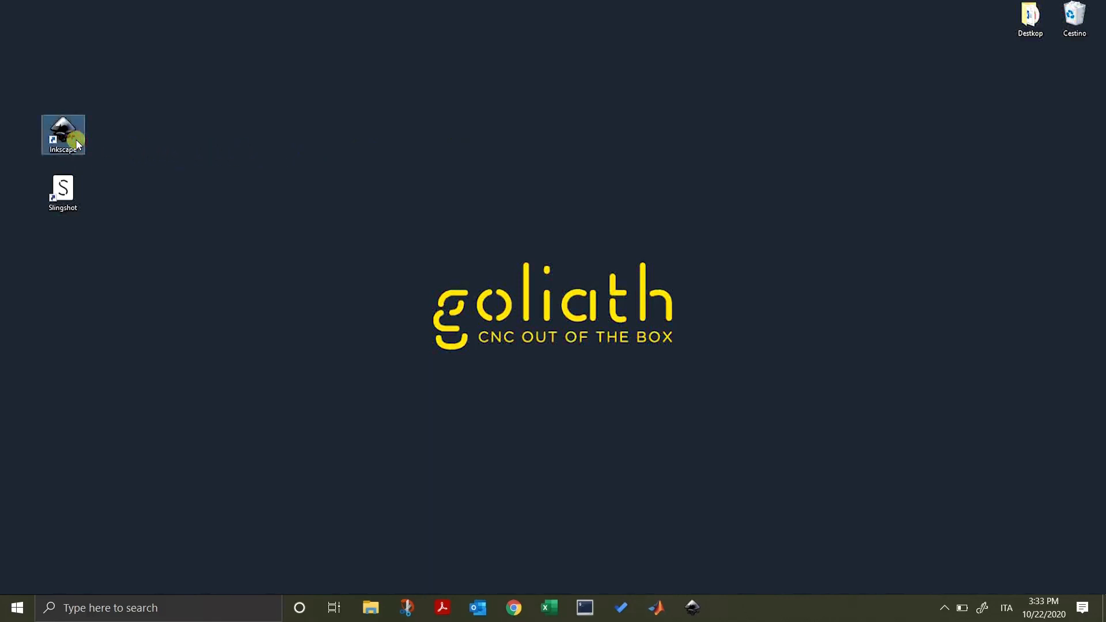
Step: Launch Inkscape and open Le_Tabouret_Simple_180mm-18_mm.svg
double_click(63, 134)
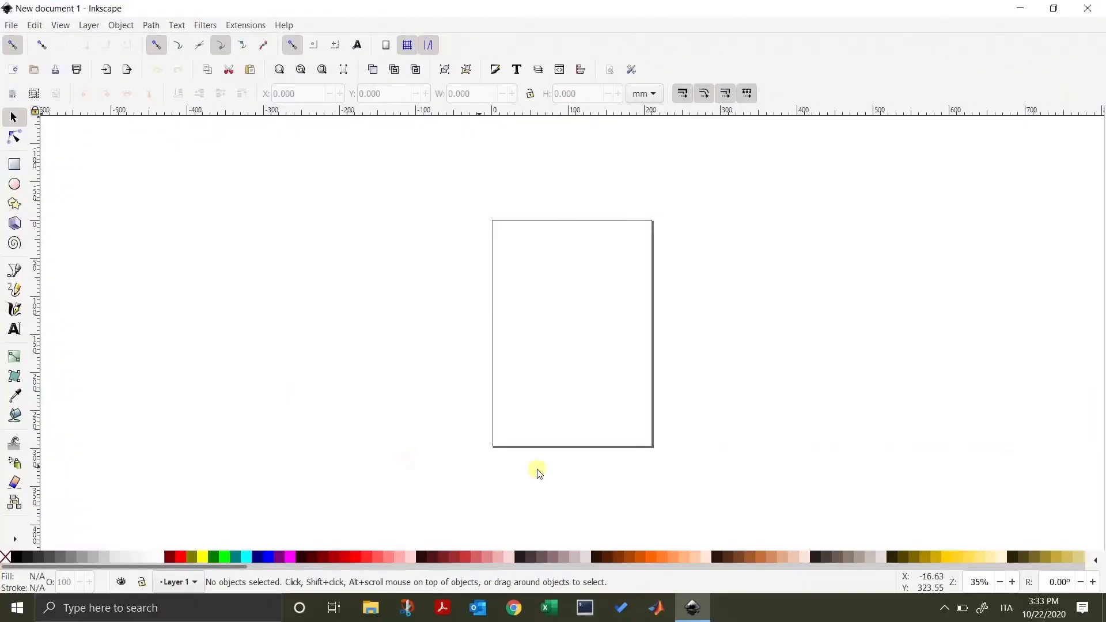
mouse_move(411, 480)
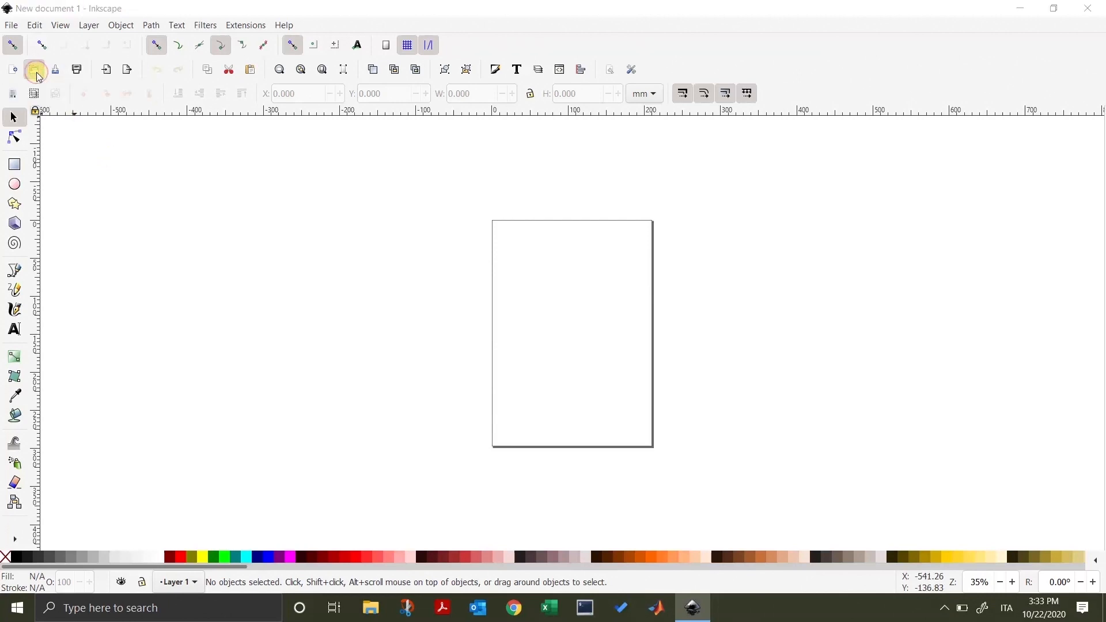
left_click(35, 69)
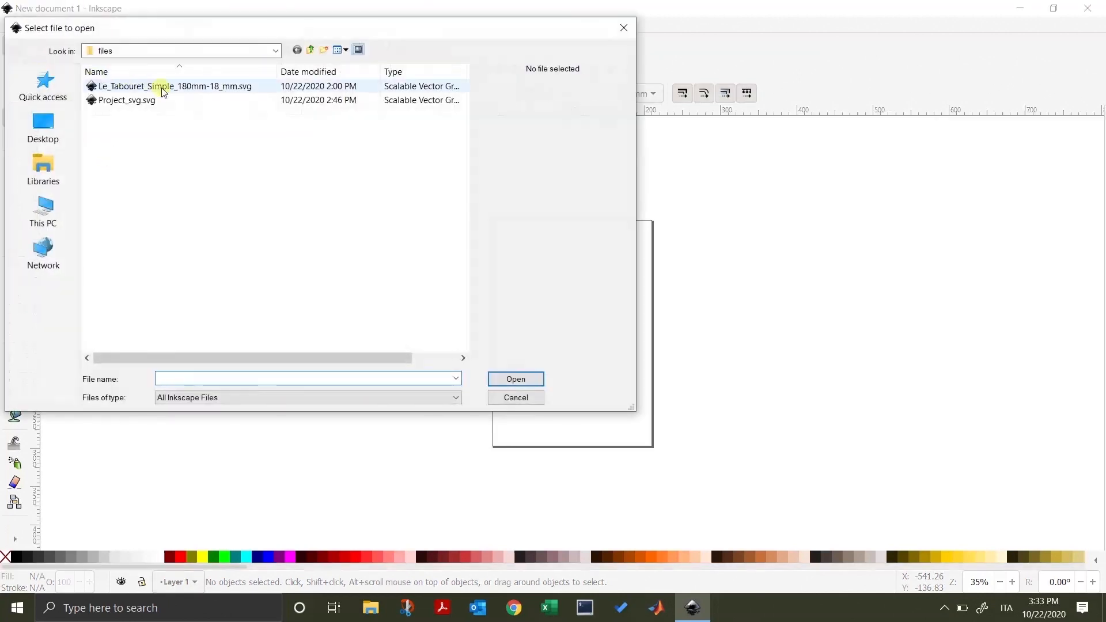
left_click(173, 86)
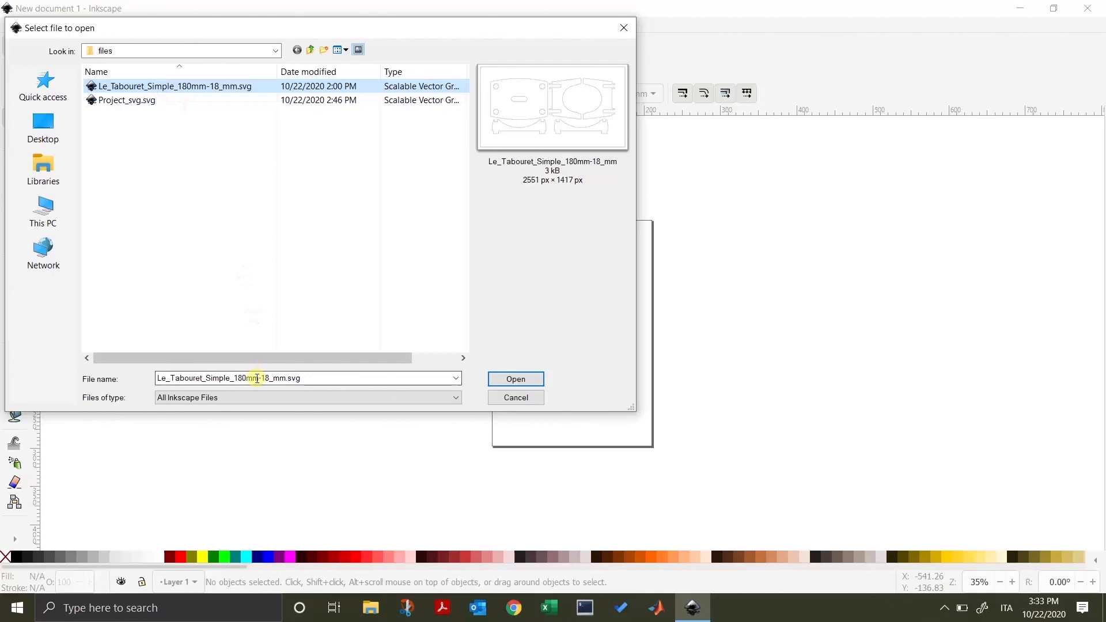
left_click(516, 380)
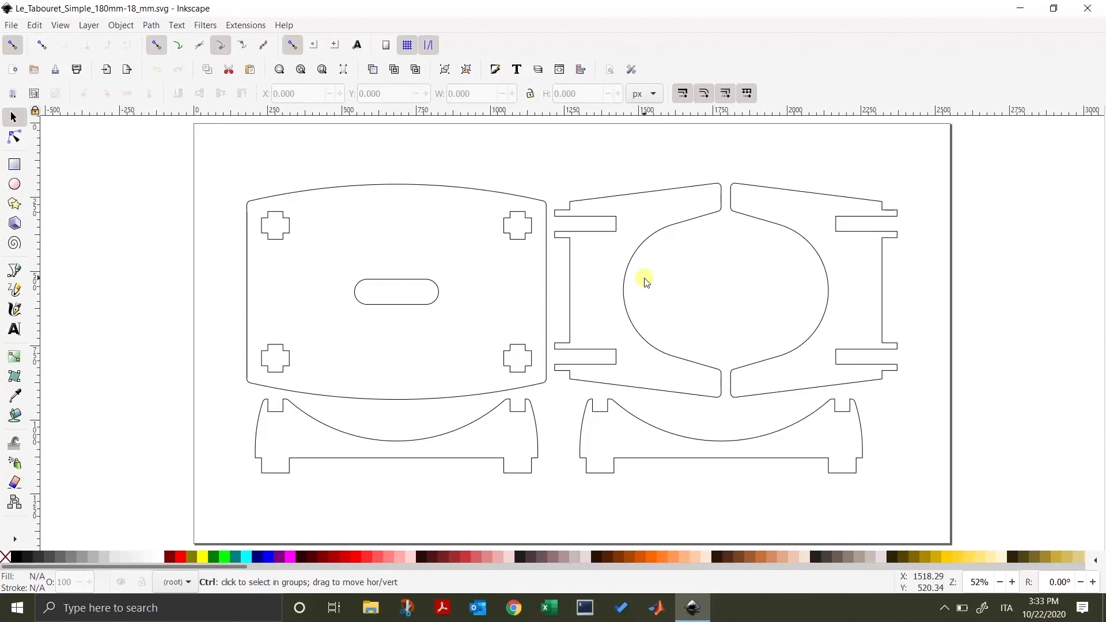
Step: Switch the selection toolbar units from px to mm, showing 580.469 × 259.005
scroll("down", 3)
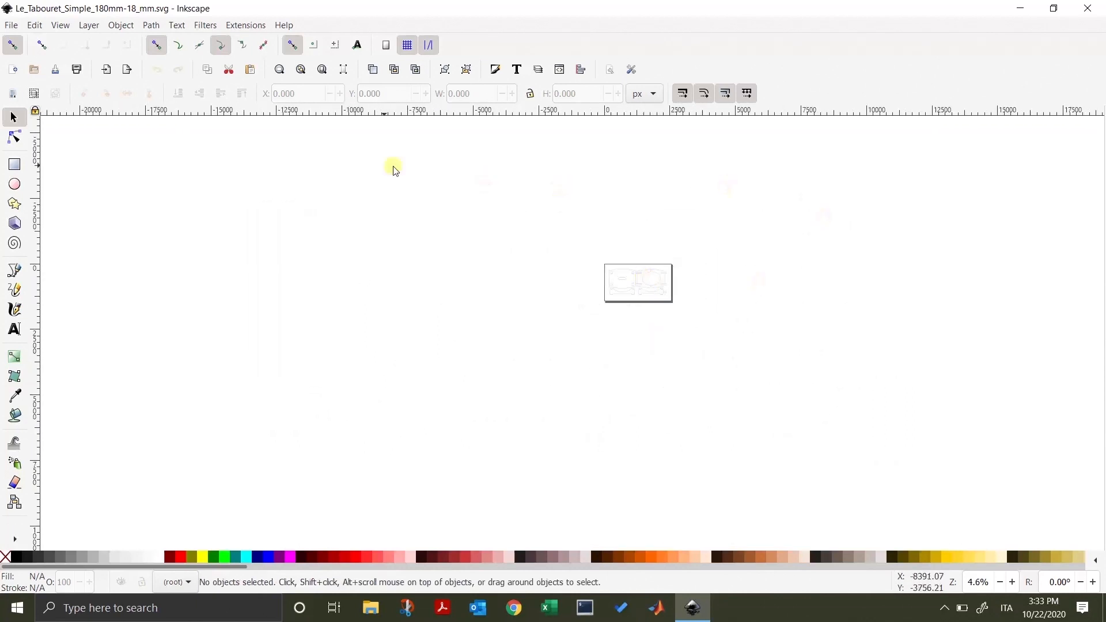
mouse_move(877, 235)
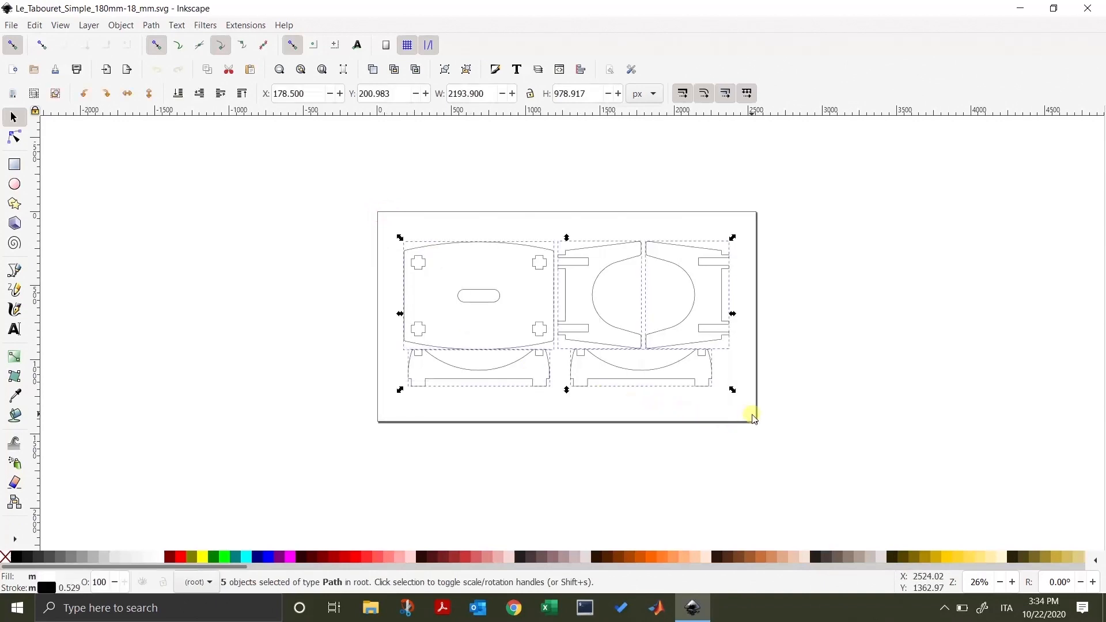
mouse_move(738, 394)
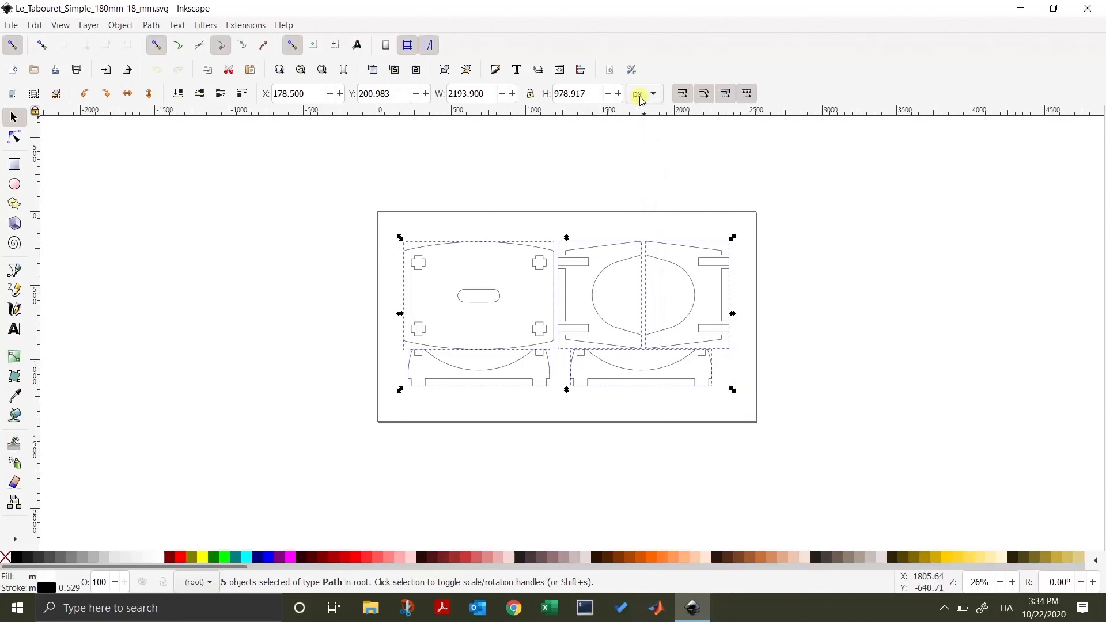
left_click(641, 93)
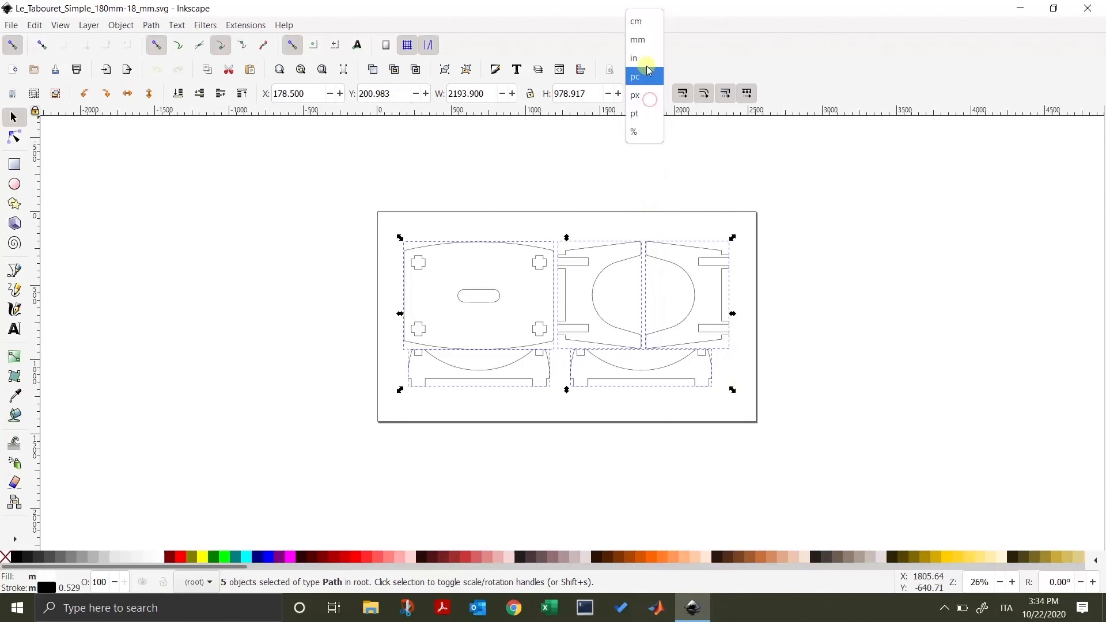
left_click(637, 40)
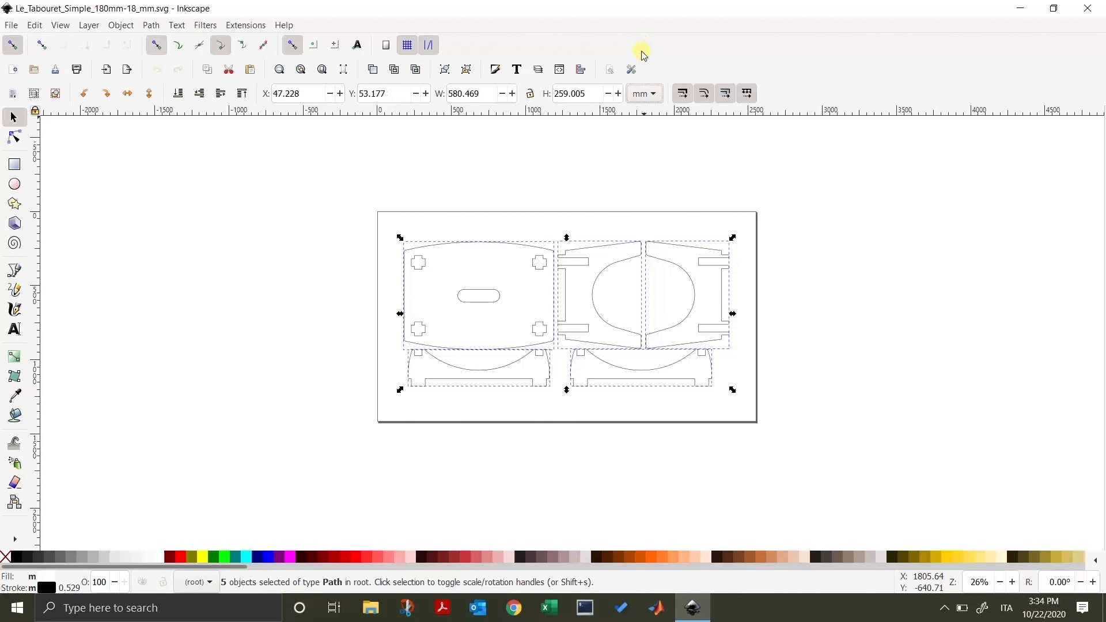
mouse_move(530, 93)
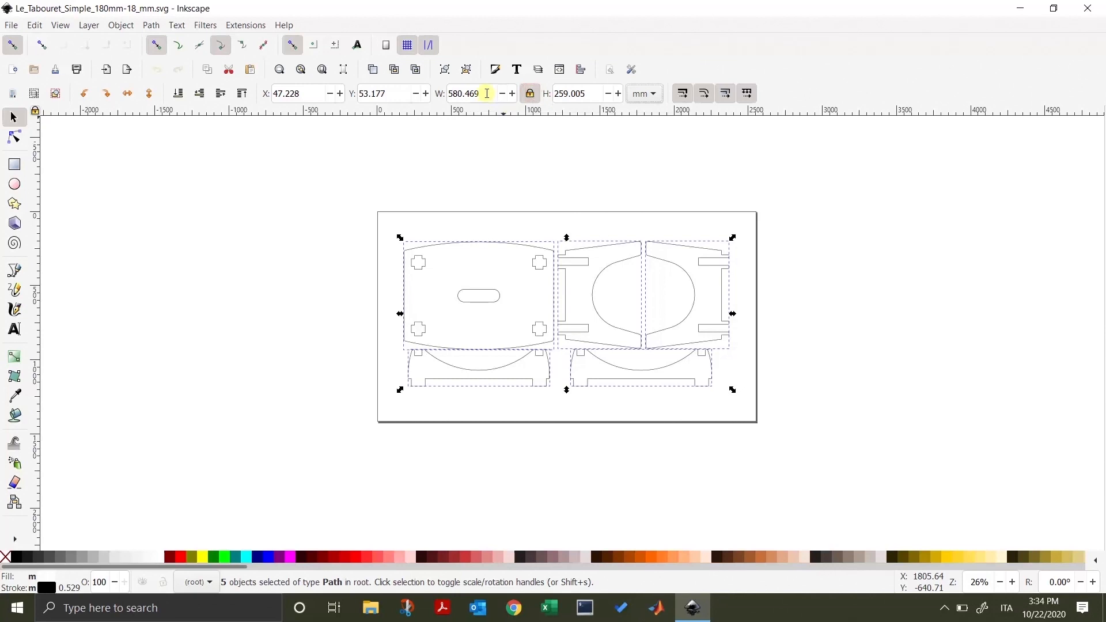
triple_click(469, 94)
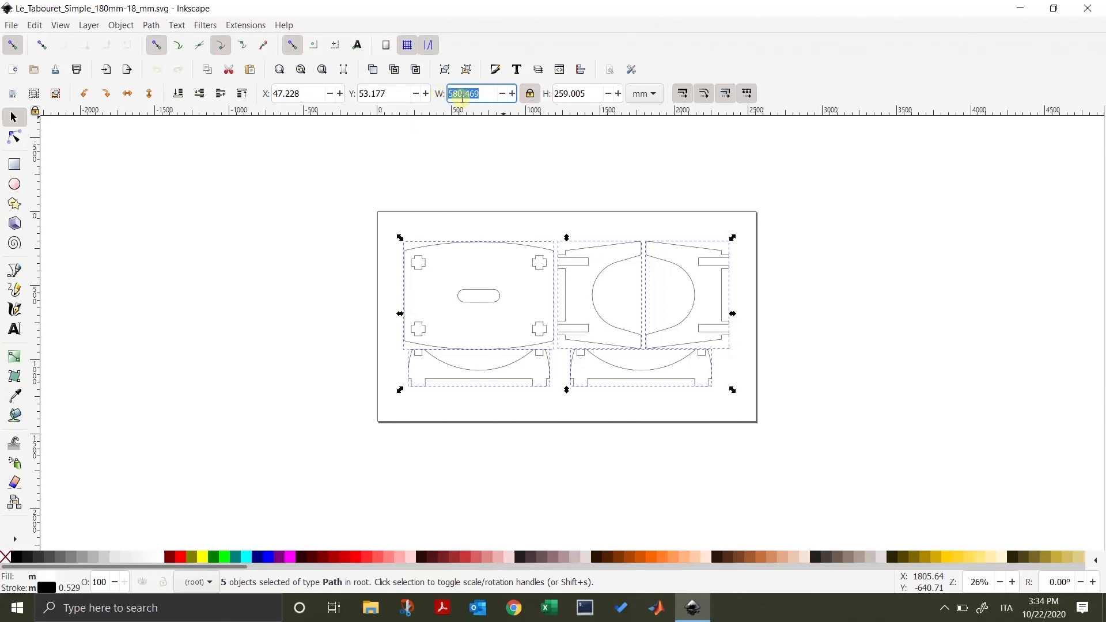
mouse_move(481, 93)
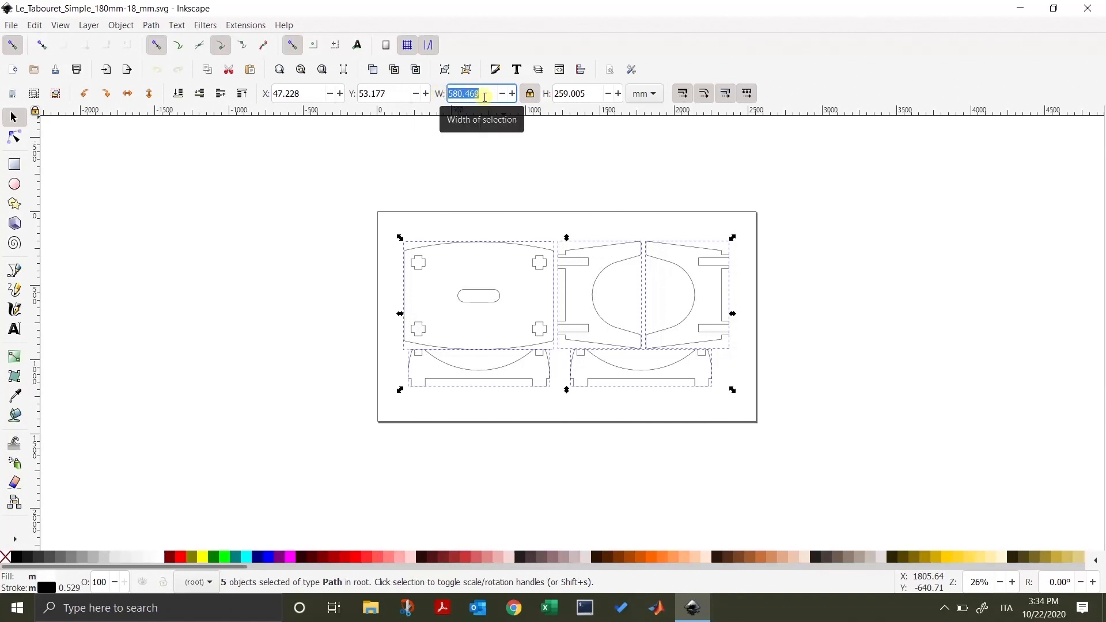
mouse_move(501, 114)
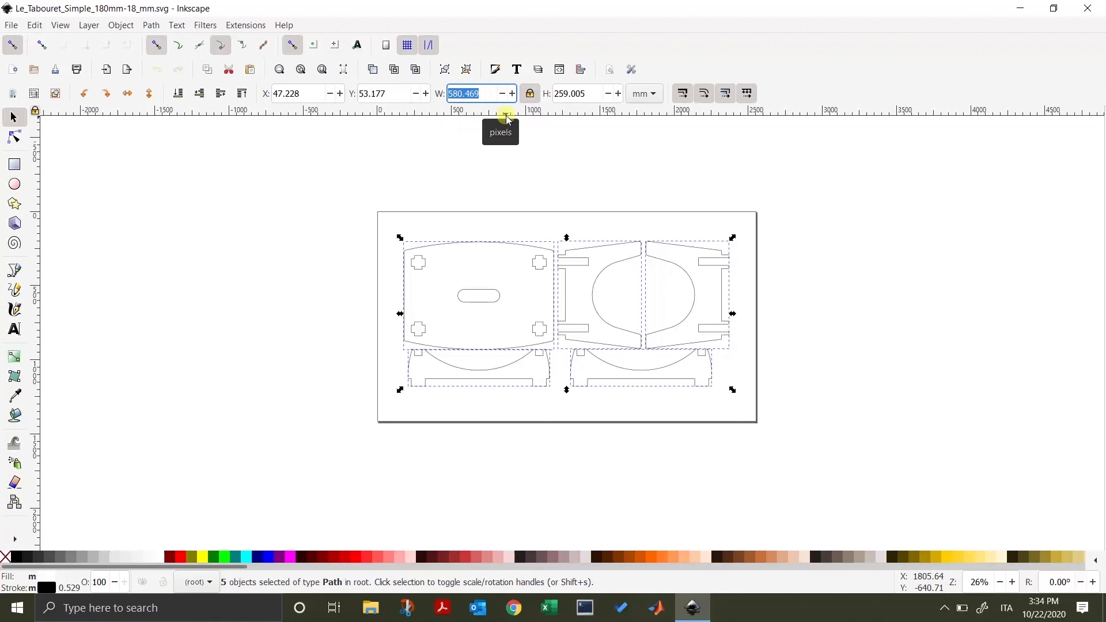
mouse_move(169, 69)
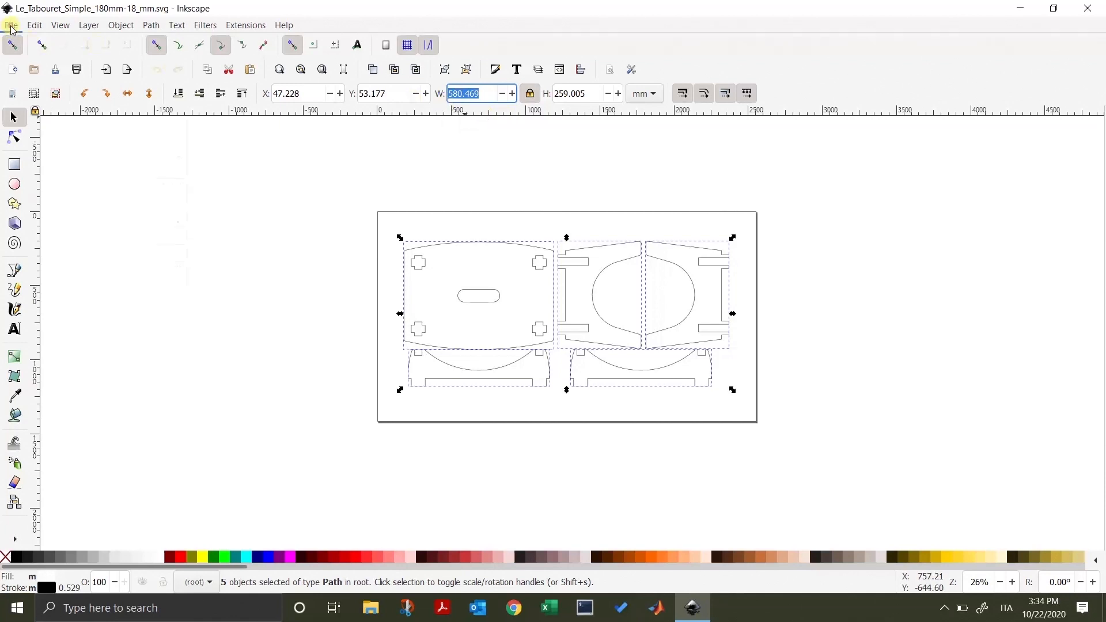
Step: In Document Properties, set the display units and custom page size units to mm
left_click(11, 25)
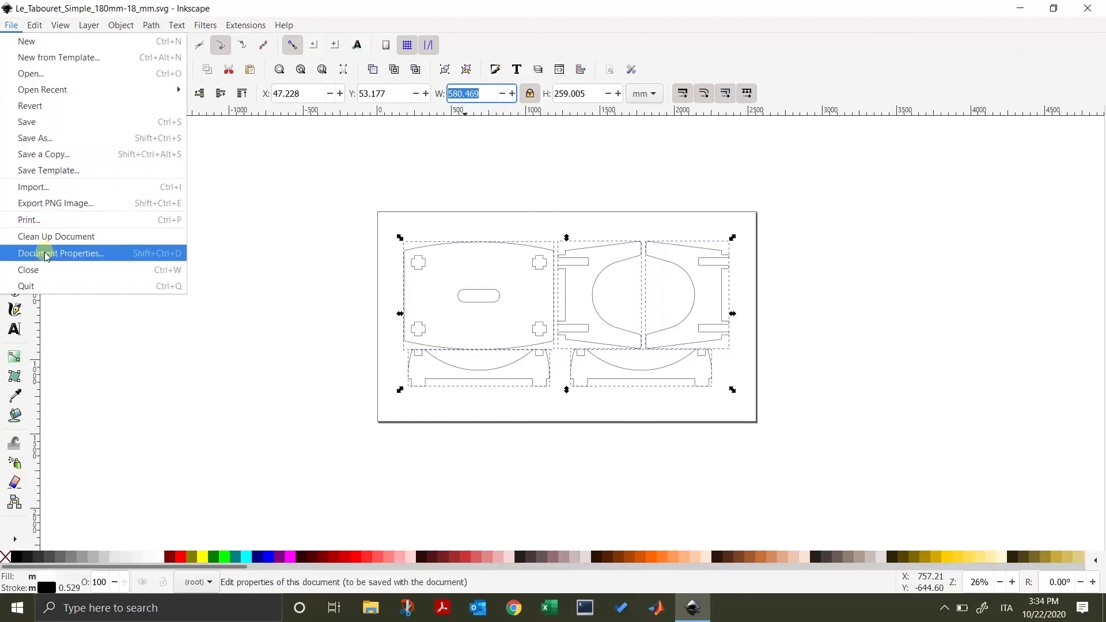
left_click(65, 254)
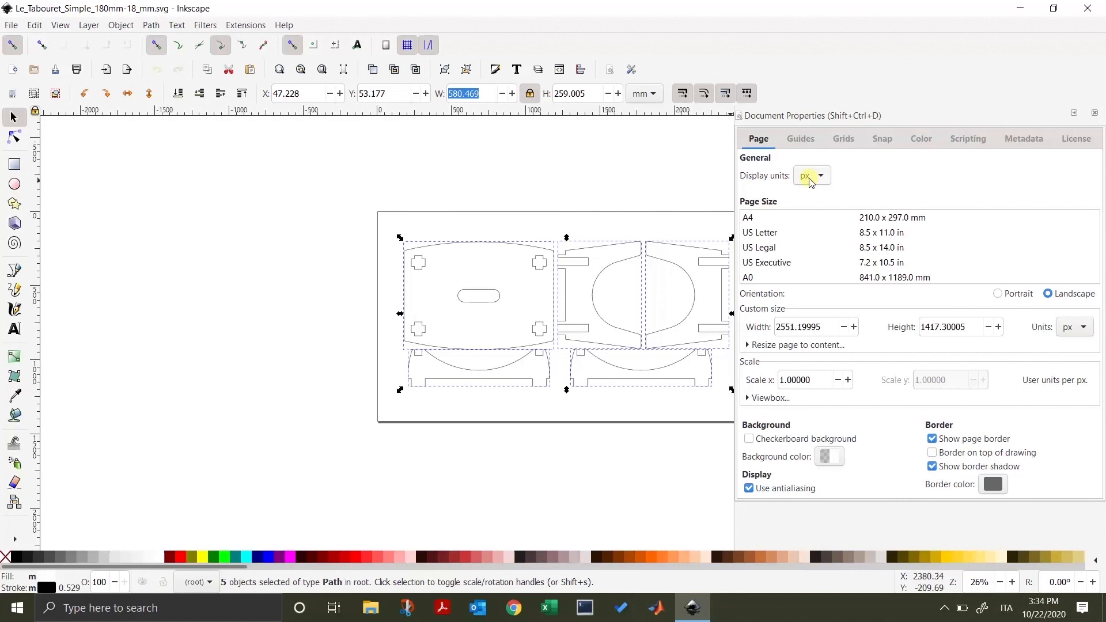
left_click(810, 175)
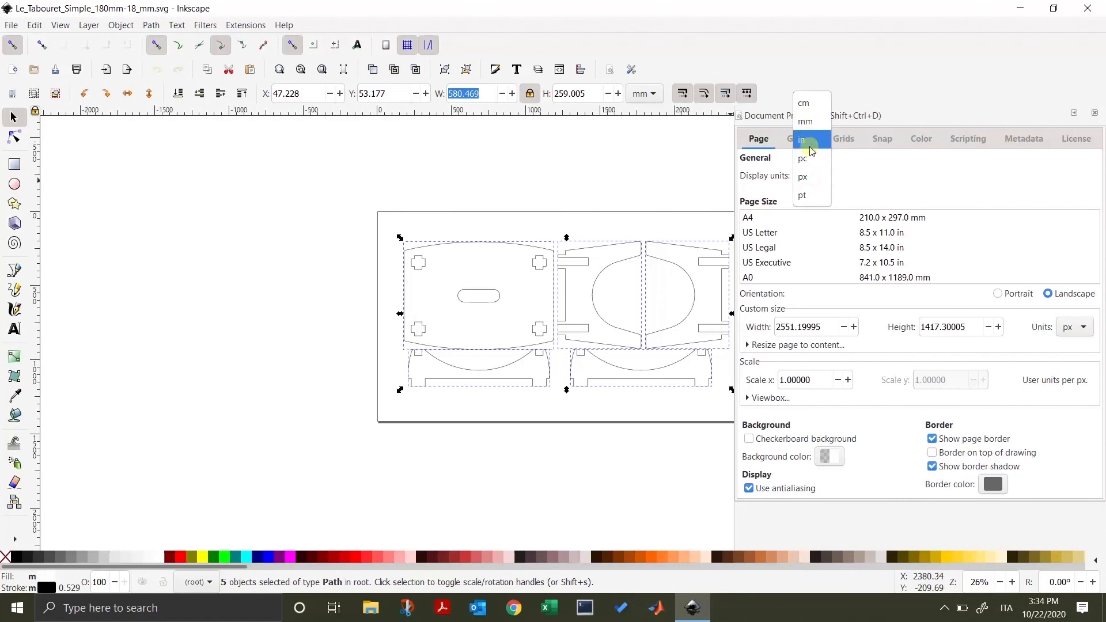
mouse_move(641, 93)
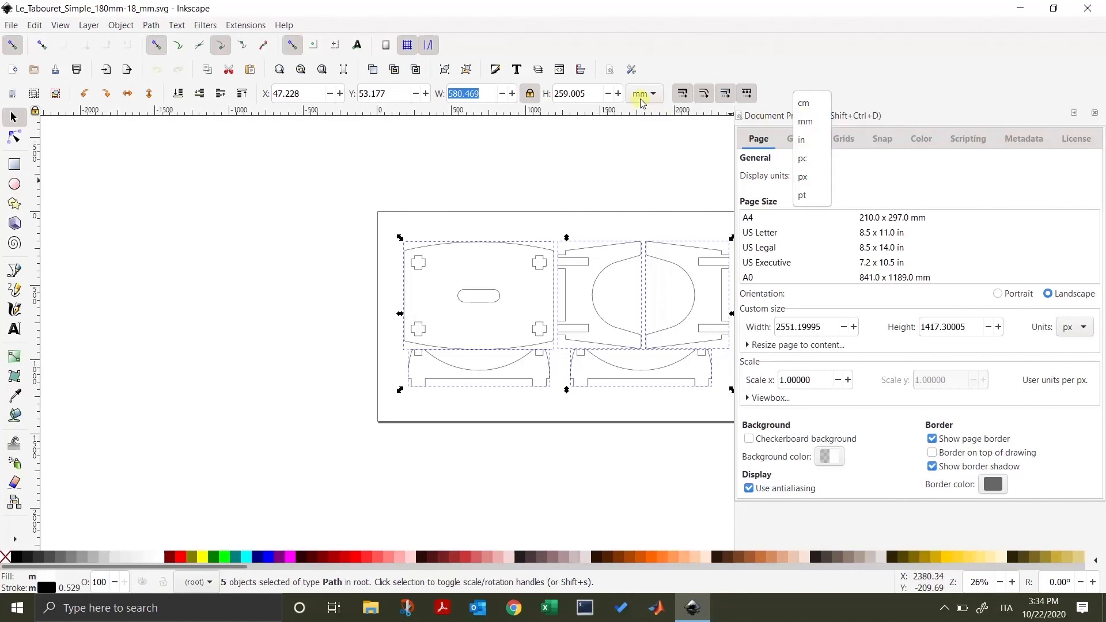
mouse_move(805, 122)
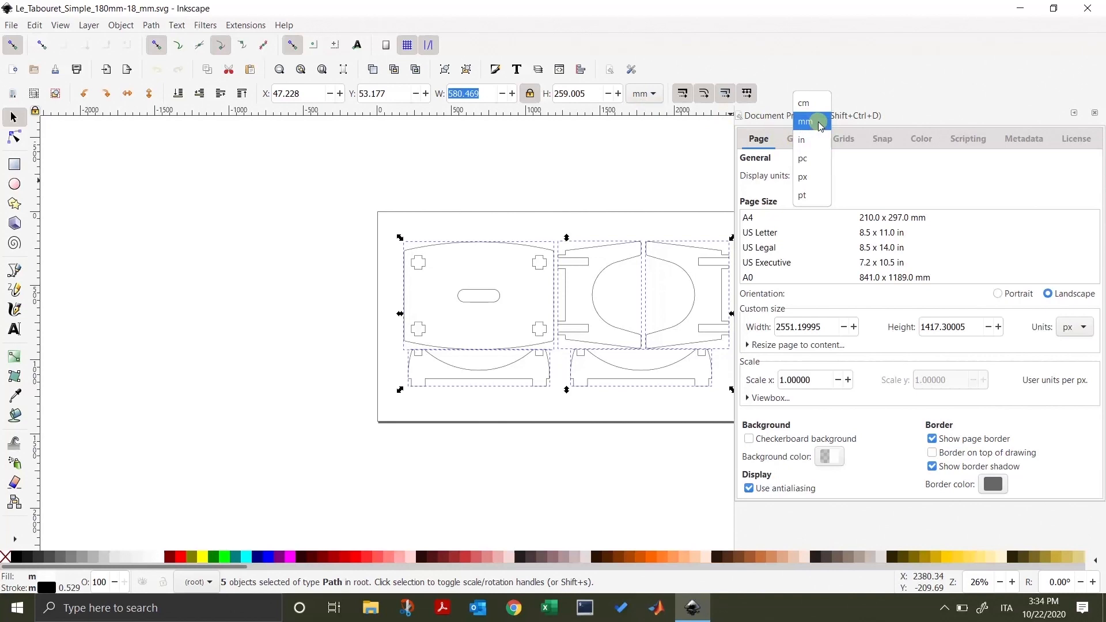
left_click(805, 121)
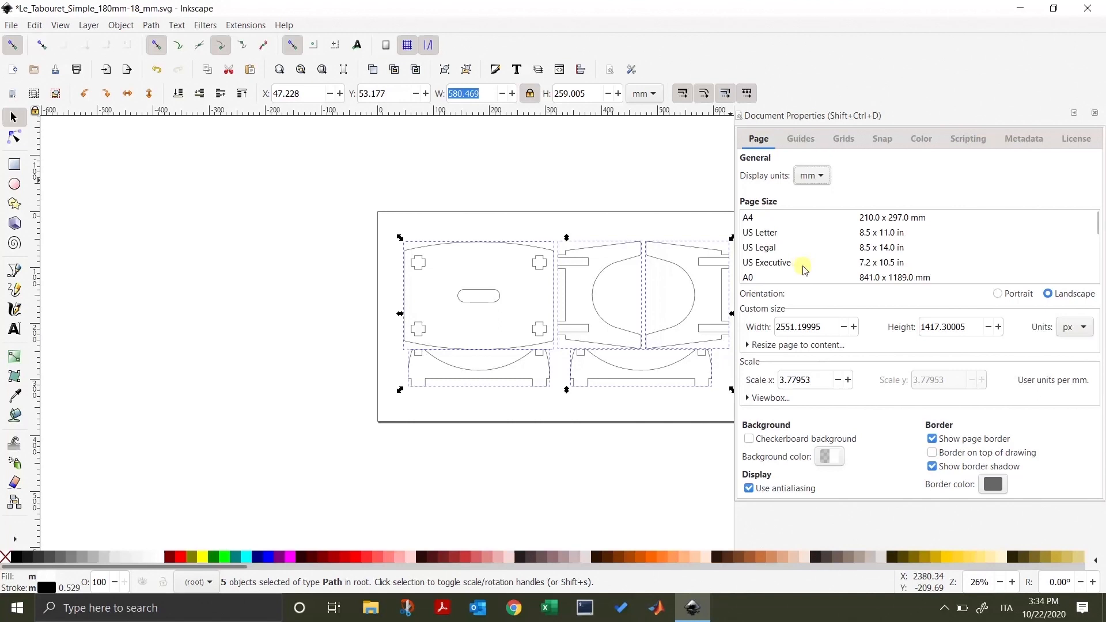
mouse_move(786, 316)
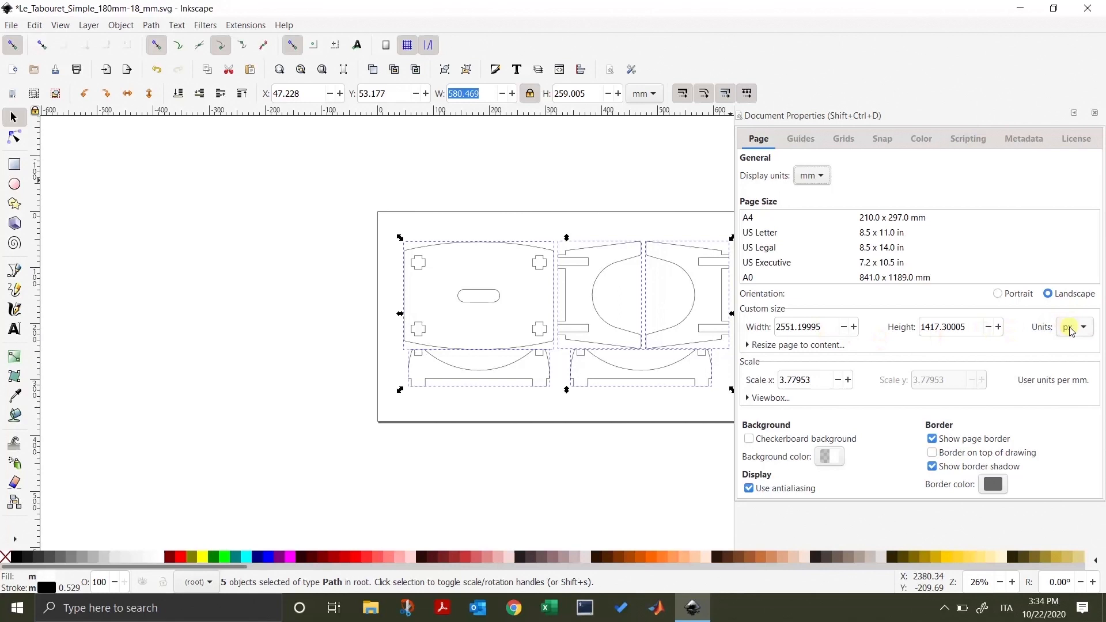
left_click(1072, 326)
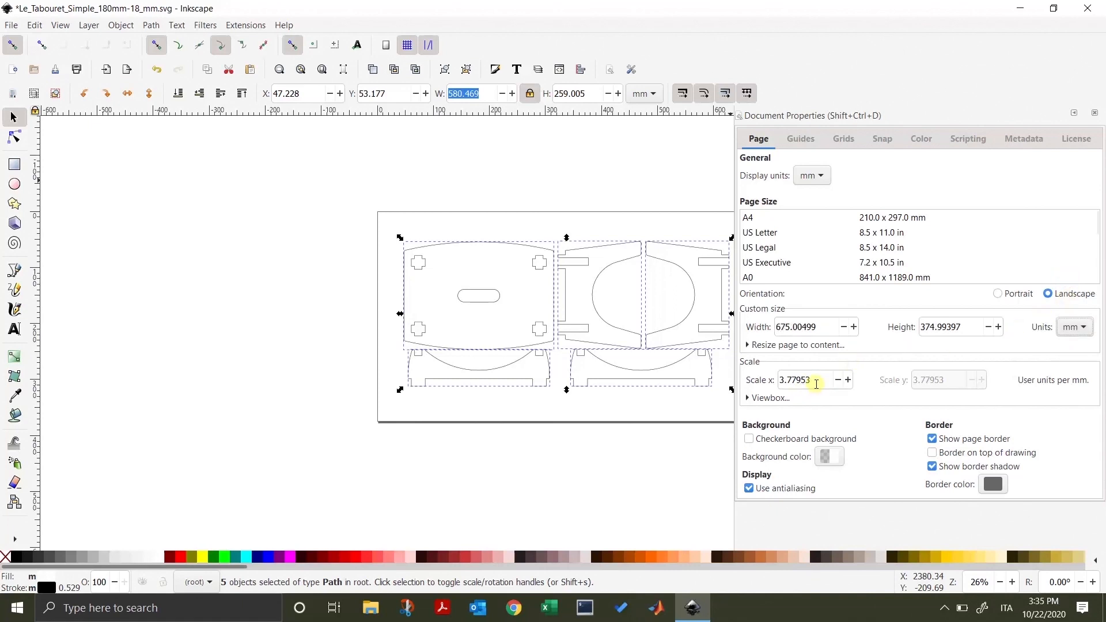
Step: Set the document Scale x to 1 and select the 580.469 mm width field
triple_click(794, 379)
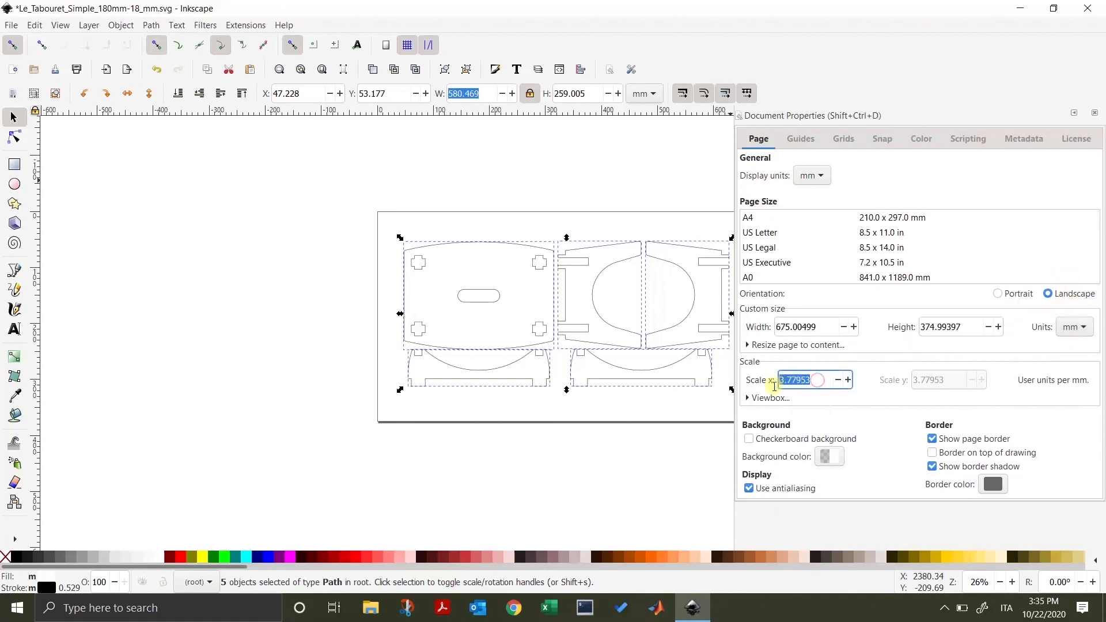
type("1.00000")
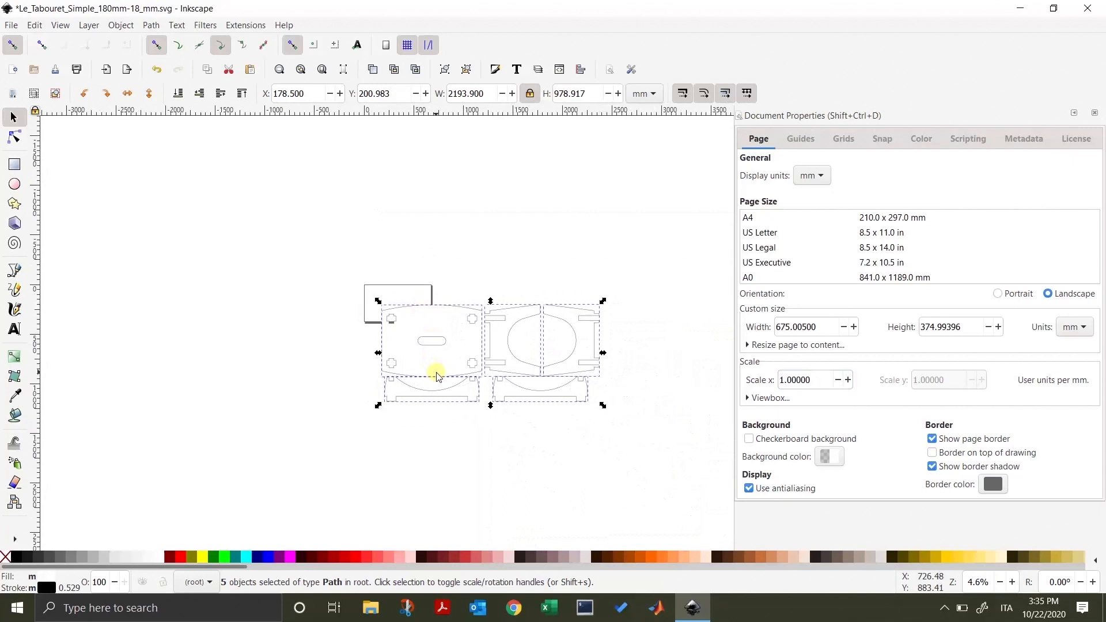
mouse_move(760, 345)
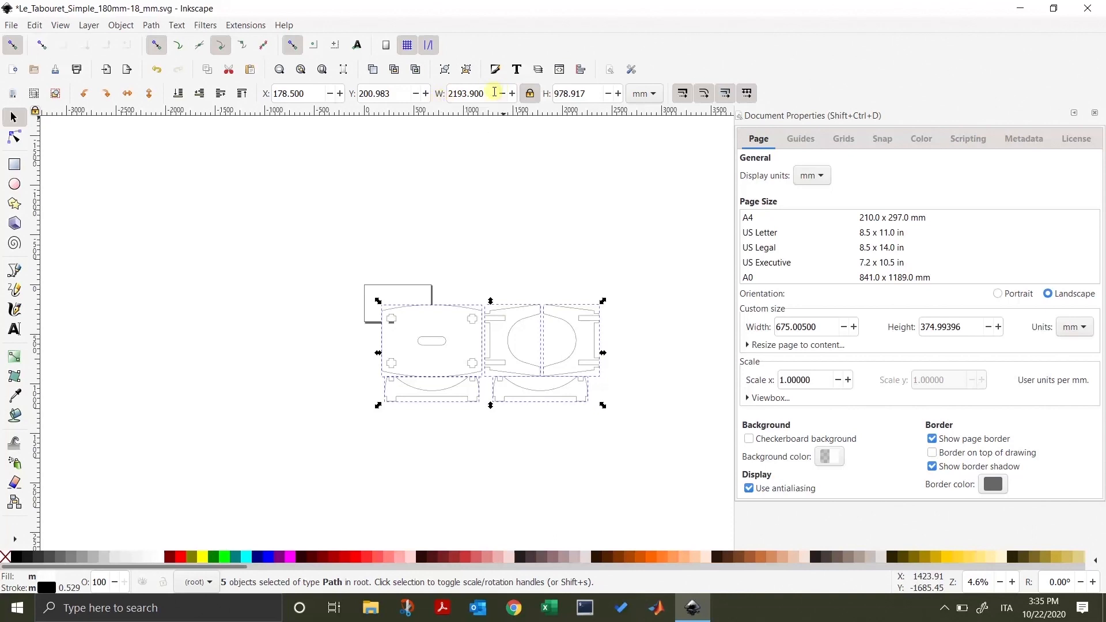
triple_click(473, 93)
type("580.469")
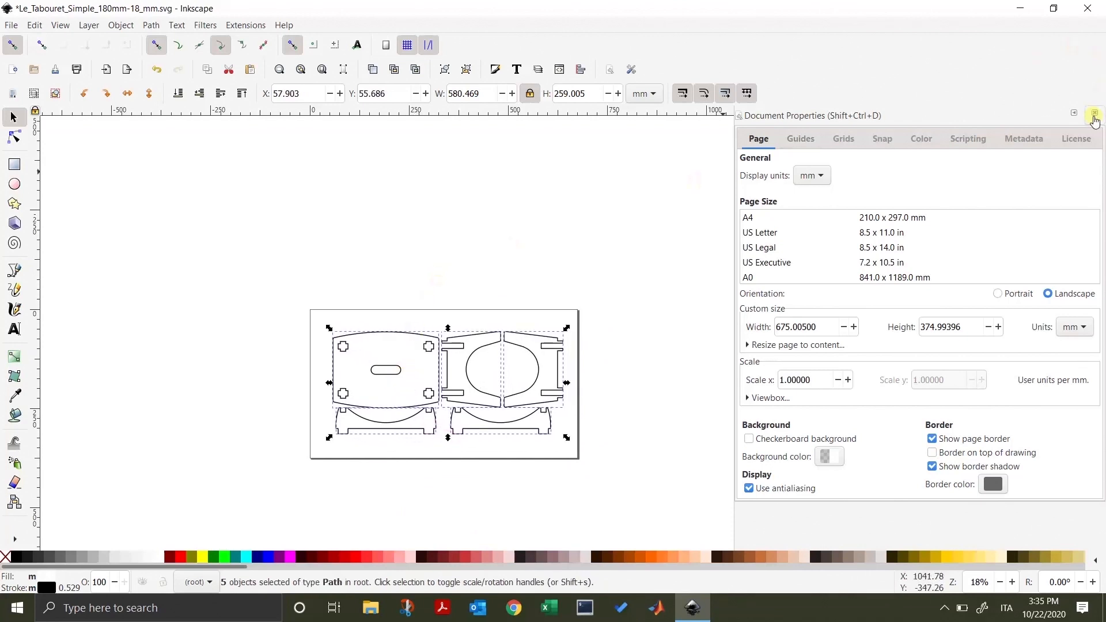
Step: Close the Document Properties panel and click back on the canvas
left_click(1094, 116)
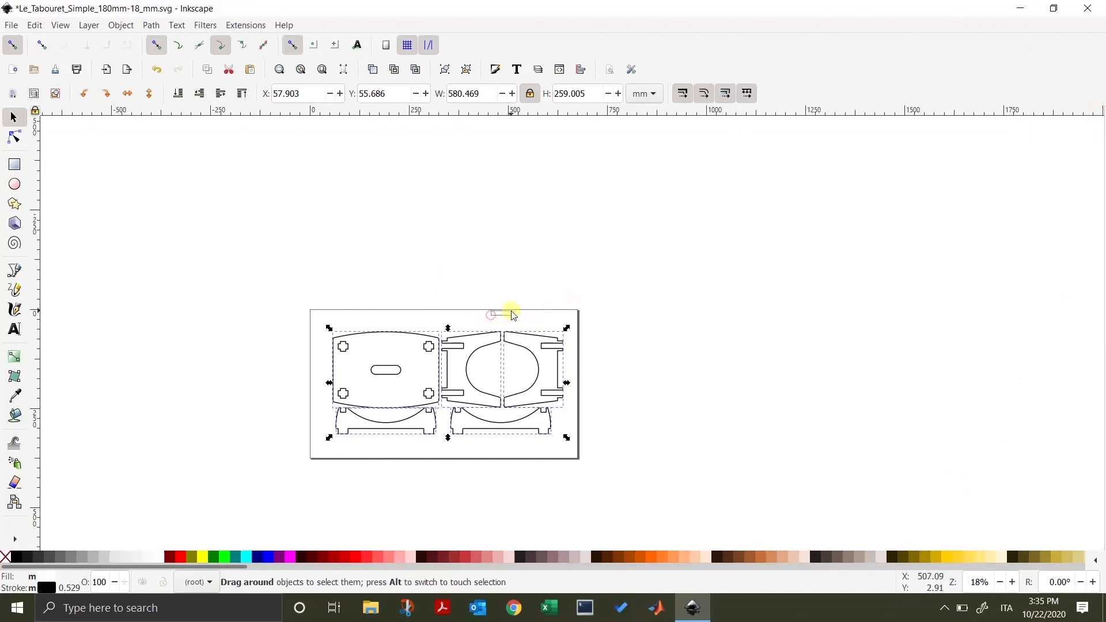
left_click(314, 327)
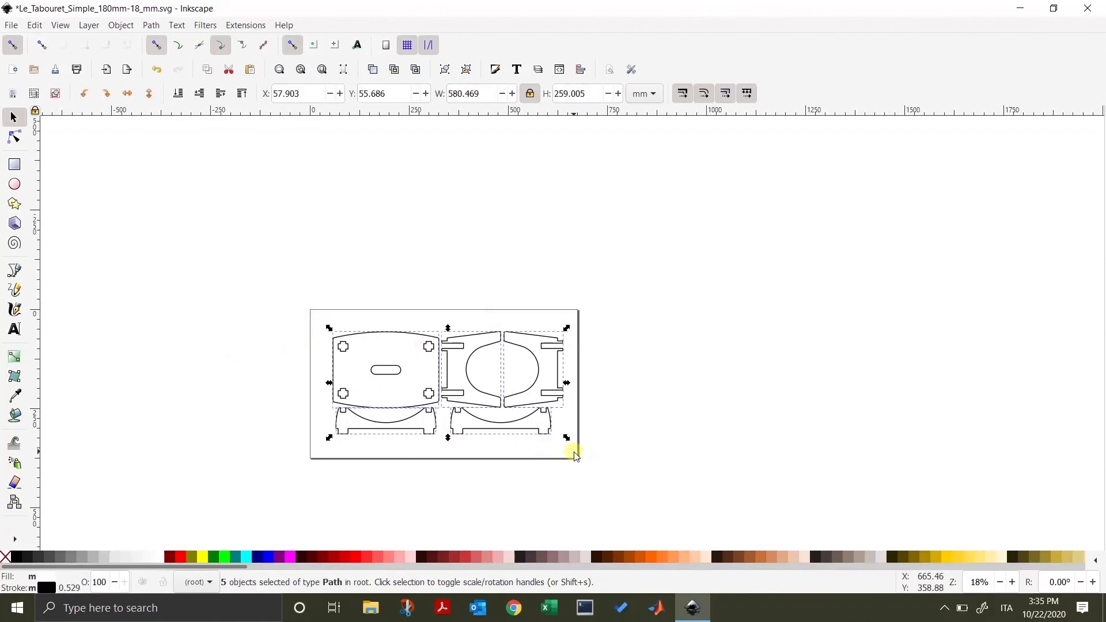
mouse_move(434, 374)
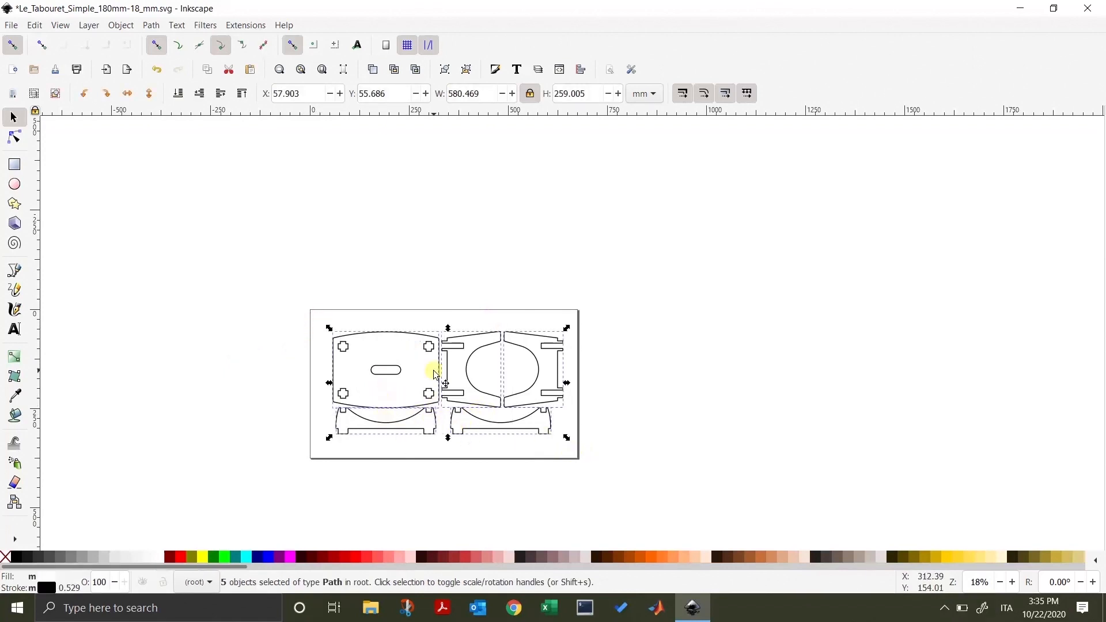
mouse_move(462, 412)
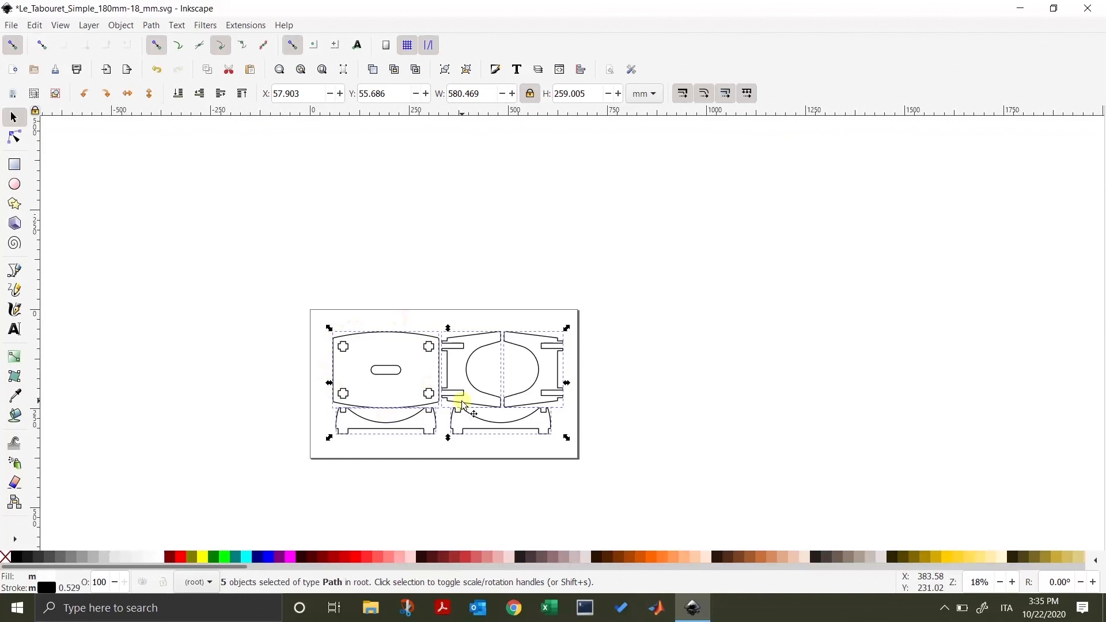
mouse_move(421, 333)
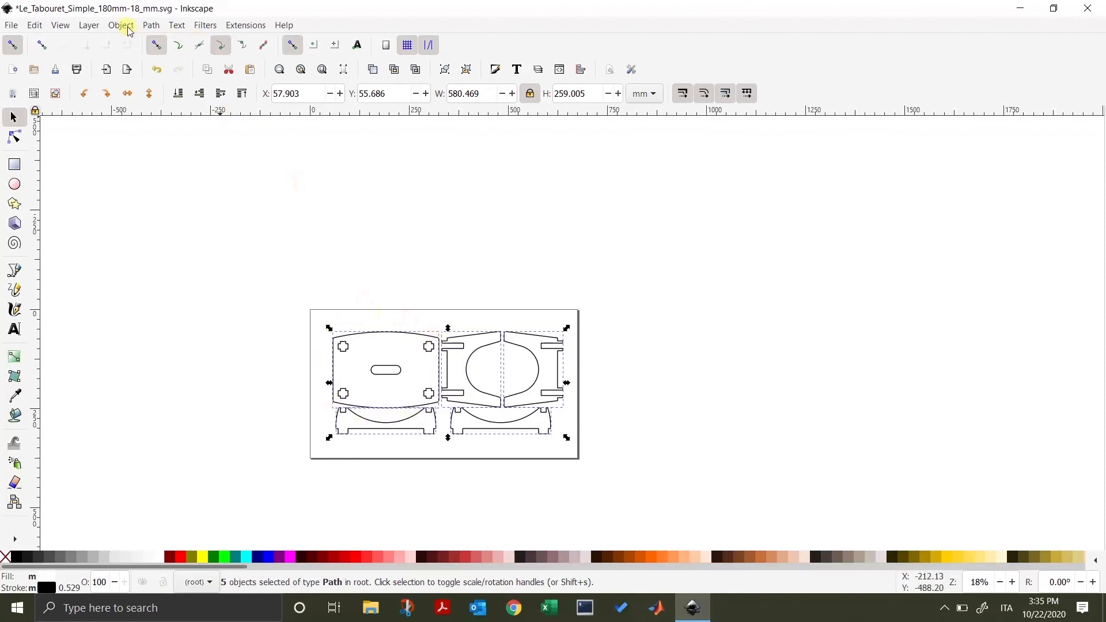
Step: Ungroup the stool parts and apply Path > Cut Path
left_click(120, 25)
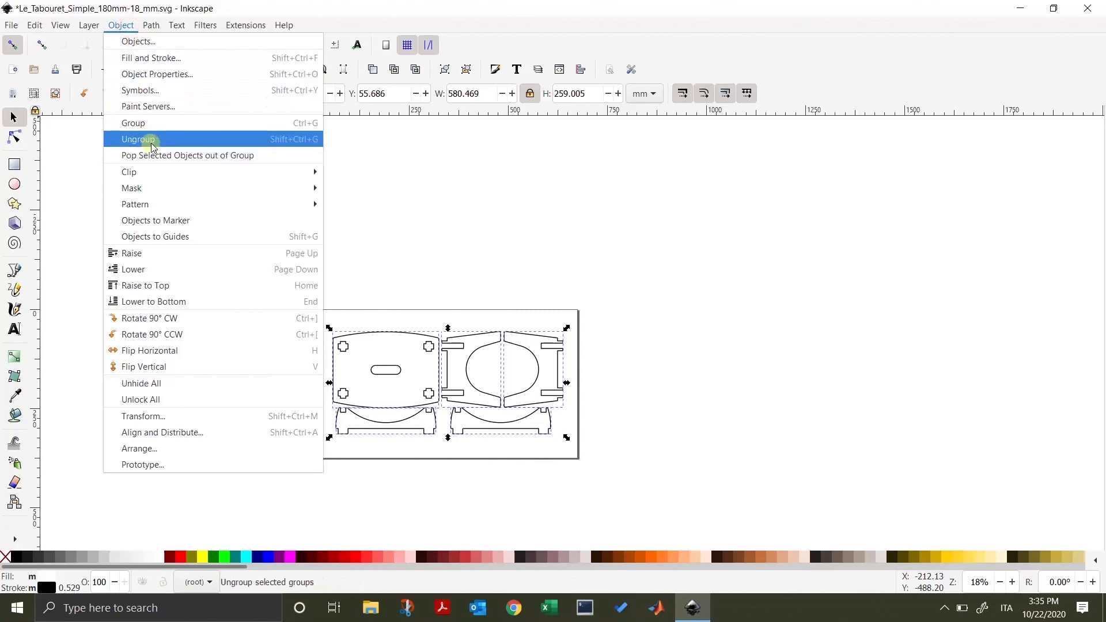
left_click(138, 138)
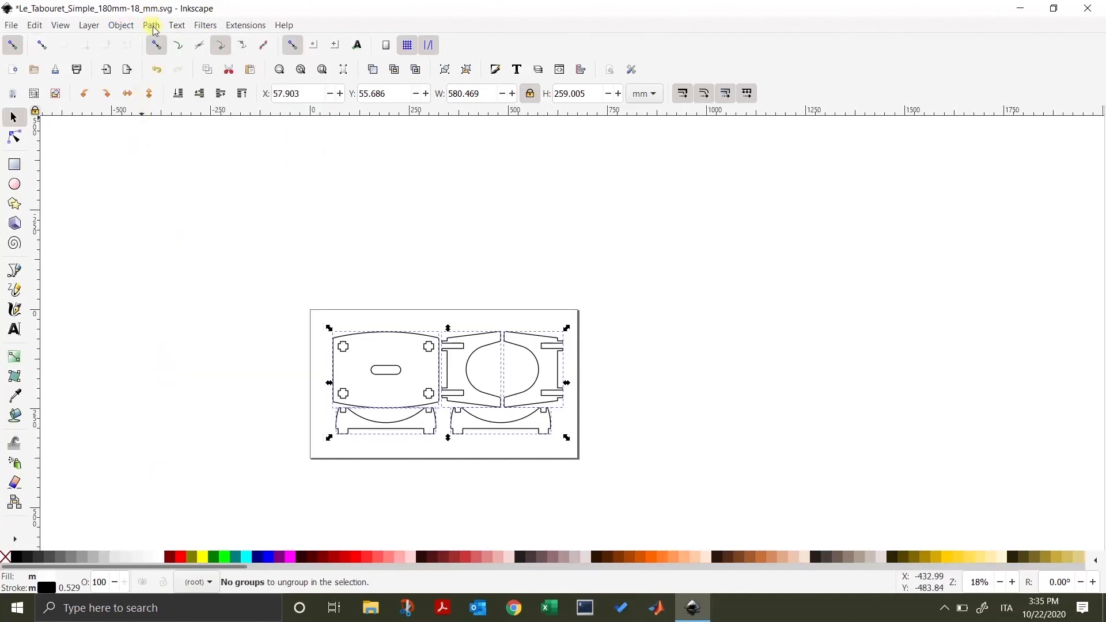
left_click(151, 25)
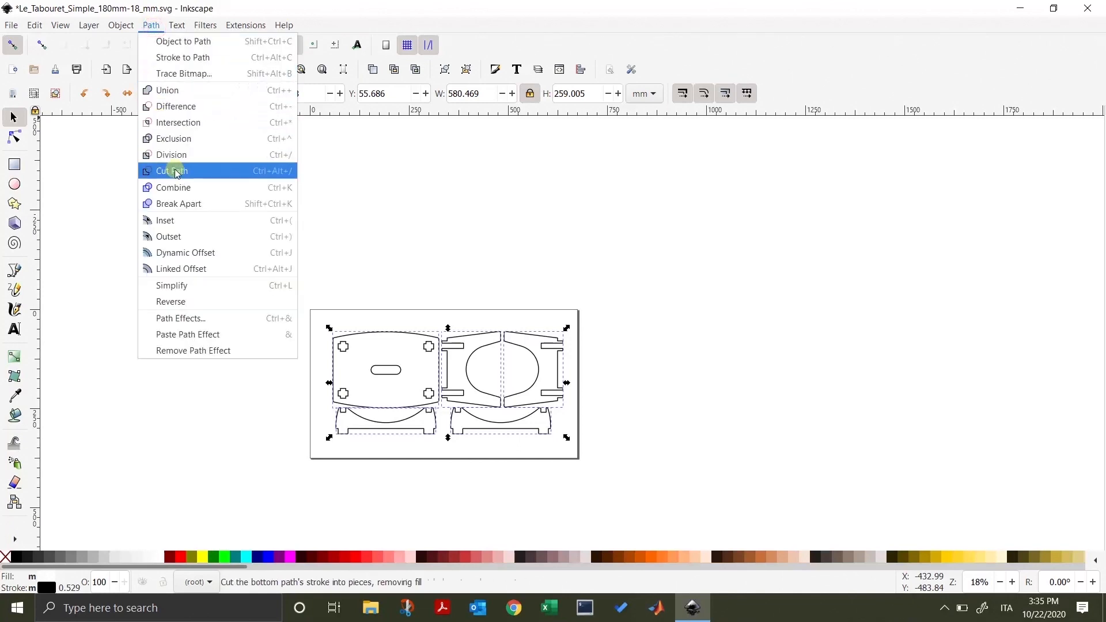
left_click(172, 170)
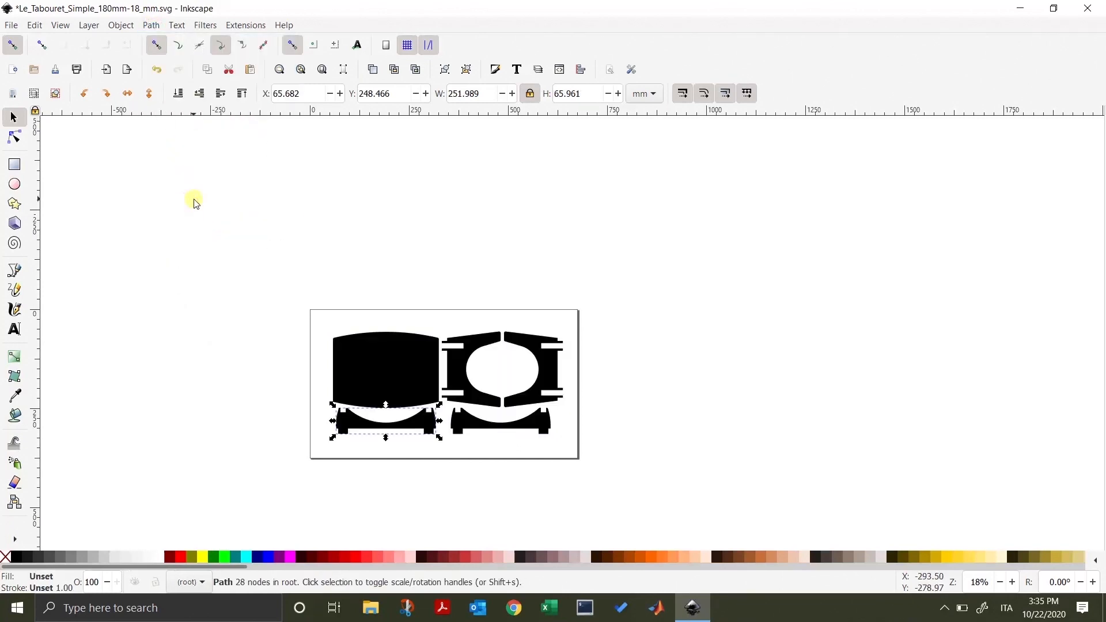
mouse_move(341, 346)
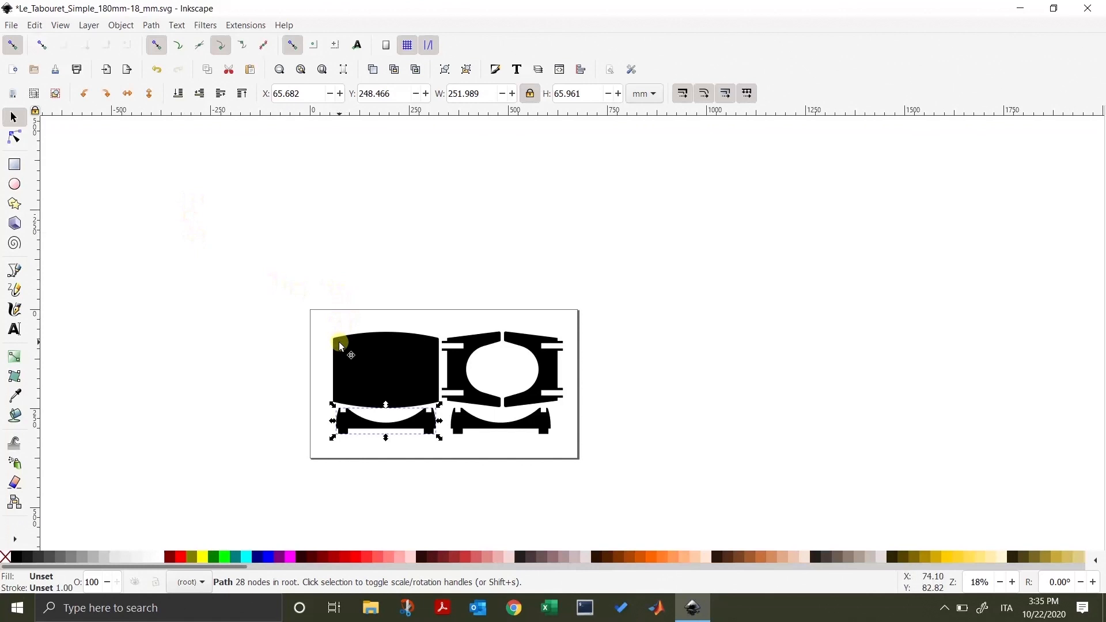
mouse_move(337, 346)
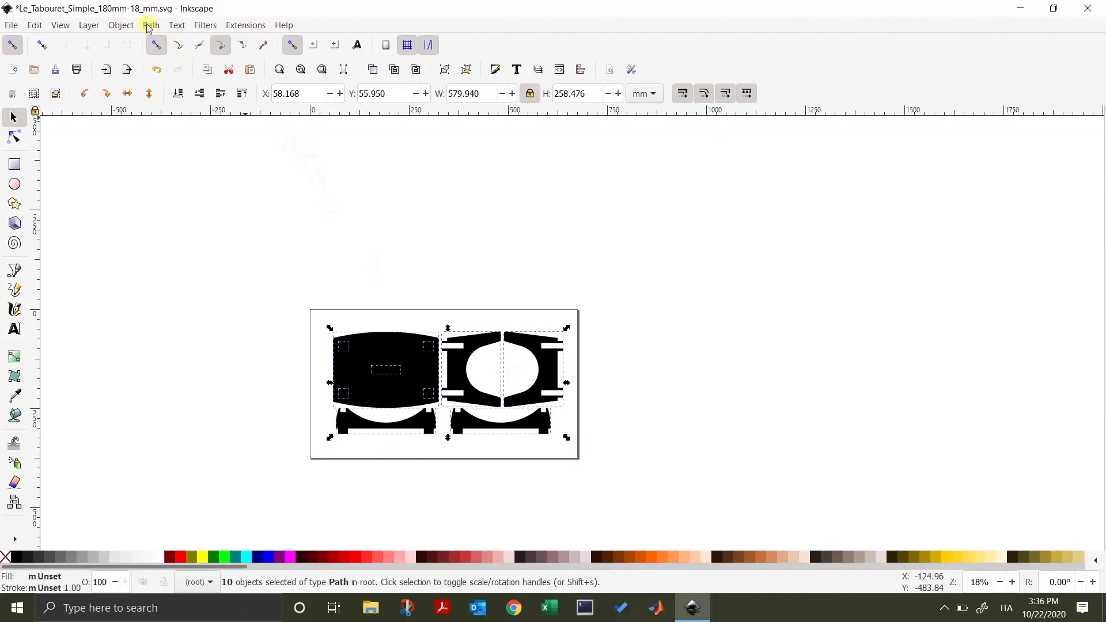
Step: Give all ten pieces no fill and a flat black stroke in Fill and Stroke
left_click(120, 25)
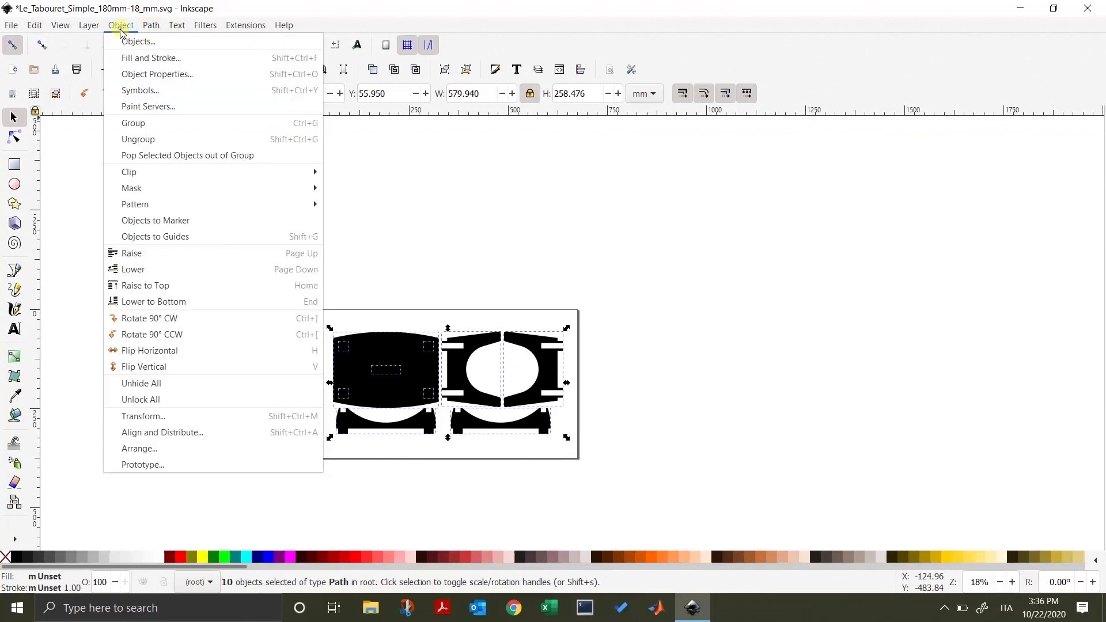
mouse_move(151, 58)
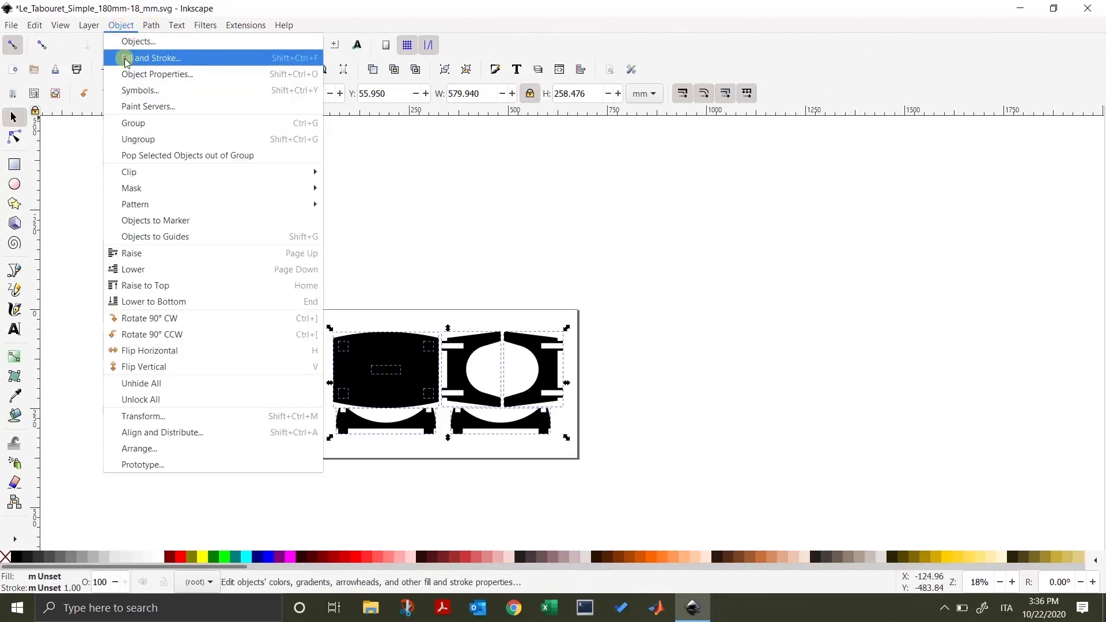
left_click(153, 57)
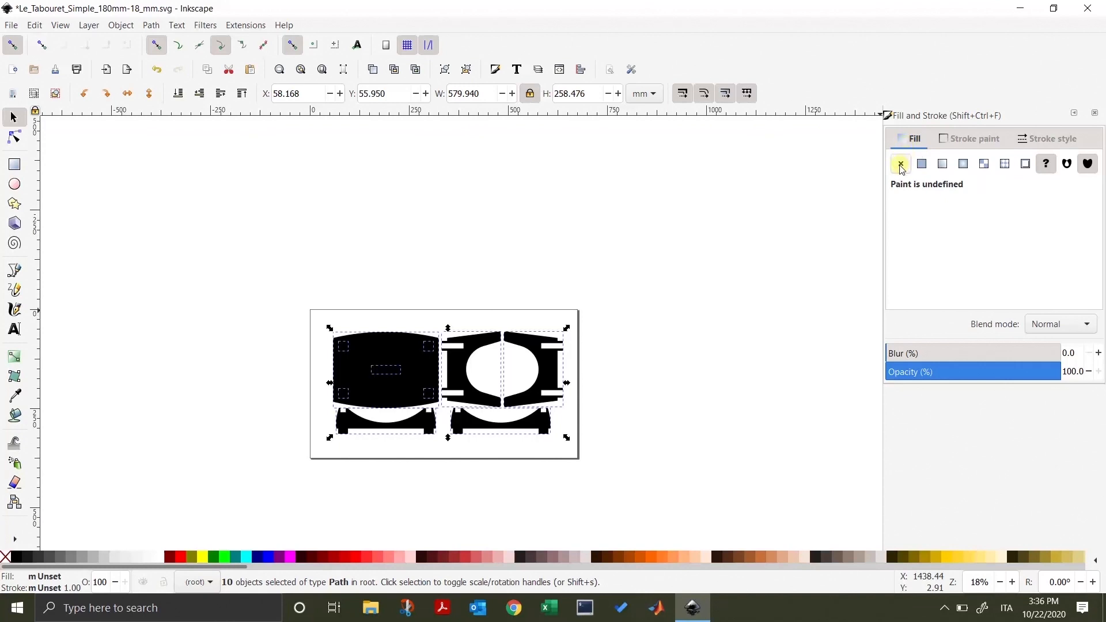
left_click(900, 164)
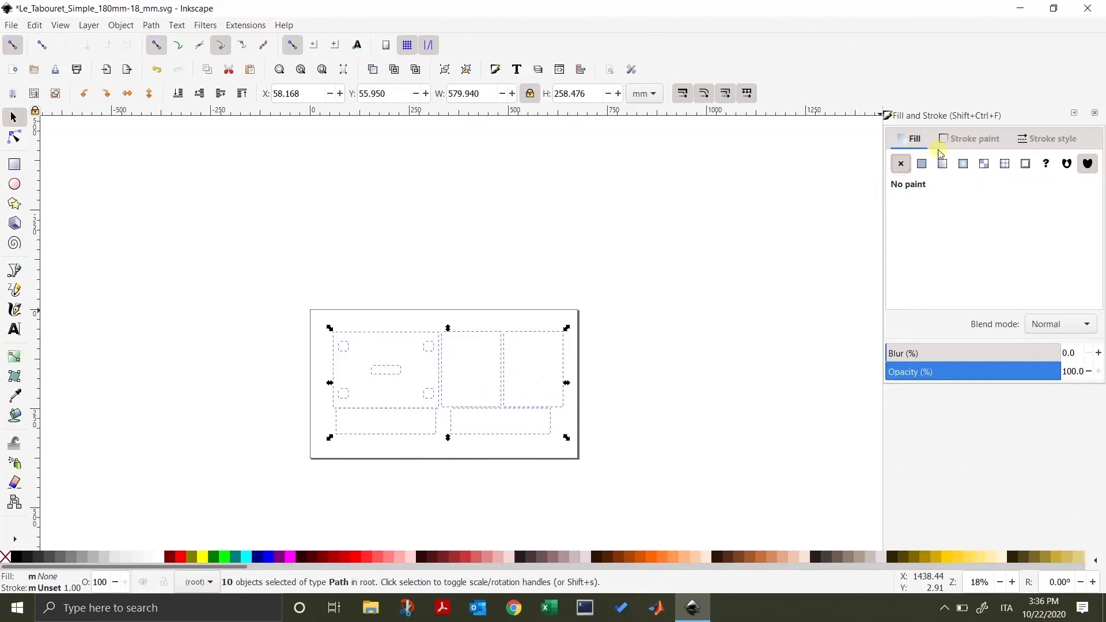
left_click(974, 138)
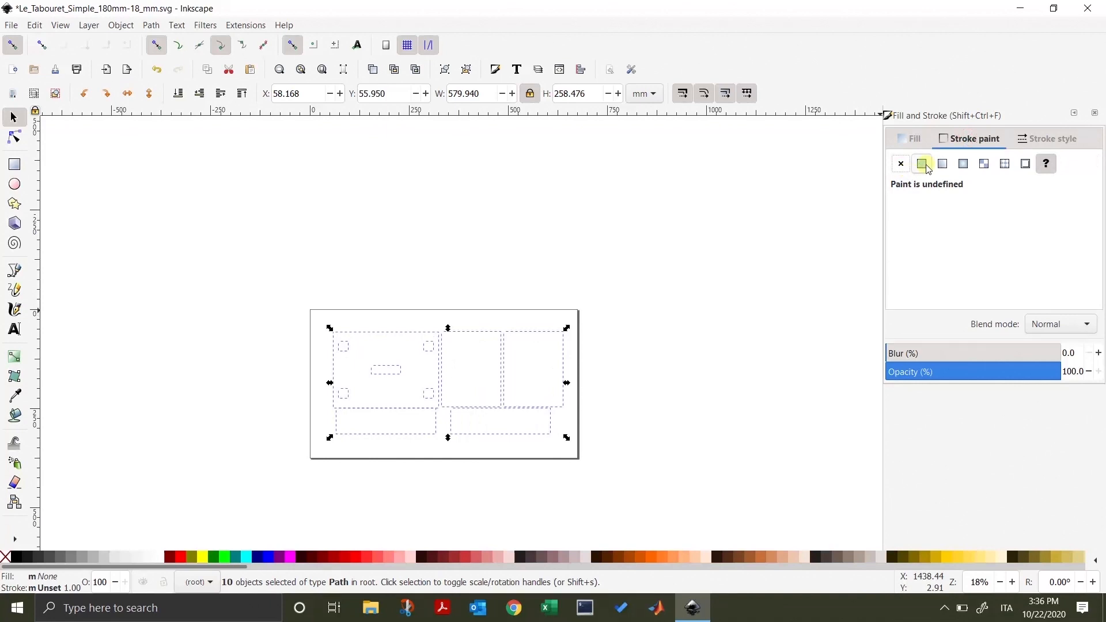
left_click(921, 163)
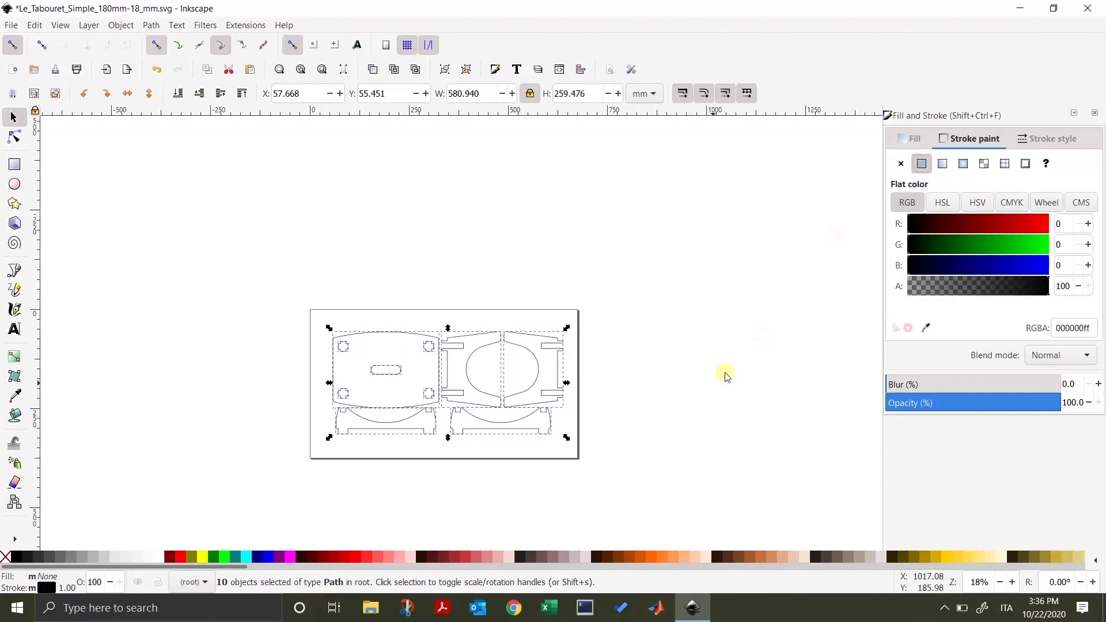
mouse_move(483, 384)
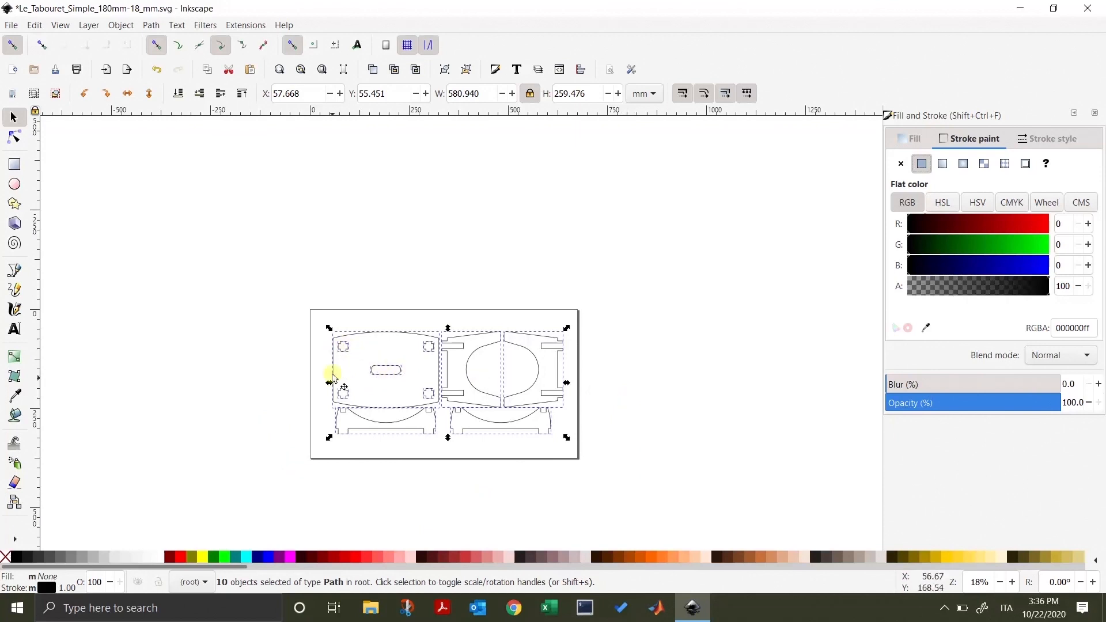
mouse_move(522, 472)
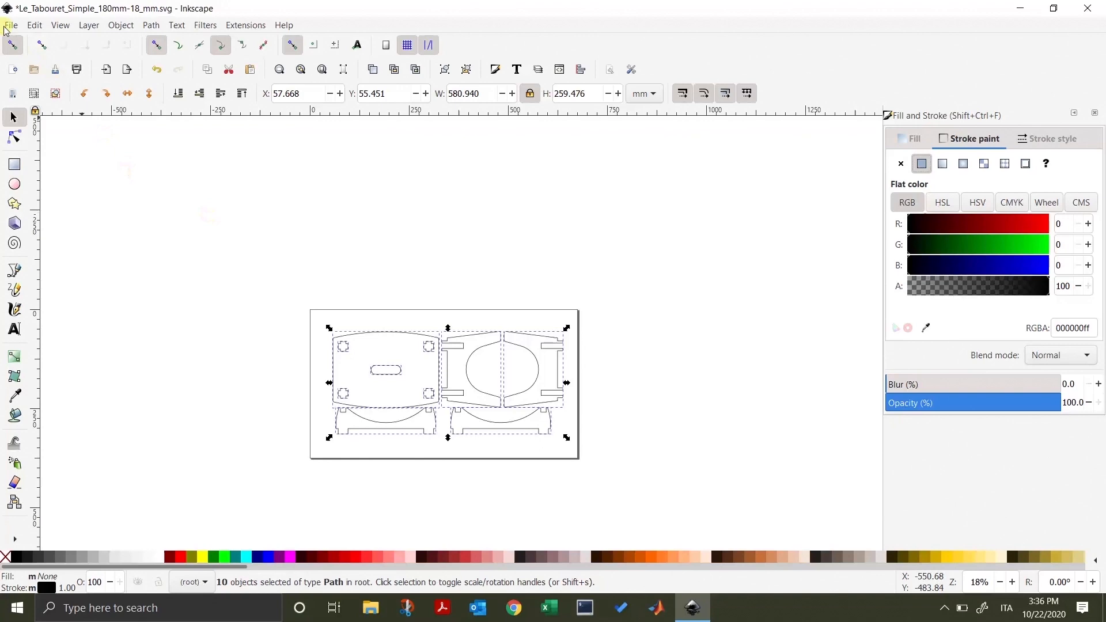
mouse_move(238, 323)
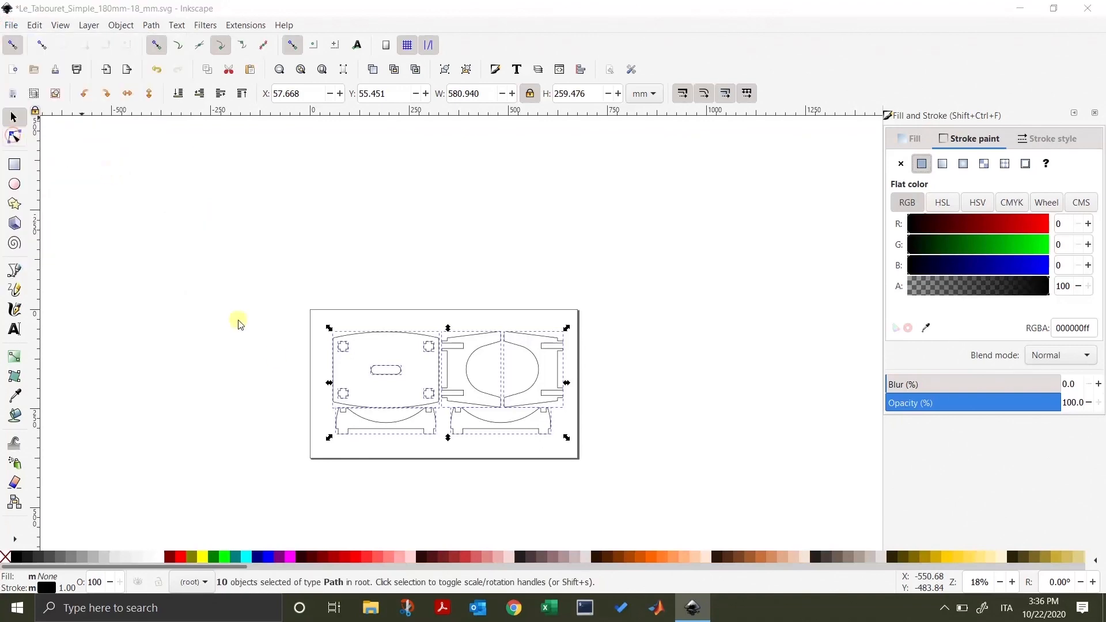
Step: Save the drawing as Import_project.svg with Ctrl+Shift+S, then minimise Inkscape
key("ctrl+shift+s")
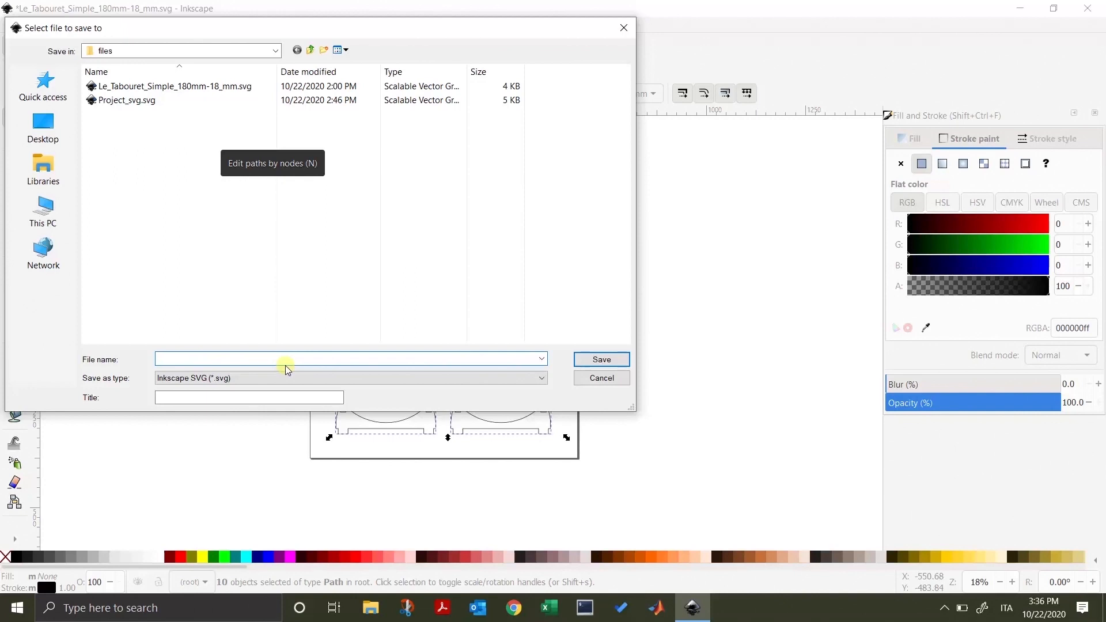
type("Import_p")
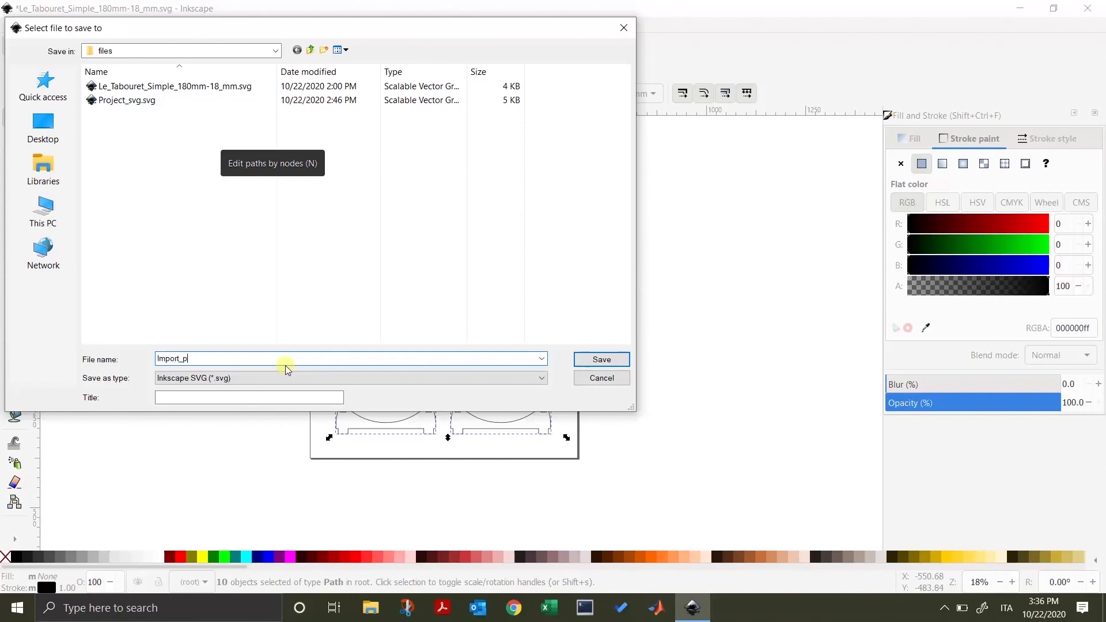
type("roject")
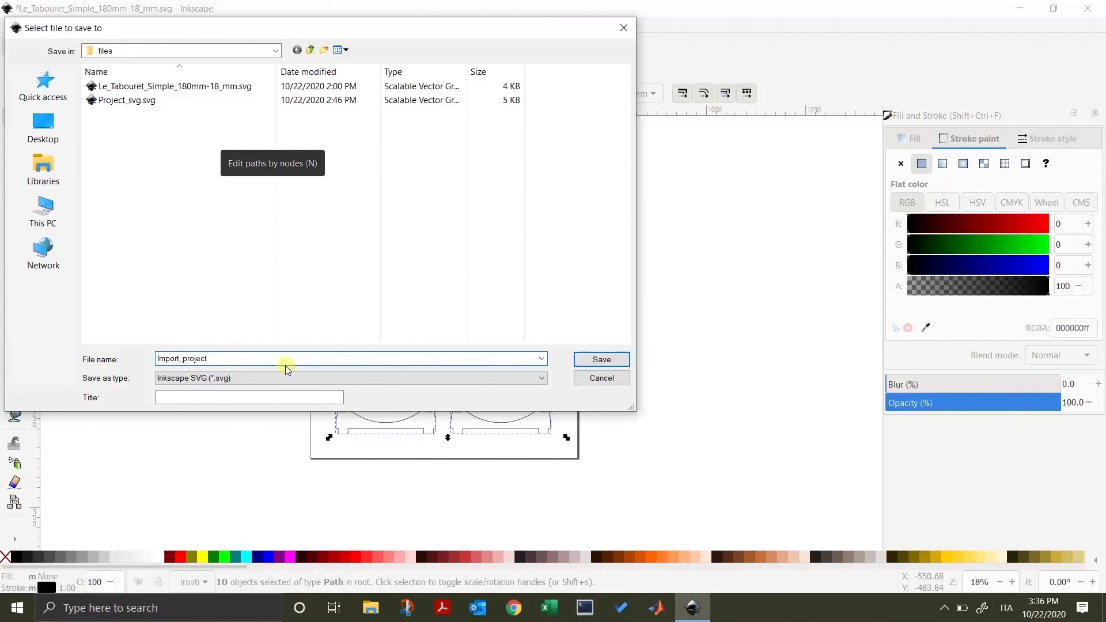
mouse_move(601, 359)
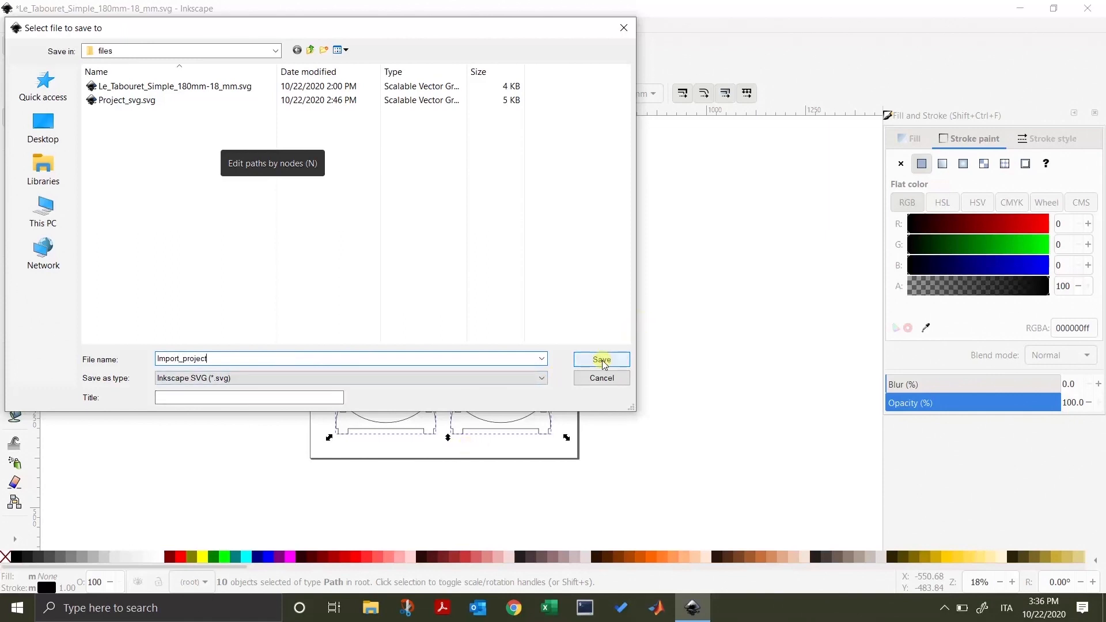
left_click(601, 359)
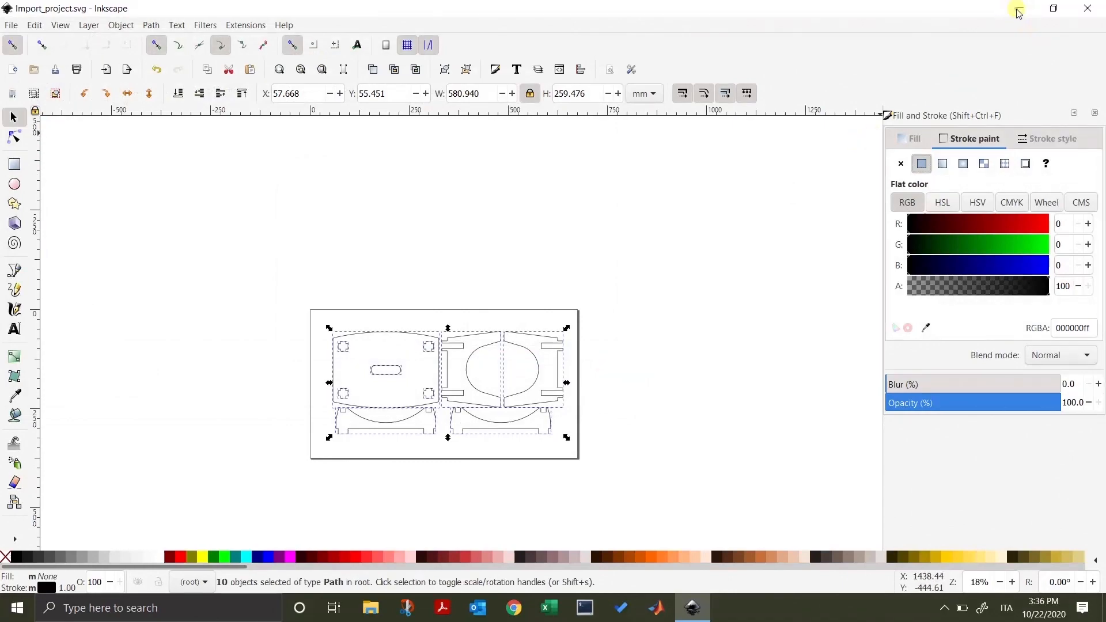
left_click(1017, 7)
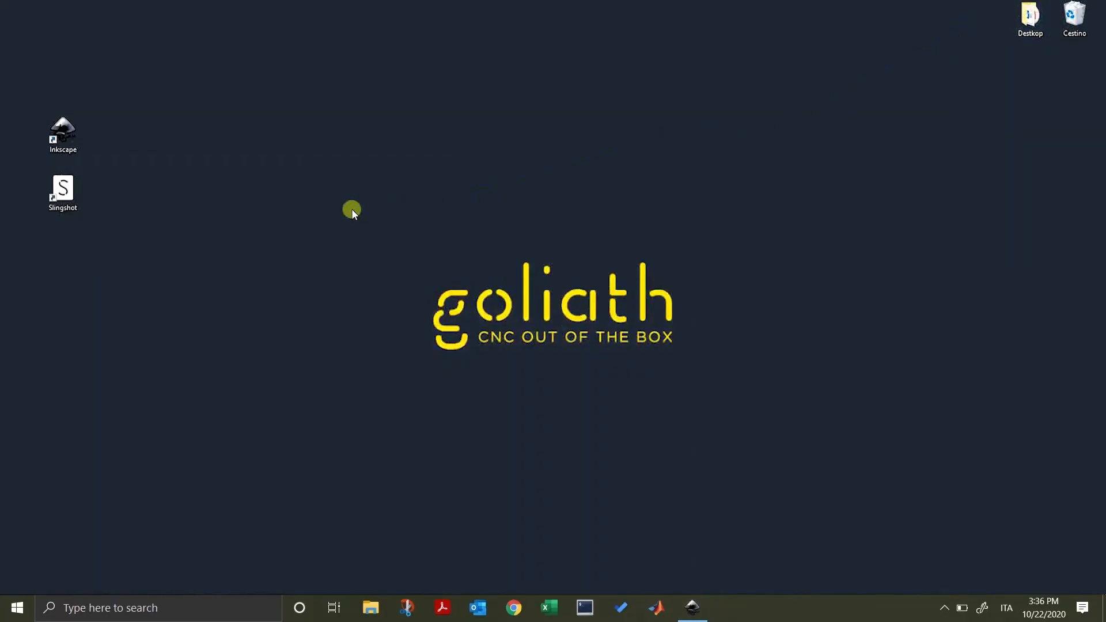
Step: Launch Slingshot, open Project, and choose Import SVG in current canvas
double_click(62, 186)
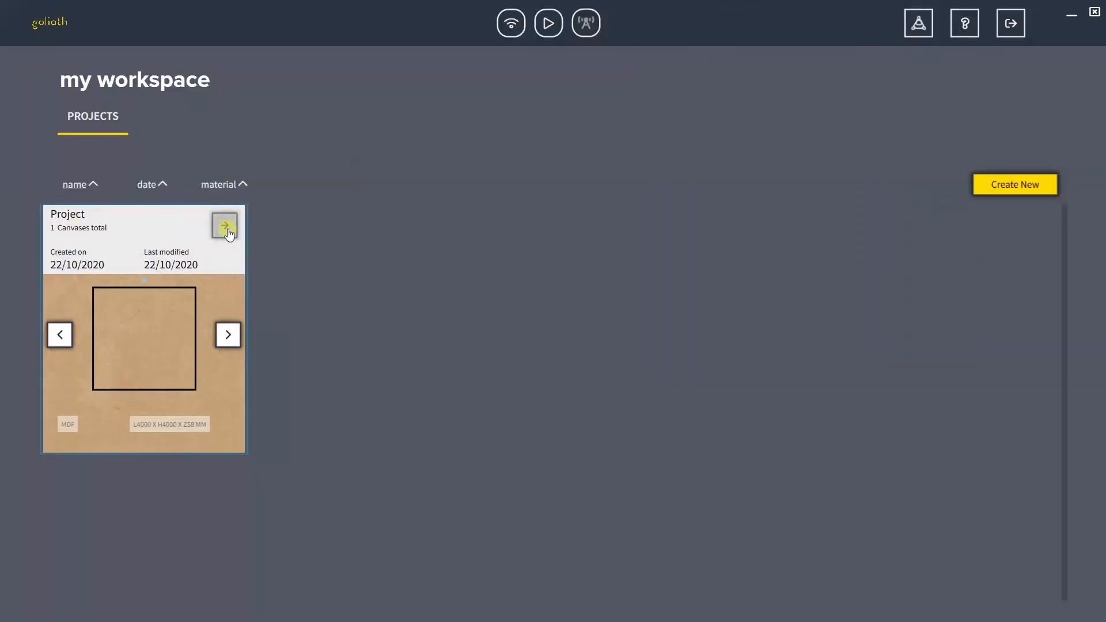
left_click(224, 226)
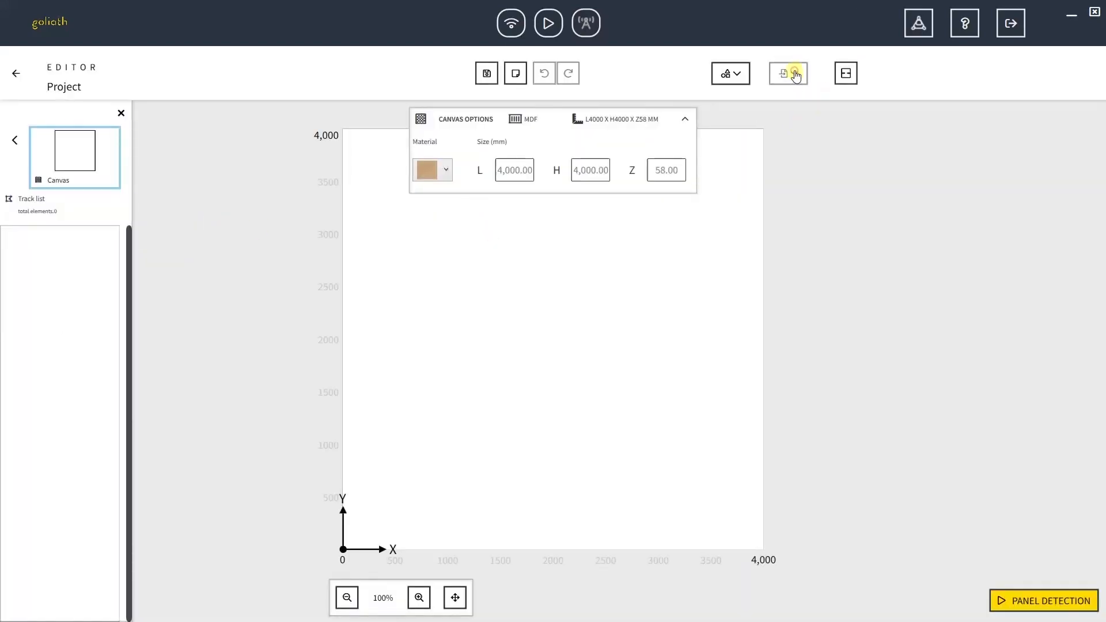
left_click(784, 72)
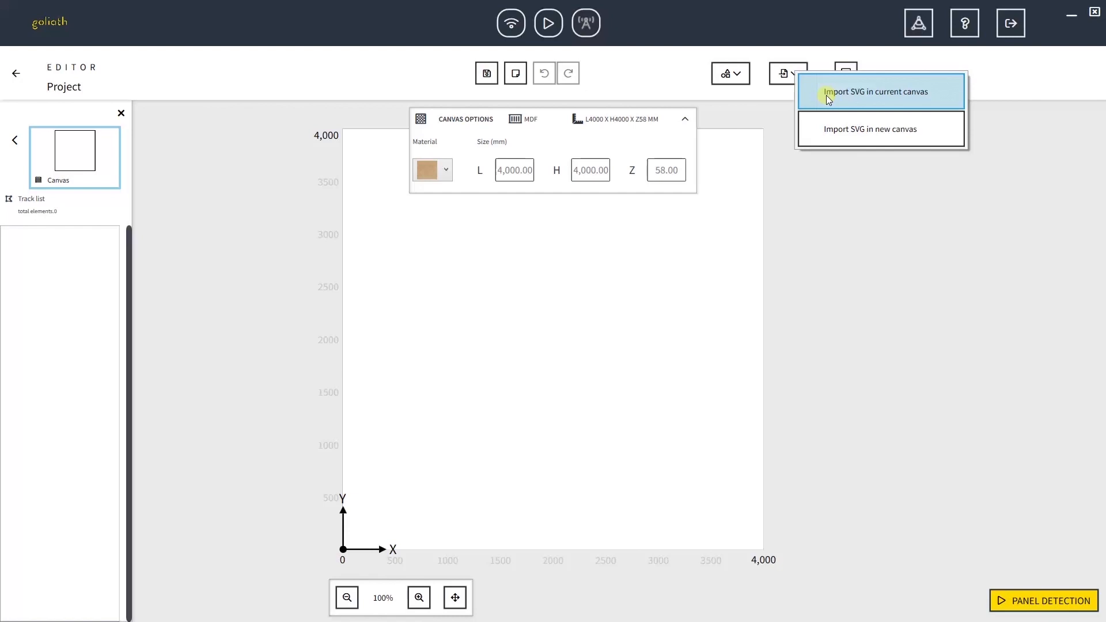
left_click(880, 91)
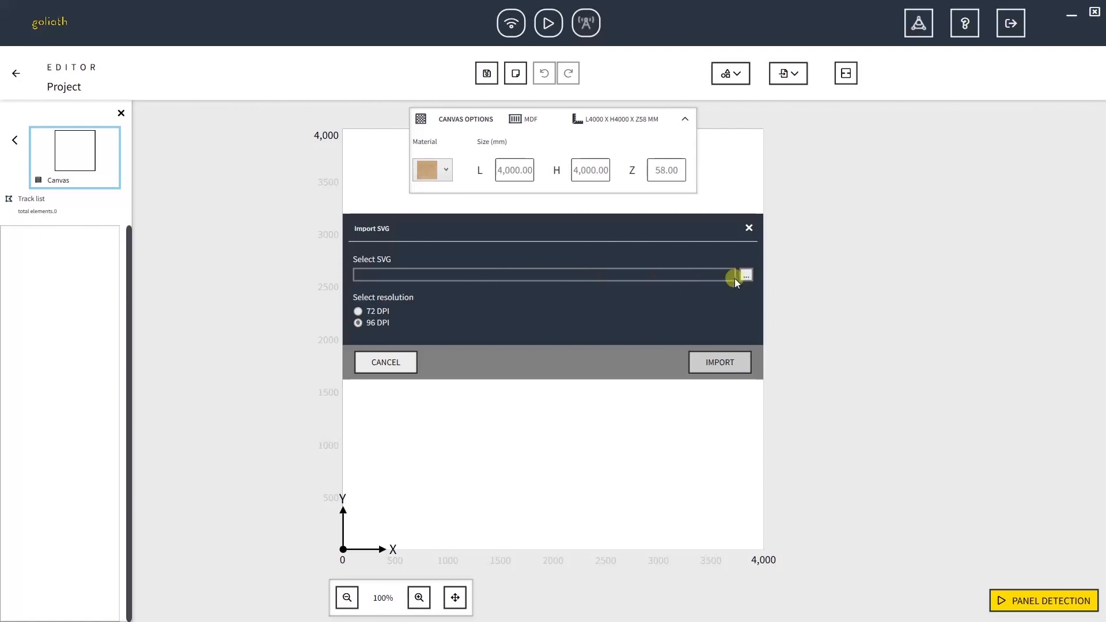
Step: Browse to Download SVG > files and import Import_project.svg
left_click(744, 275)
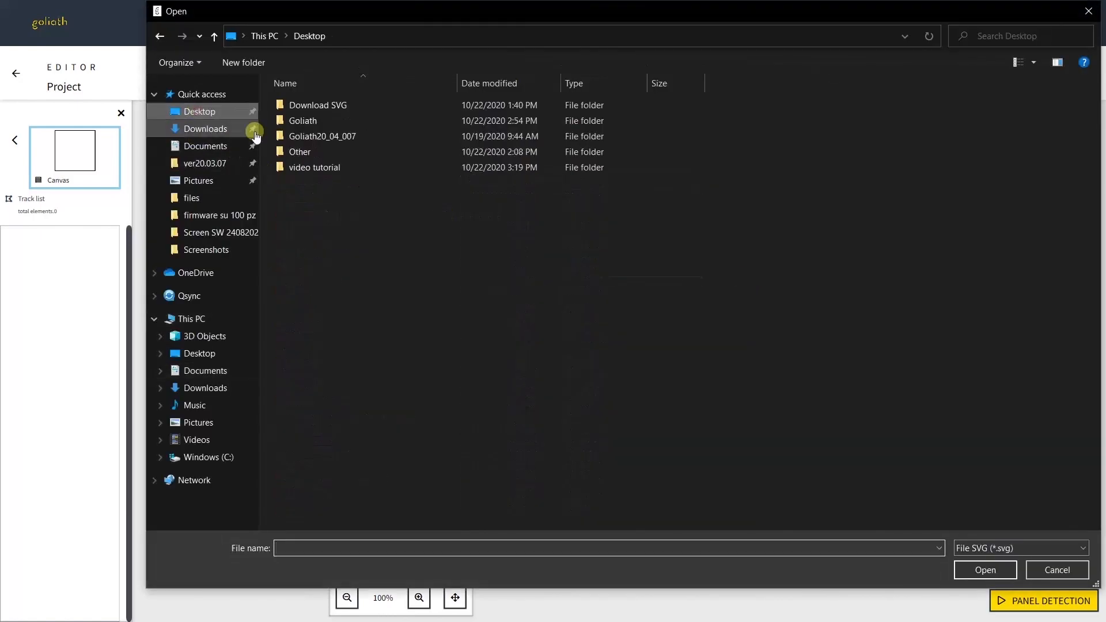
double_click(316, 104)
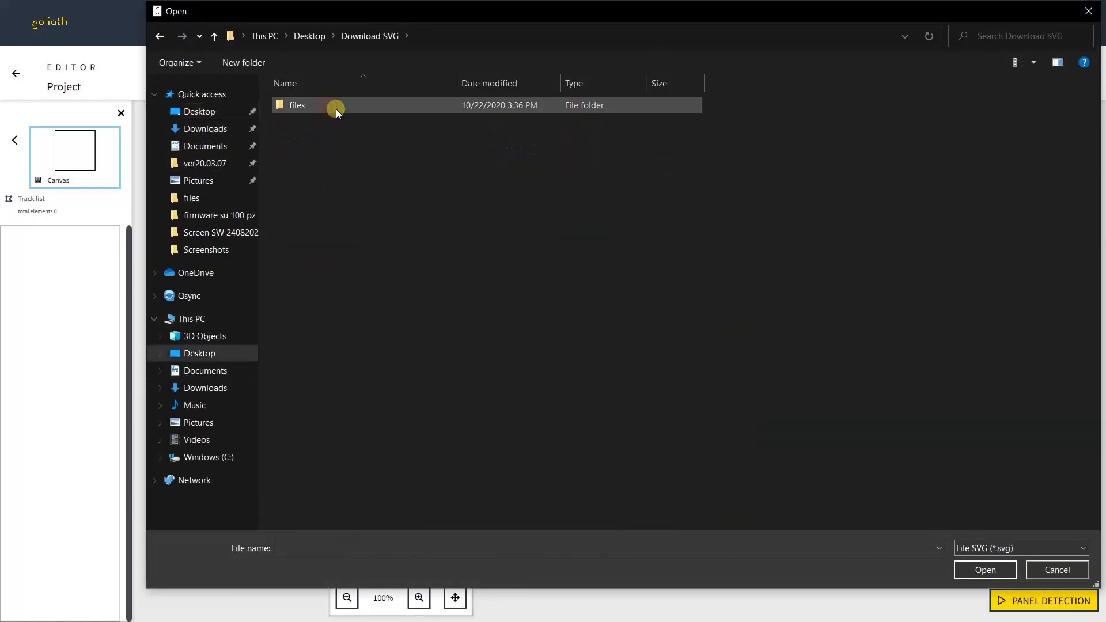
double_click(296, 104)
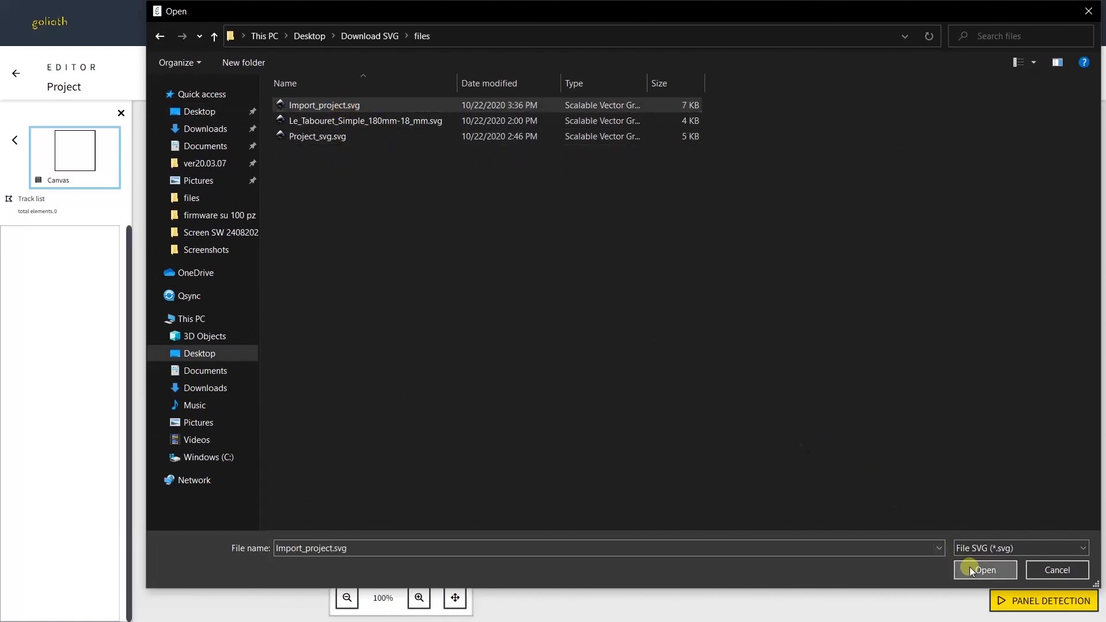
left_click(983, 570)
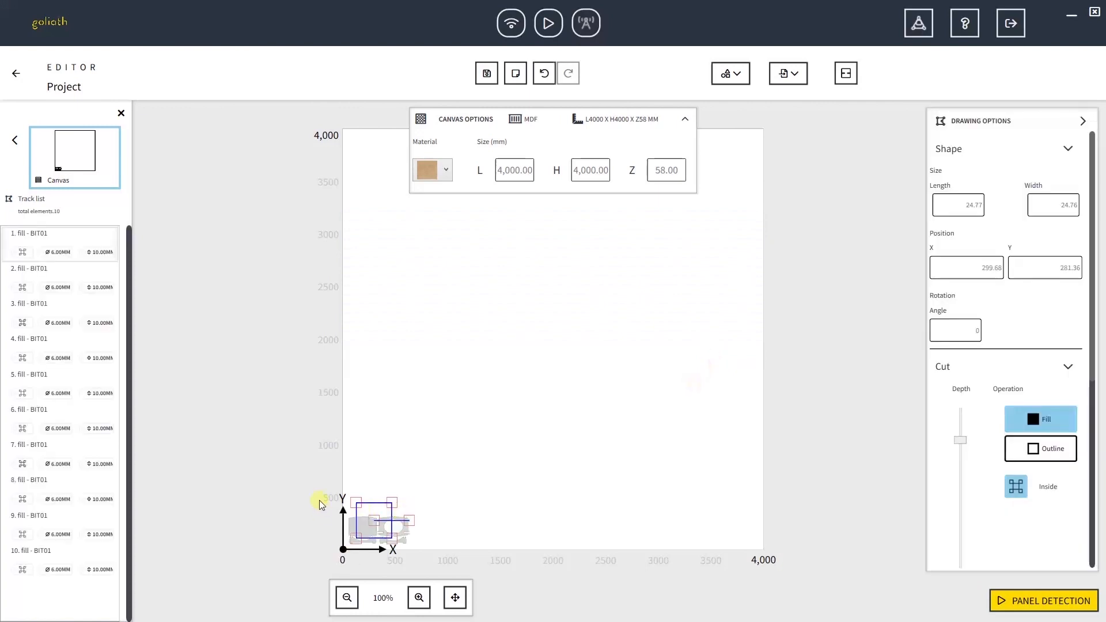
Step: Zoom in, select the imported drawing, and set its ten pieces to Outline cuts
left_click(445, 493)
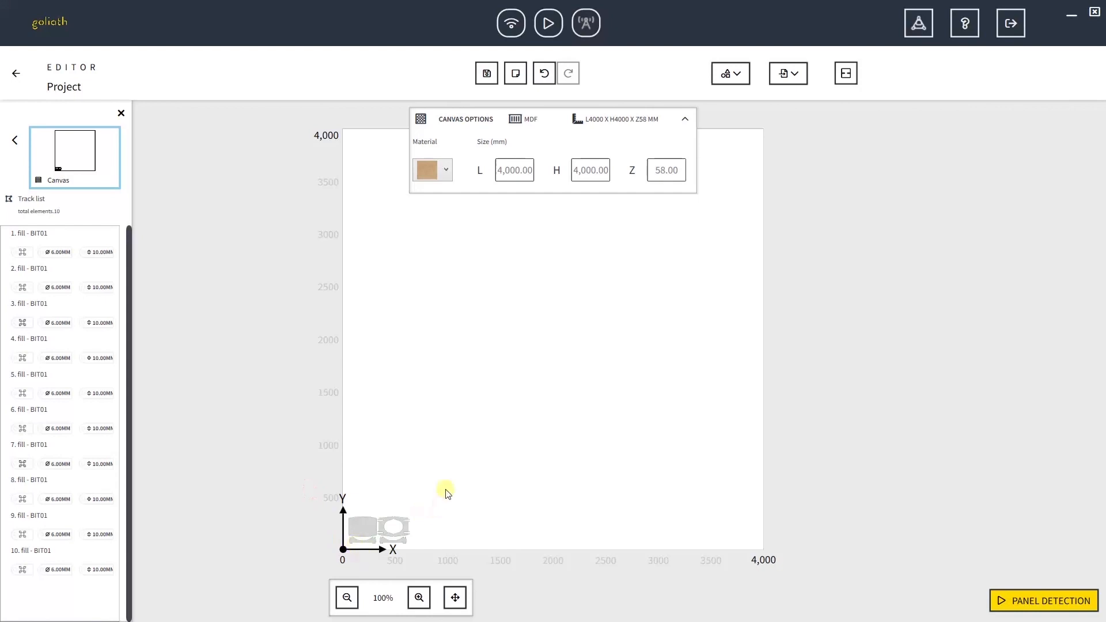
left_click(418, 597)
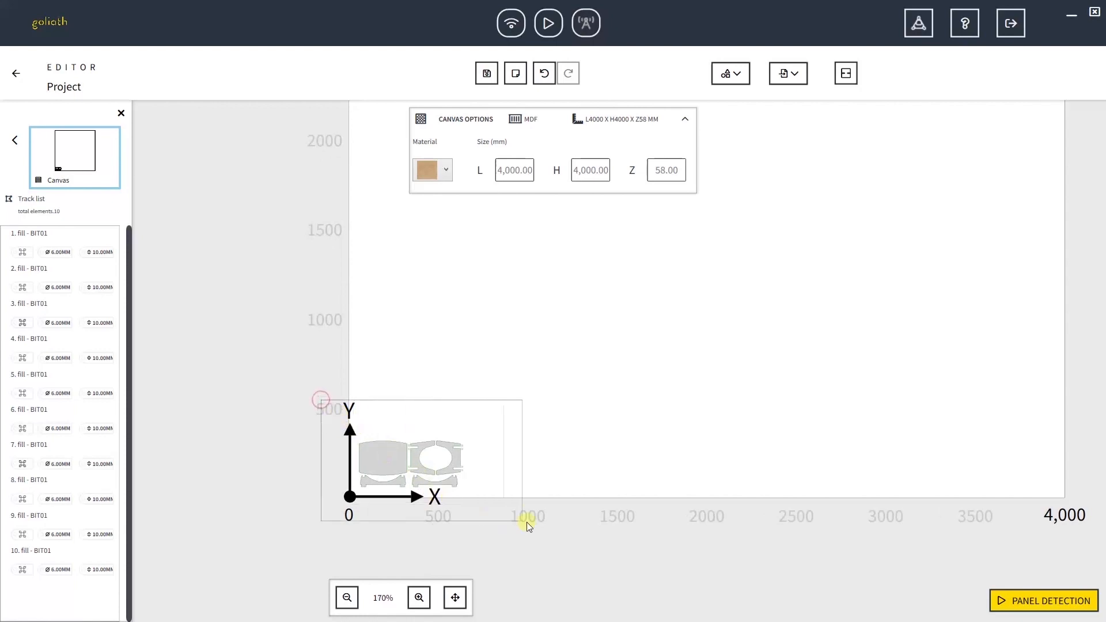
left_click(411, 462)
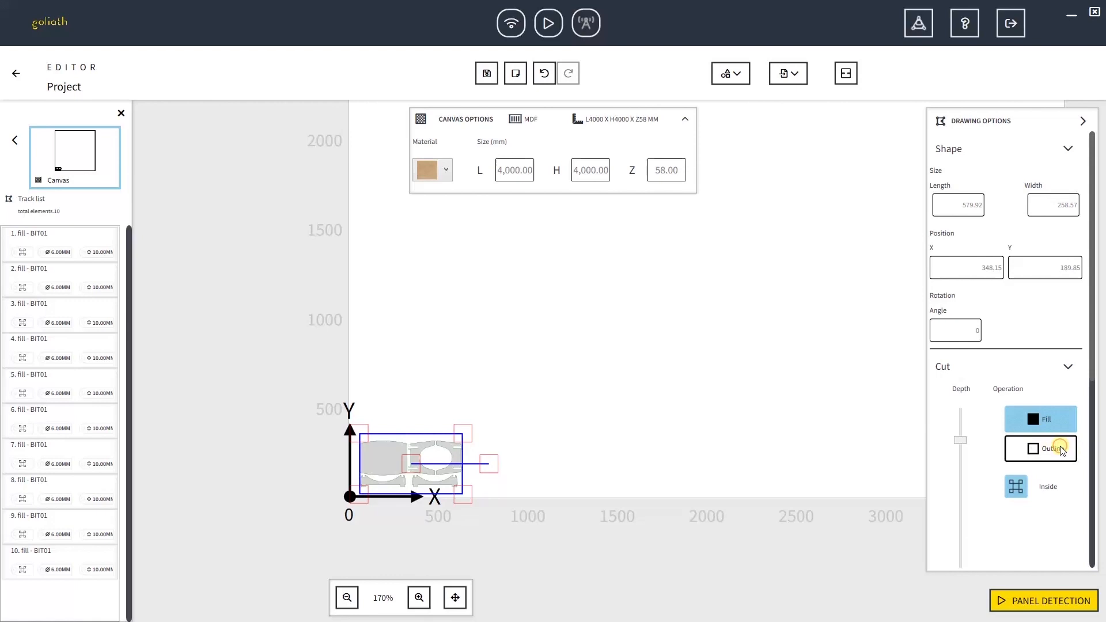
left_click(1045, 449)
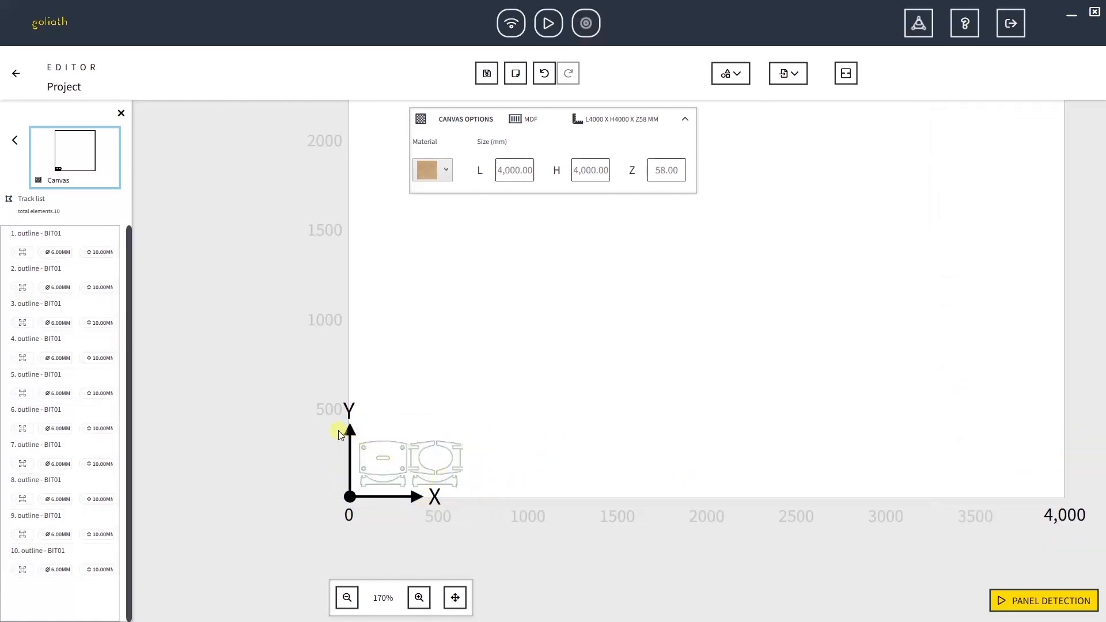
mouse_move(367, 493)
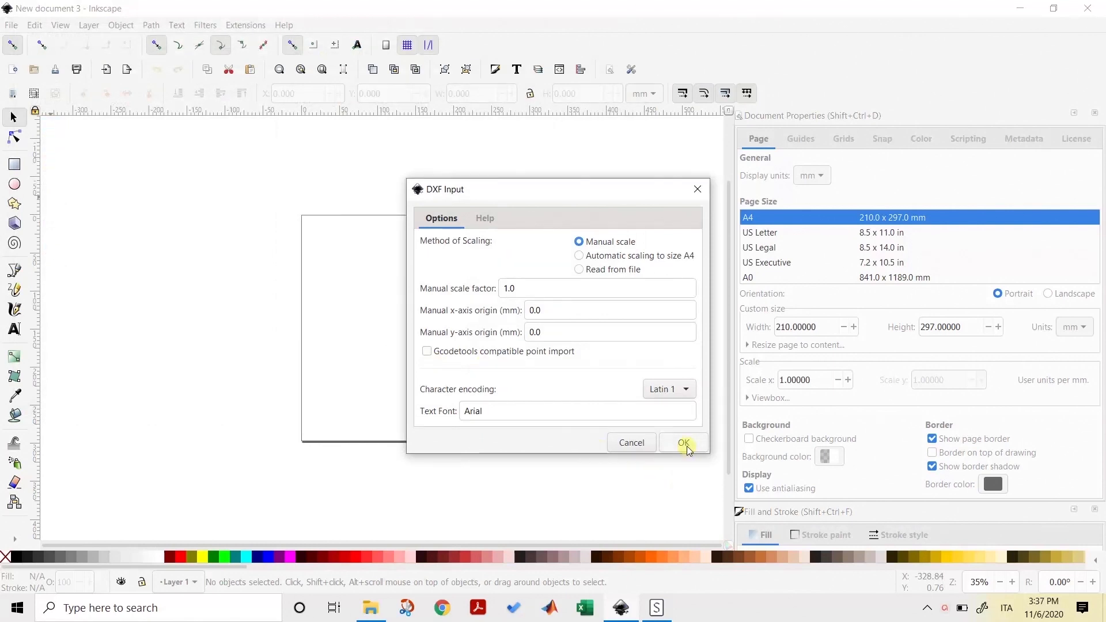
Step: Confirm the Sketch.dxf import at manual scale factor 1.0
left_click(682, 442)
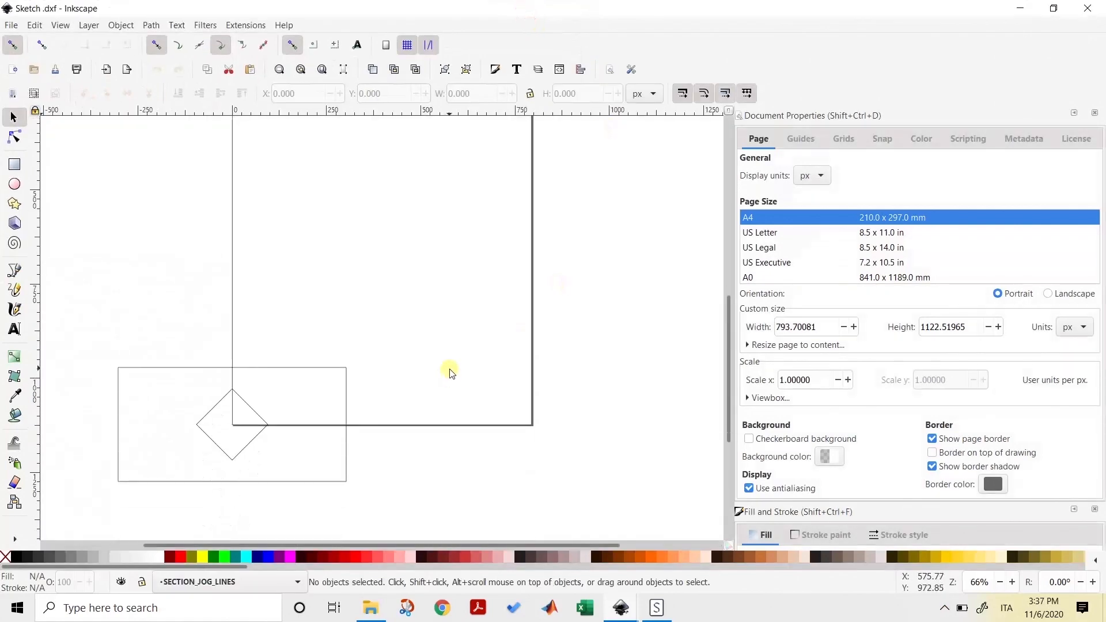
Step: Select all sketch paths, toggle proportional scaling, ungroup them, and deselect
key("ctrl+a")
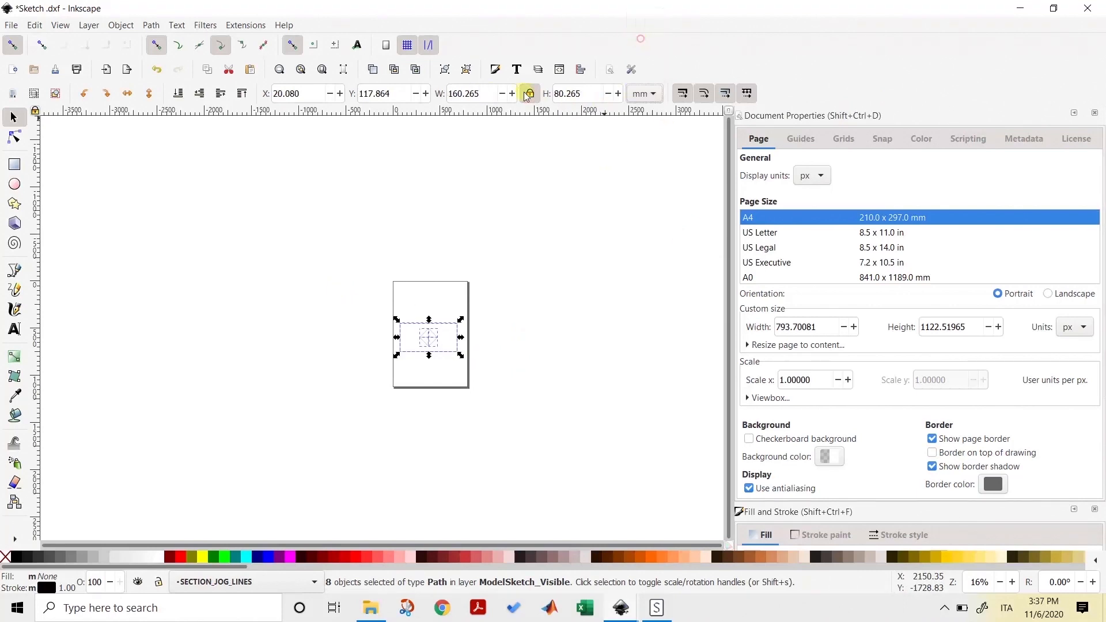
left_click(810, 175)
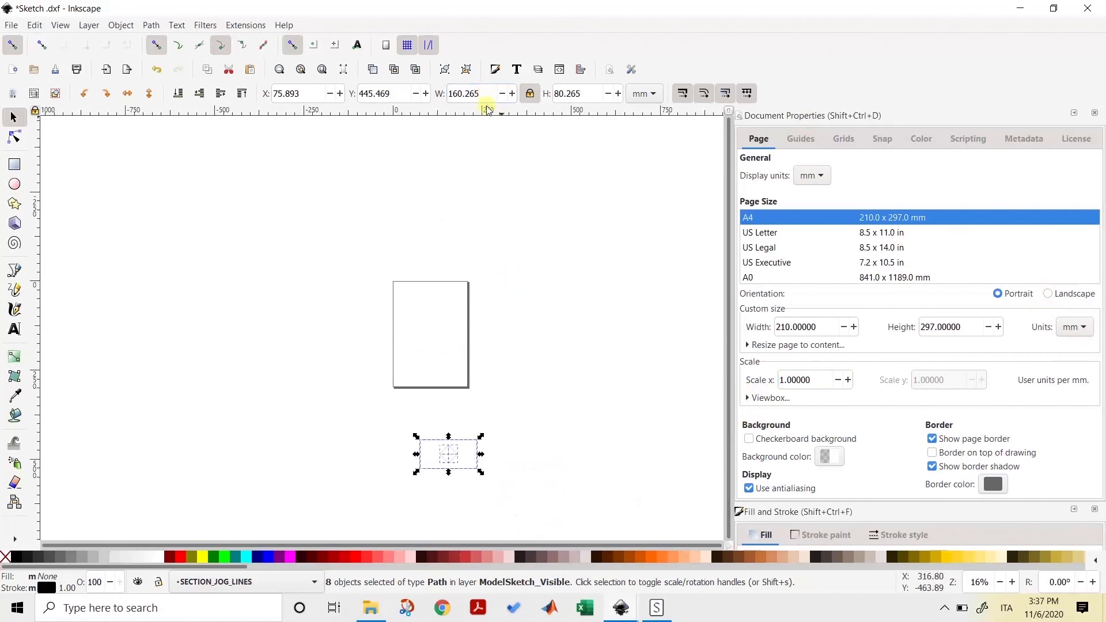
left_click(119, 24)
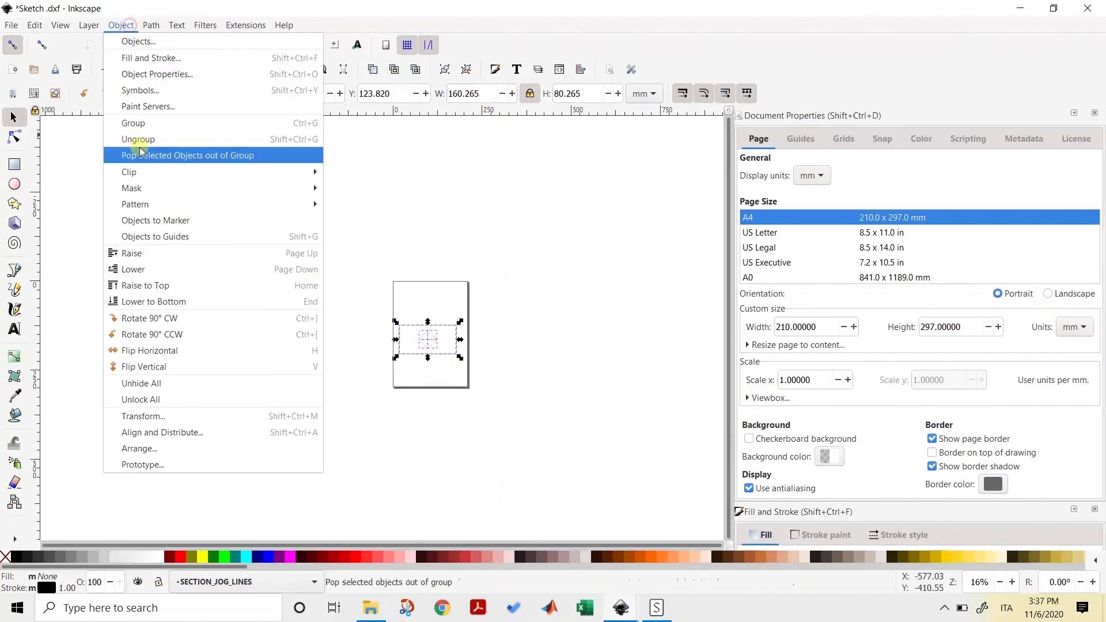
left_click(188, 155)
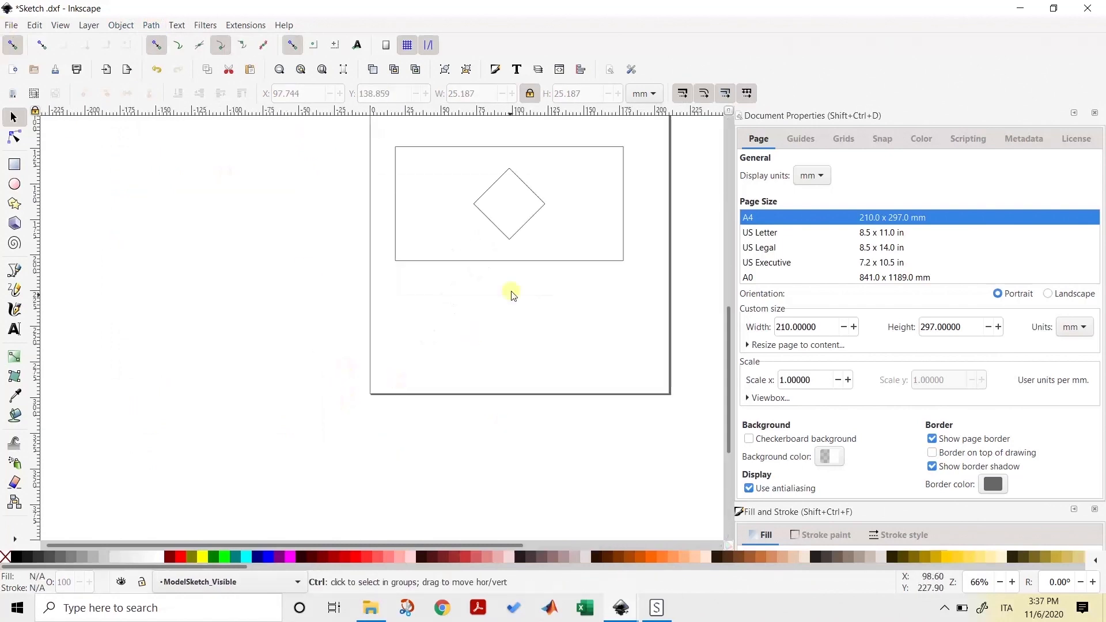
left_click(10, 25)
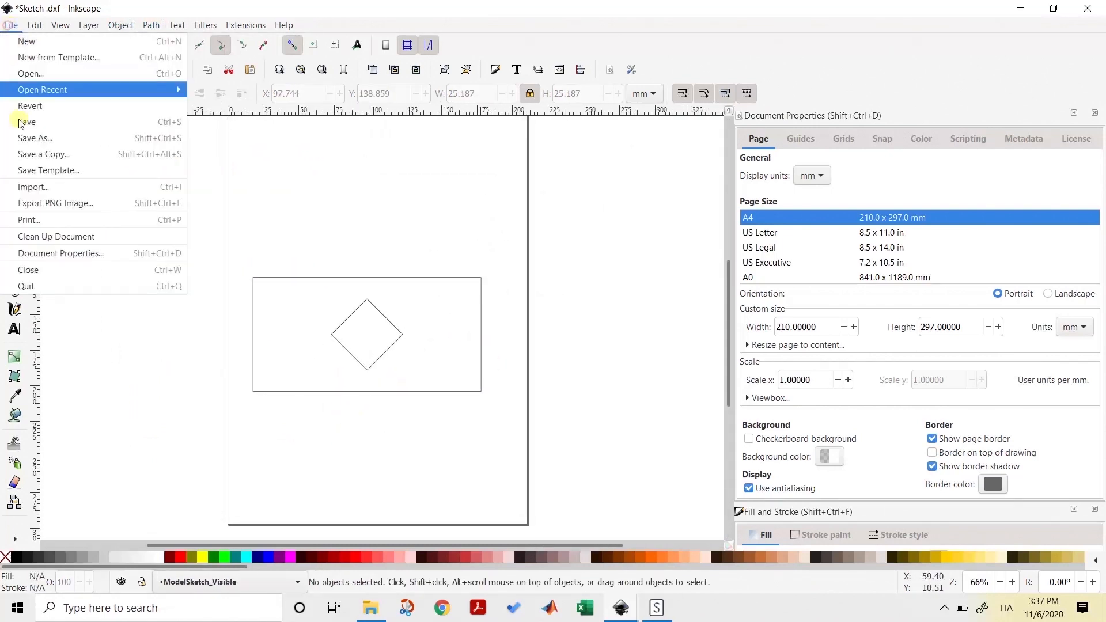
Step: Save the sketch as Sketch.svg, replacing the existing file
left_click(34, 138)
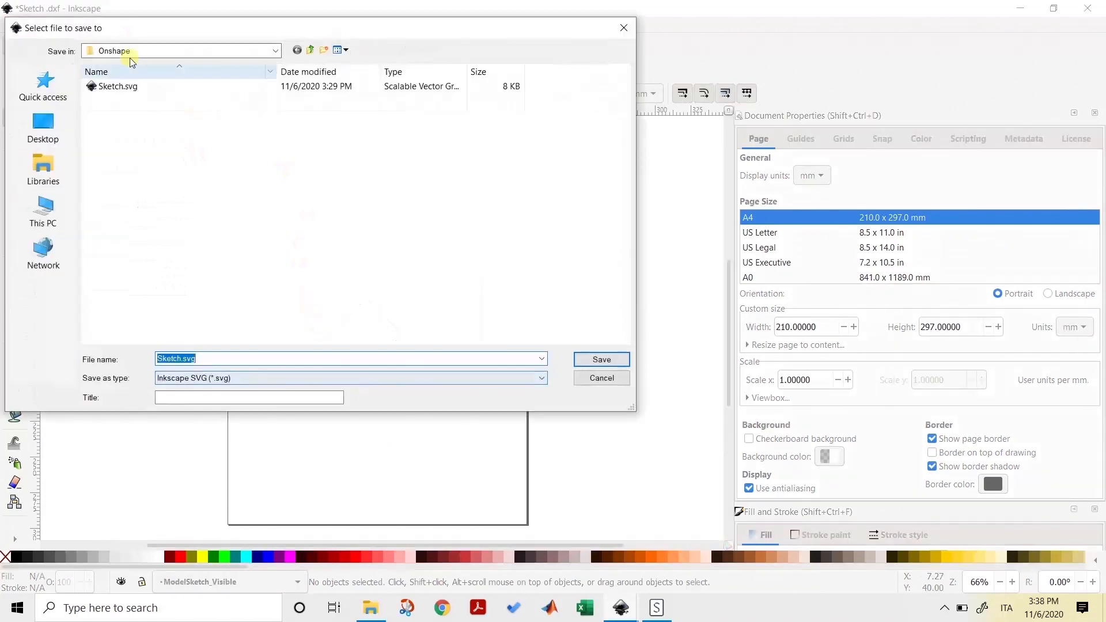
left_click(601, 360)
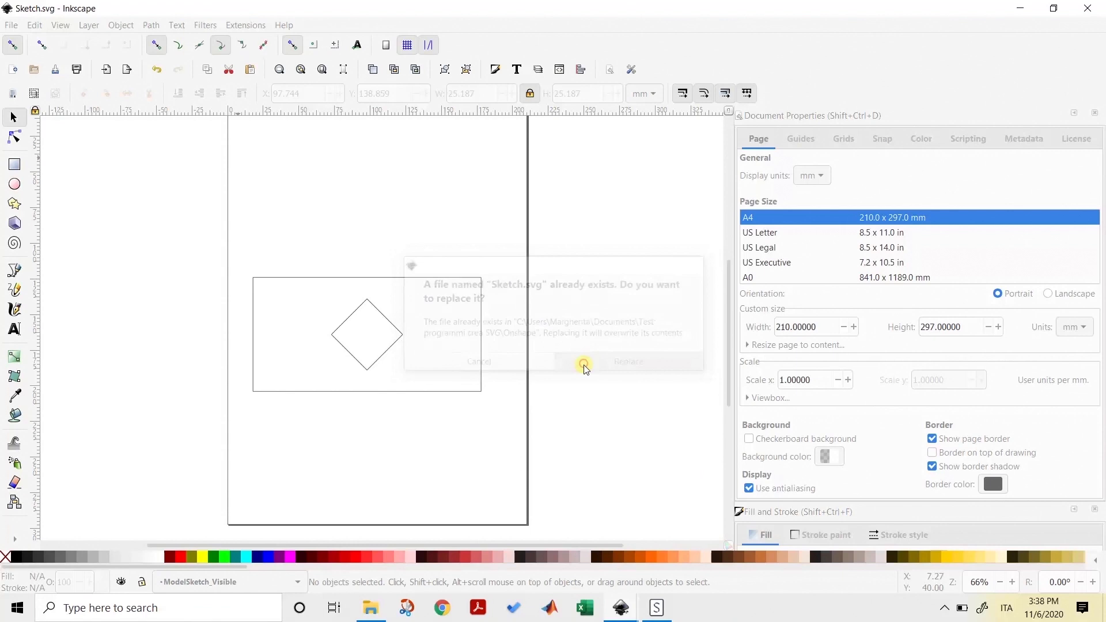
left_click(627, 361)
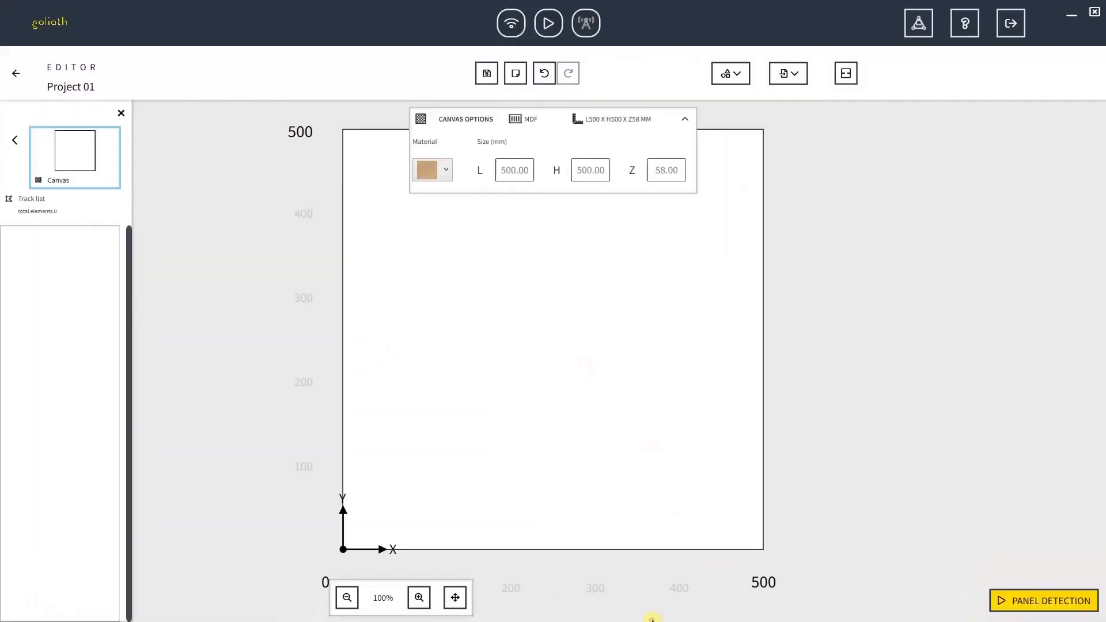
Step: Import Sketch.svg into the current canvas and inspect one rectangle edge
left_click(788, 73)
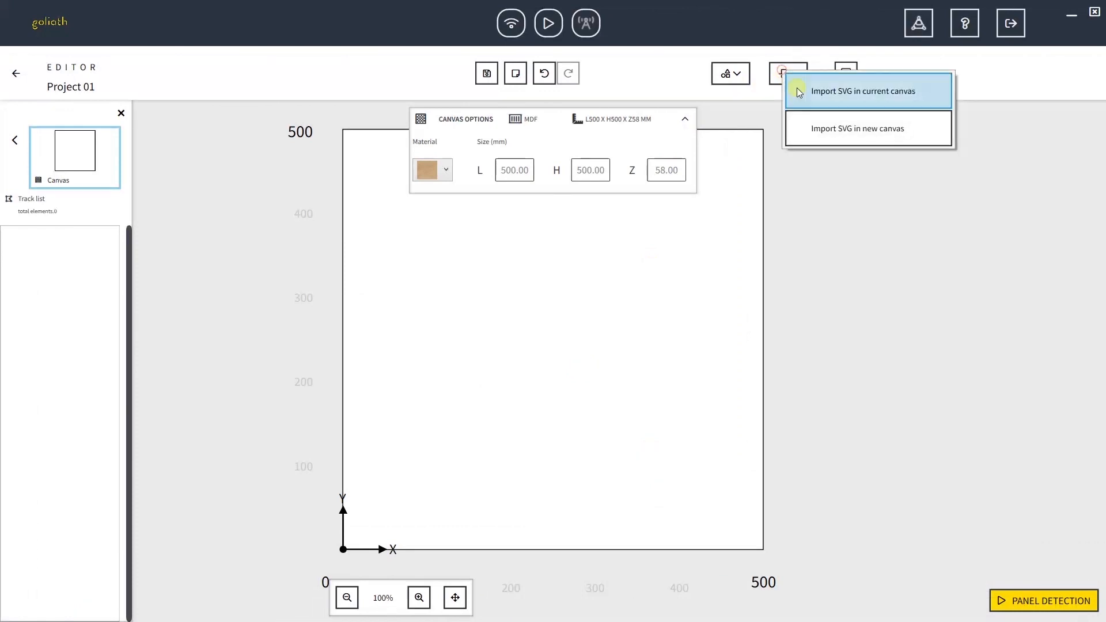
left_click(861, 90)
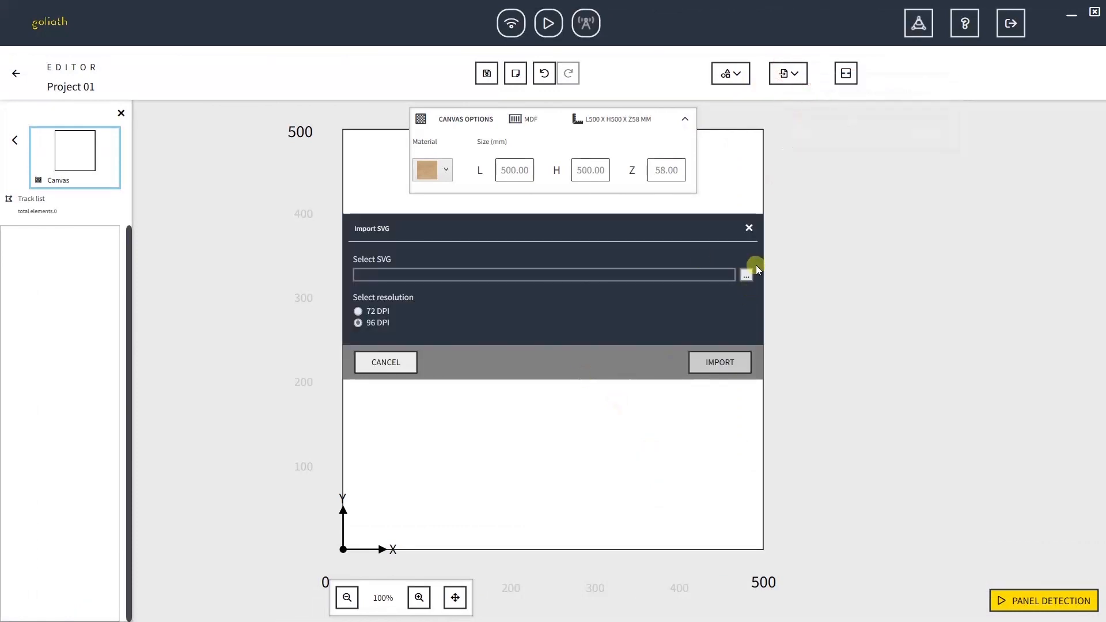
left_click(745, 275)
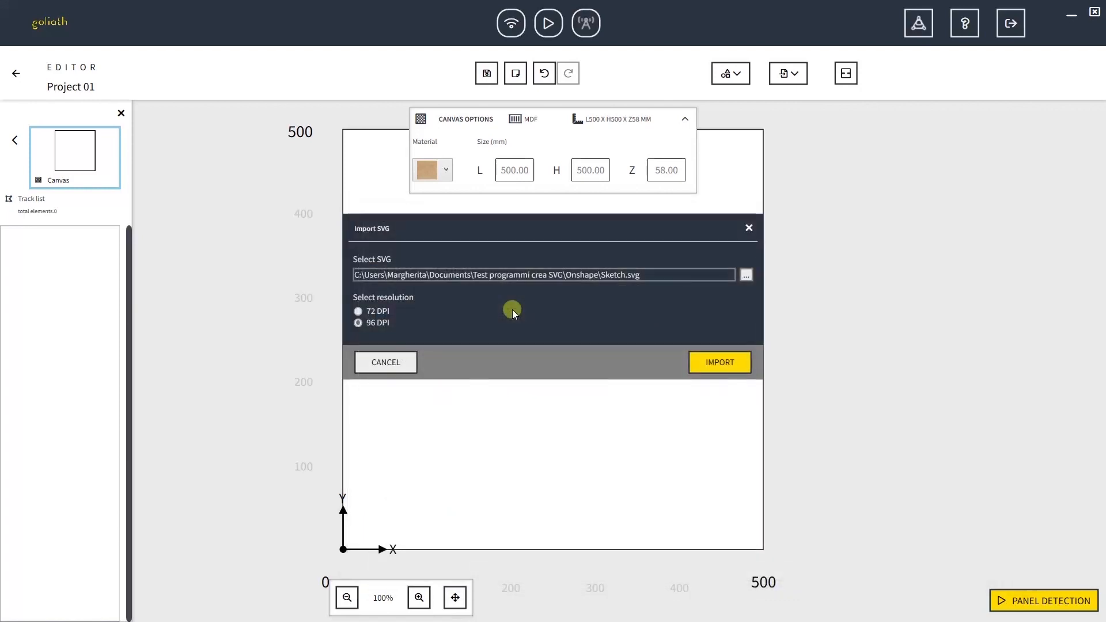
left_click(718, 362)
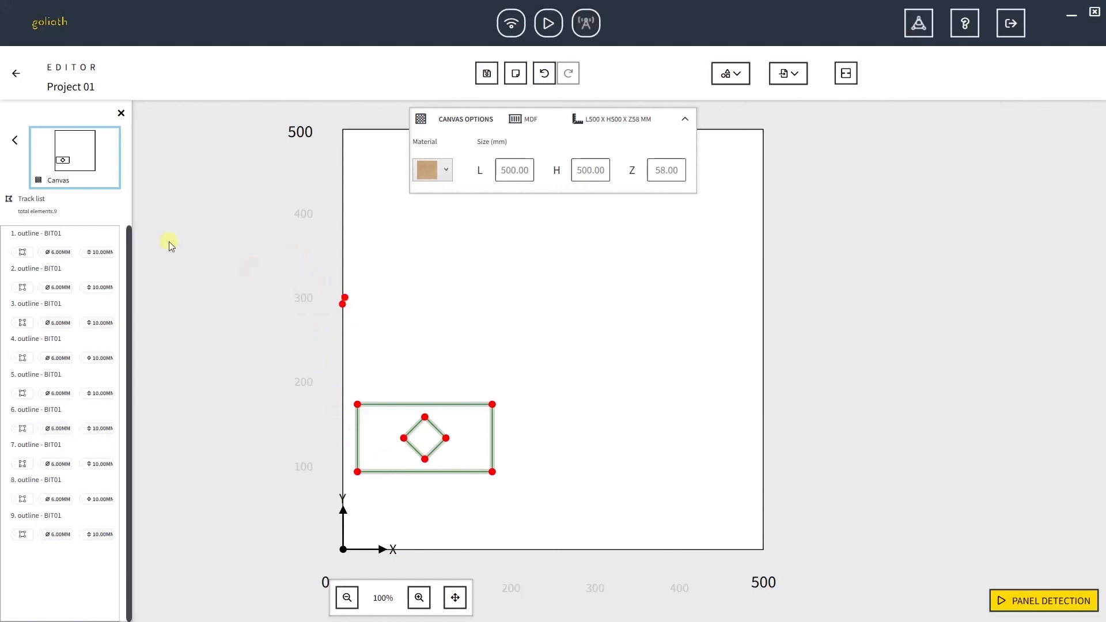
left_click(60, 455)
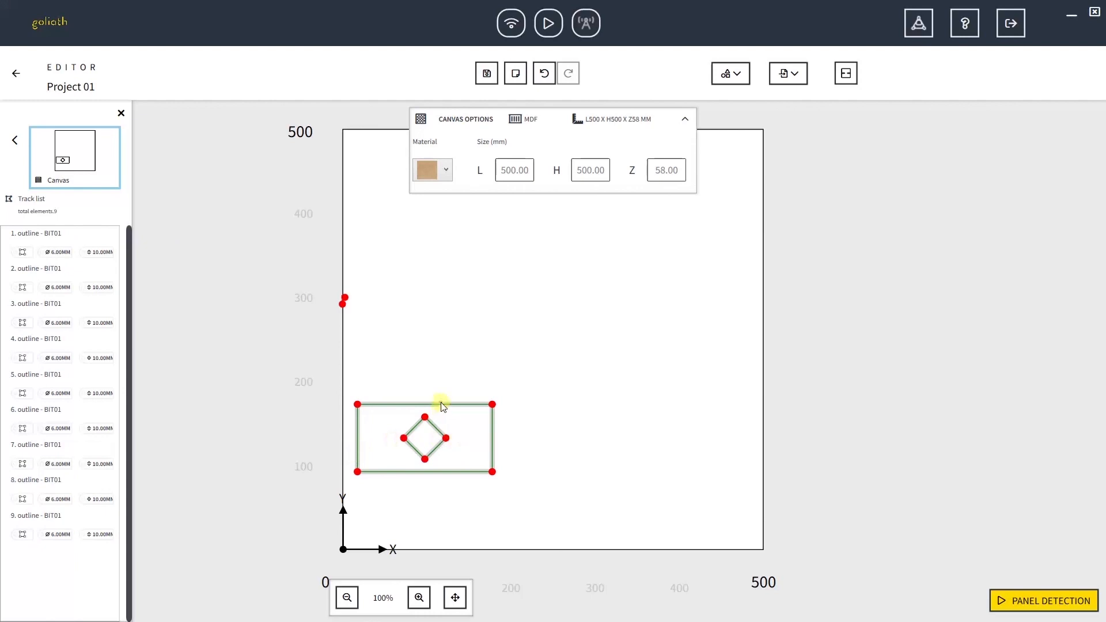
left_click(424, 404)
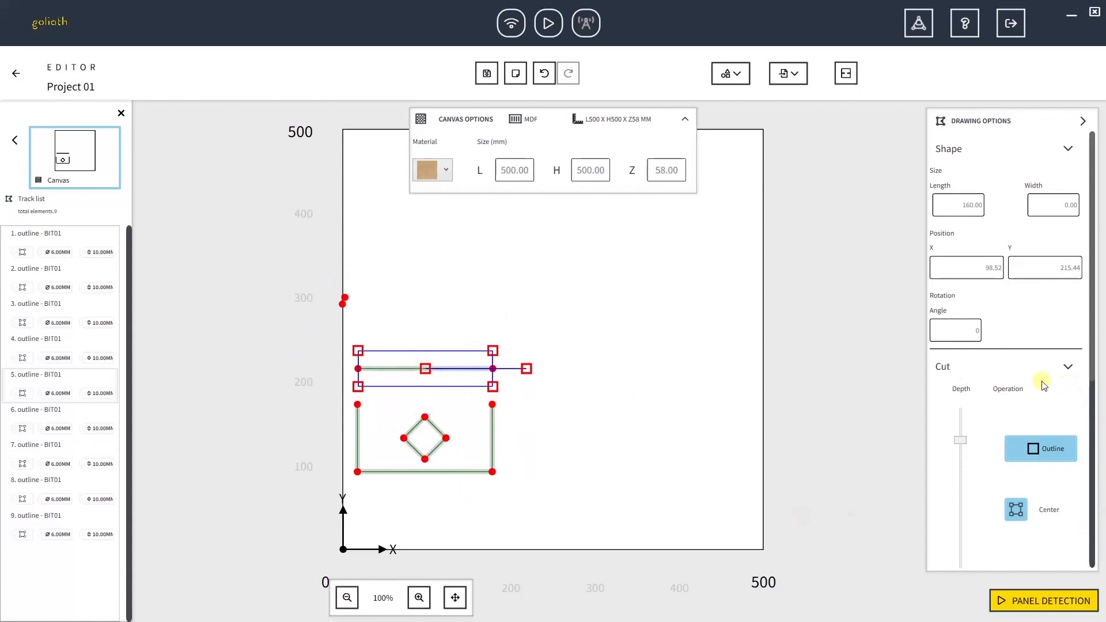
mouse_move(1008, 525)
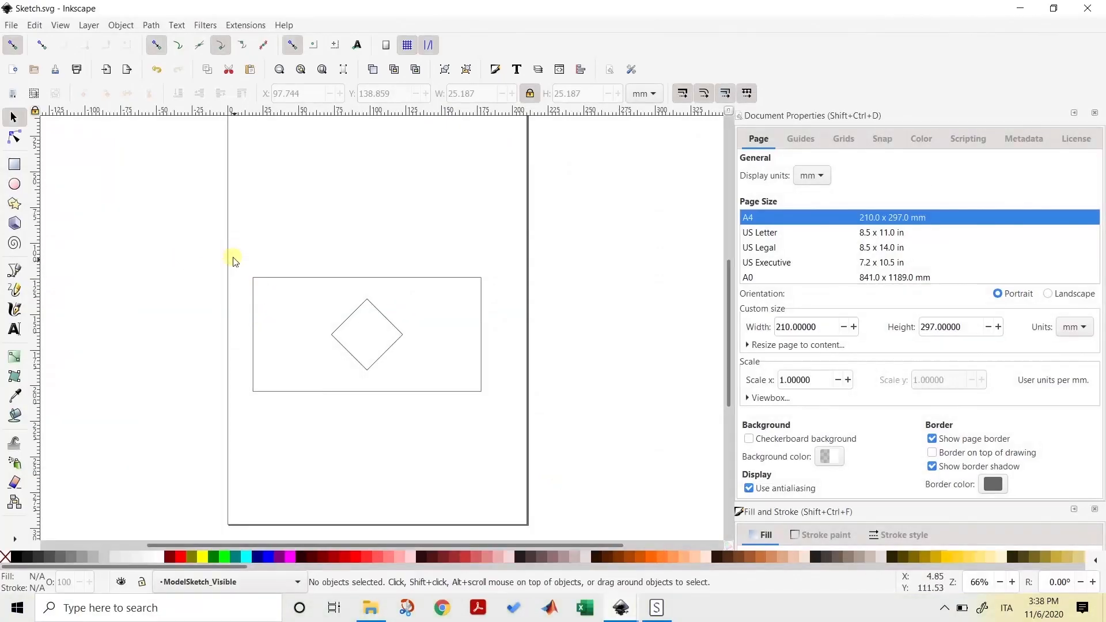
Step: Join all sketch nodes with the Node tool, deselect, and return to the Selector
left_click(14, 136)
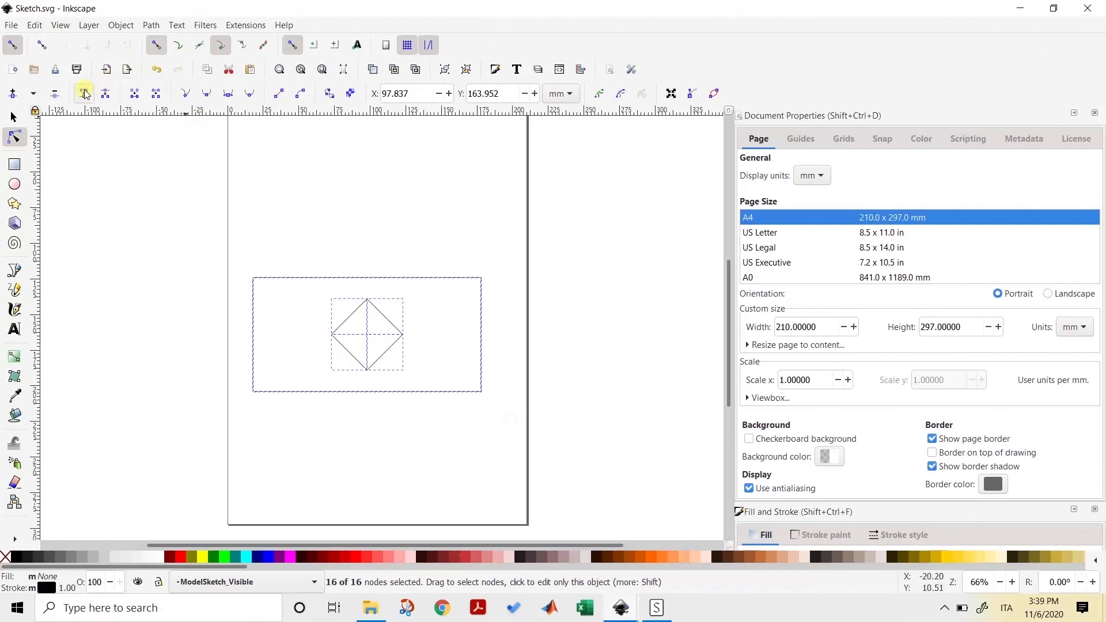
left_click(83, 94)
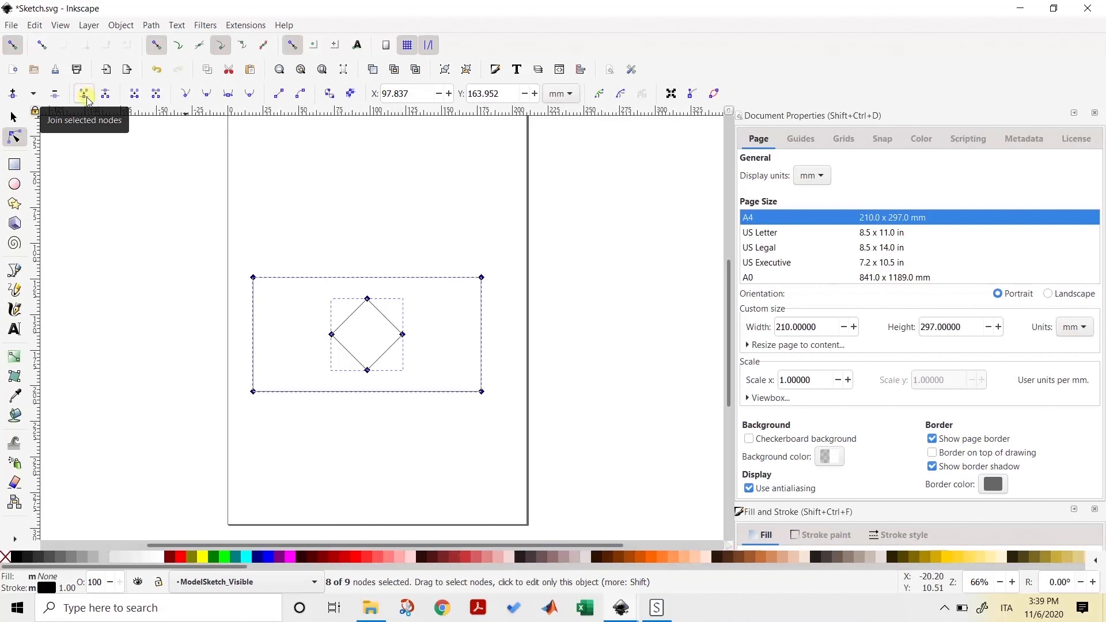
left_click(170, 208)
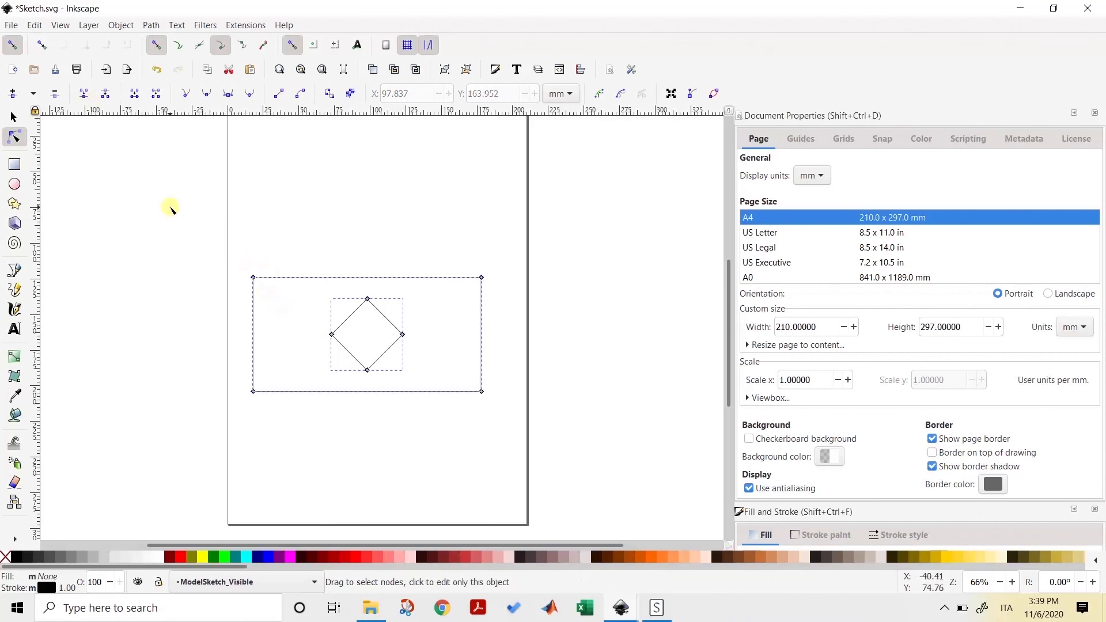
mouse_move(254, 277)
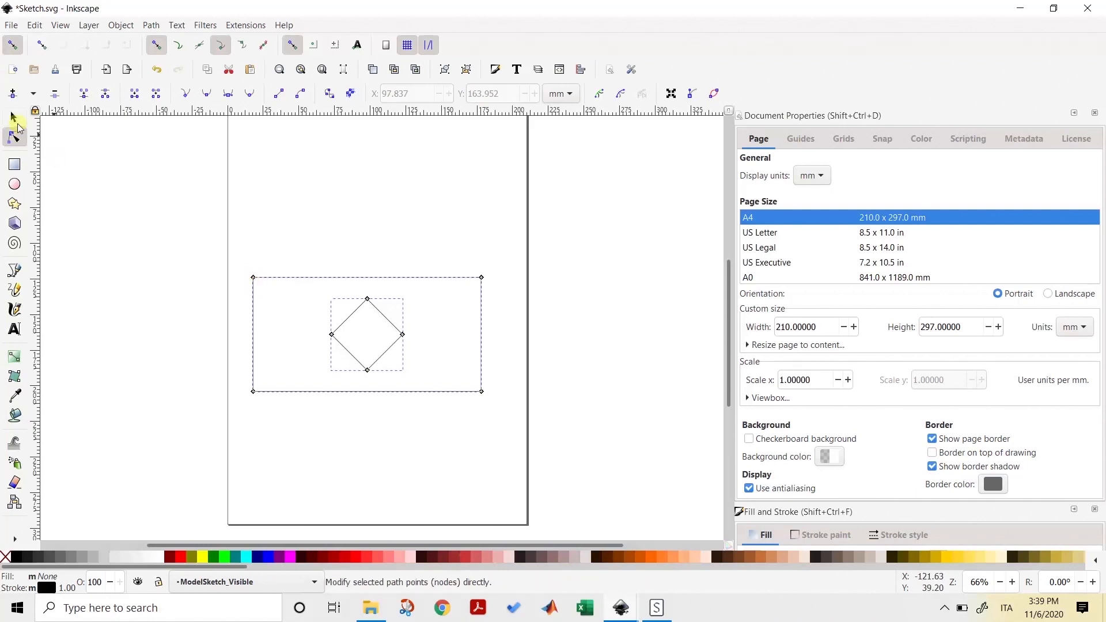
left_click(11, 117)
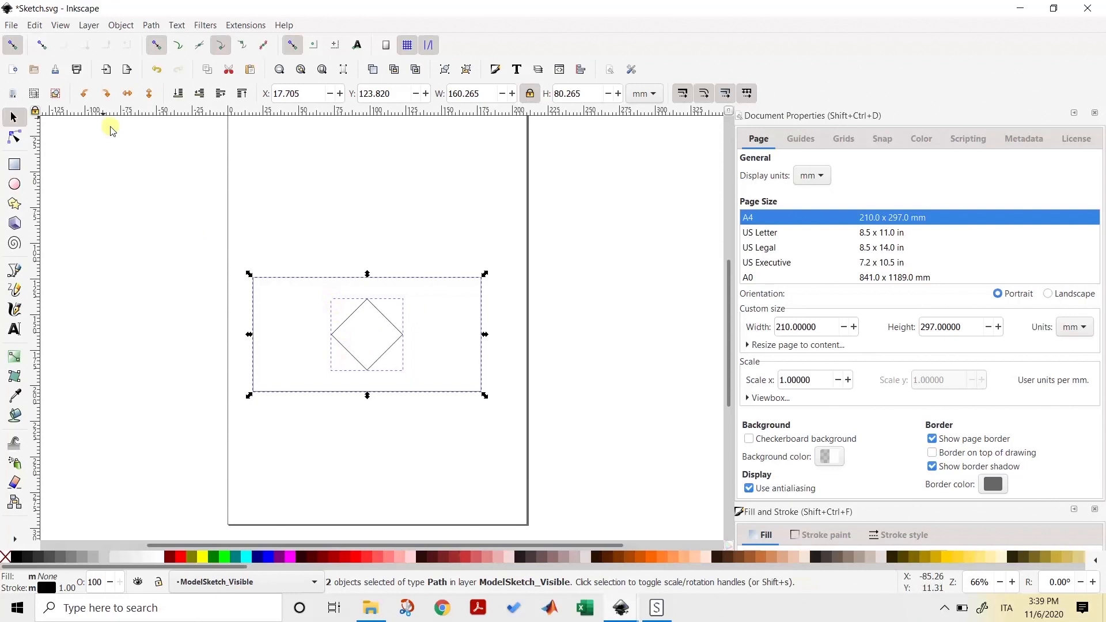
mouse_move(55, 69)
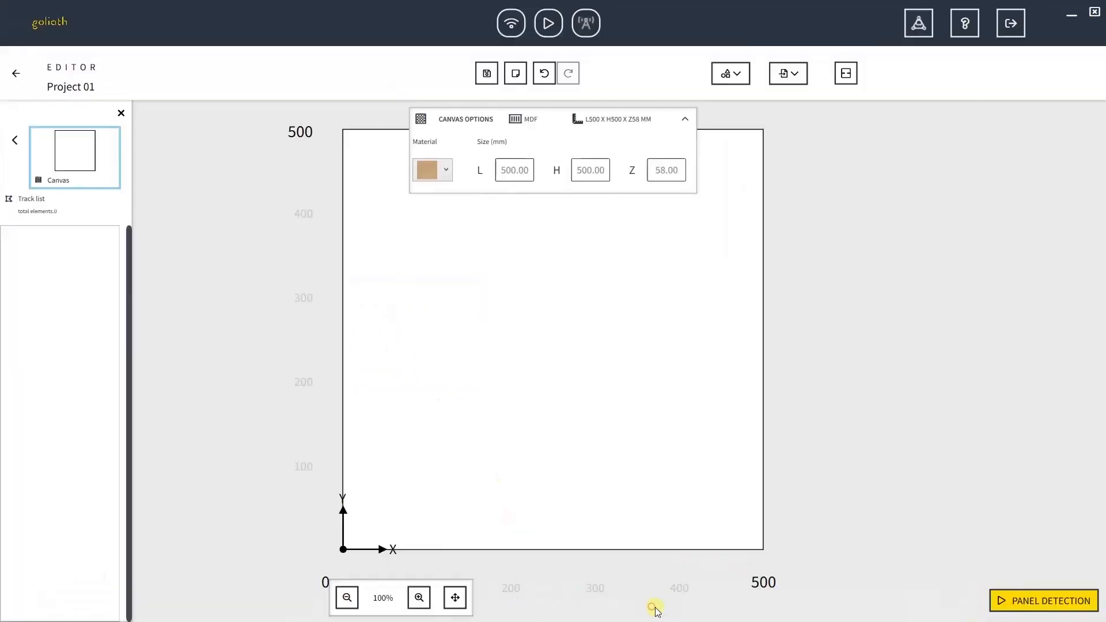
Step: Import Sketch.svg into the current Slingshot canvas
left_click(788, 73)
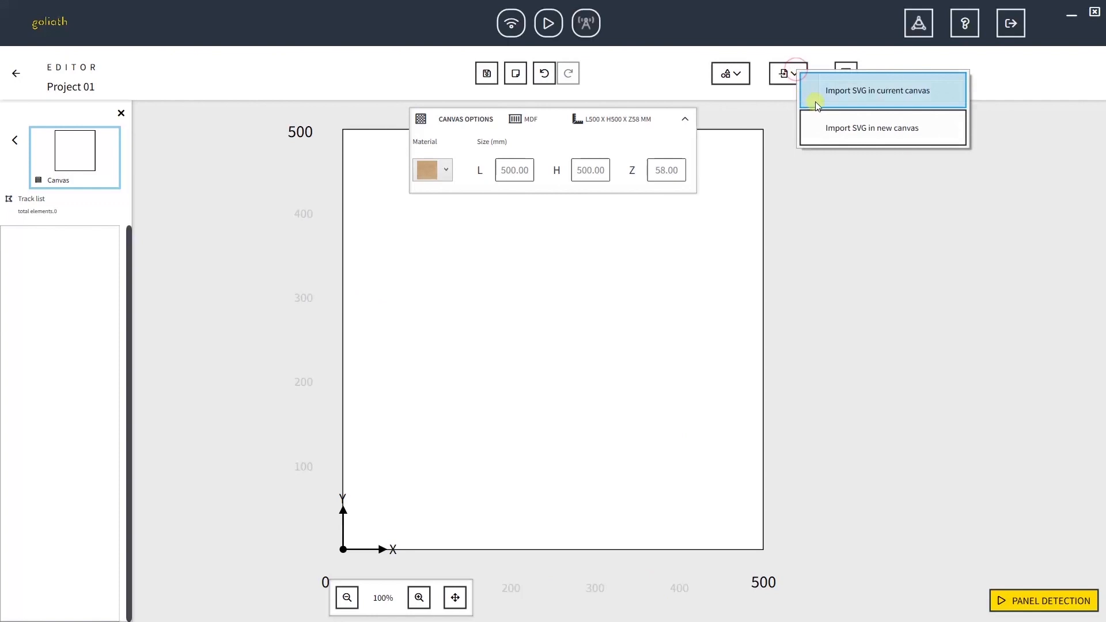
left_click(874, 90)
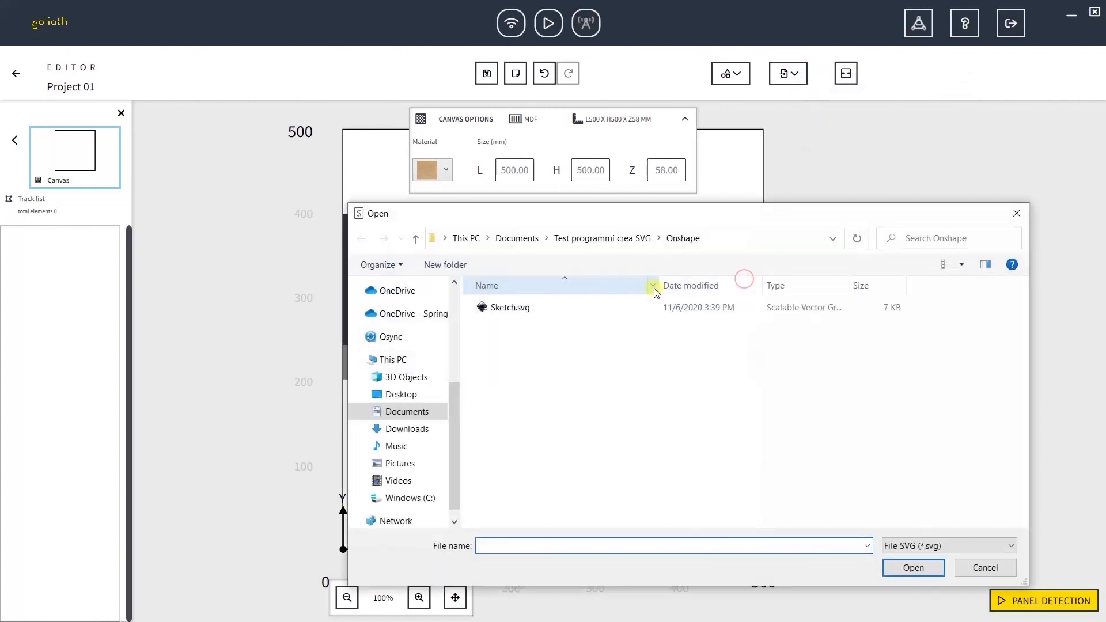
left_click(508, 307)
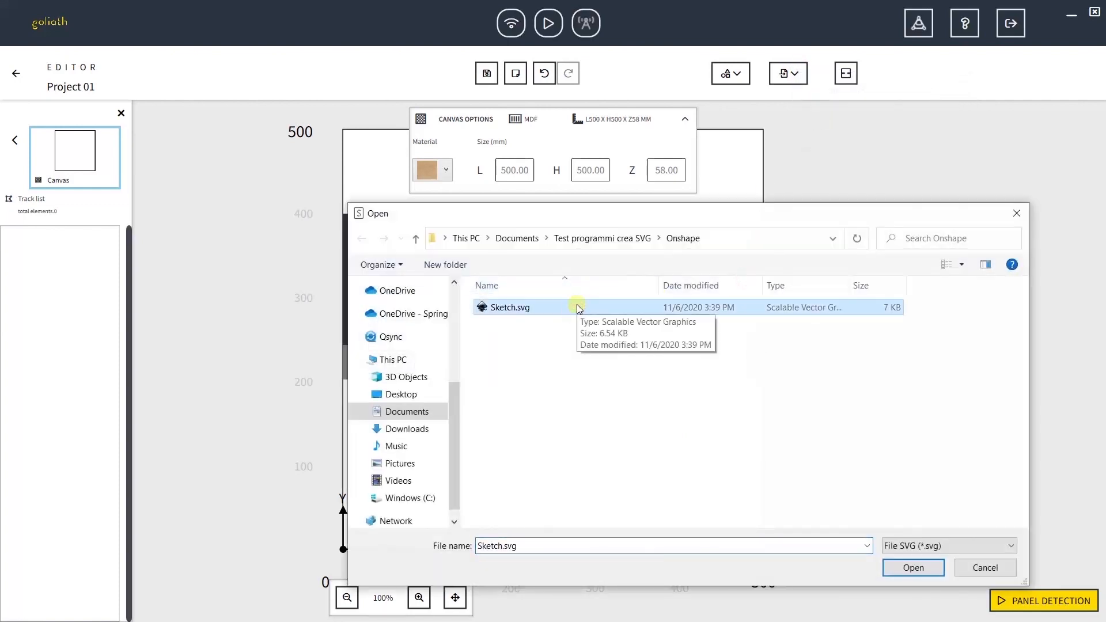
left_click(912, 567)
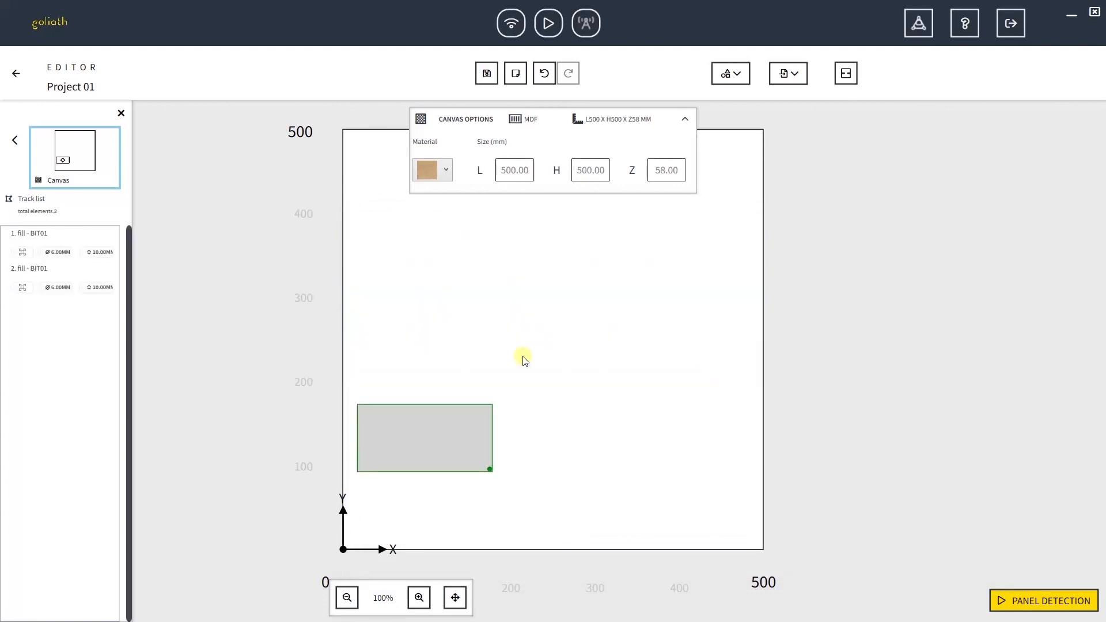
mouse_move(359, 372)
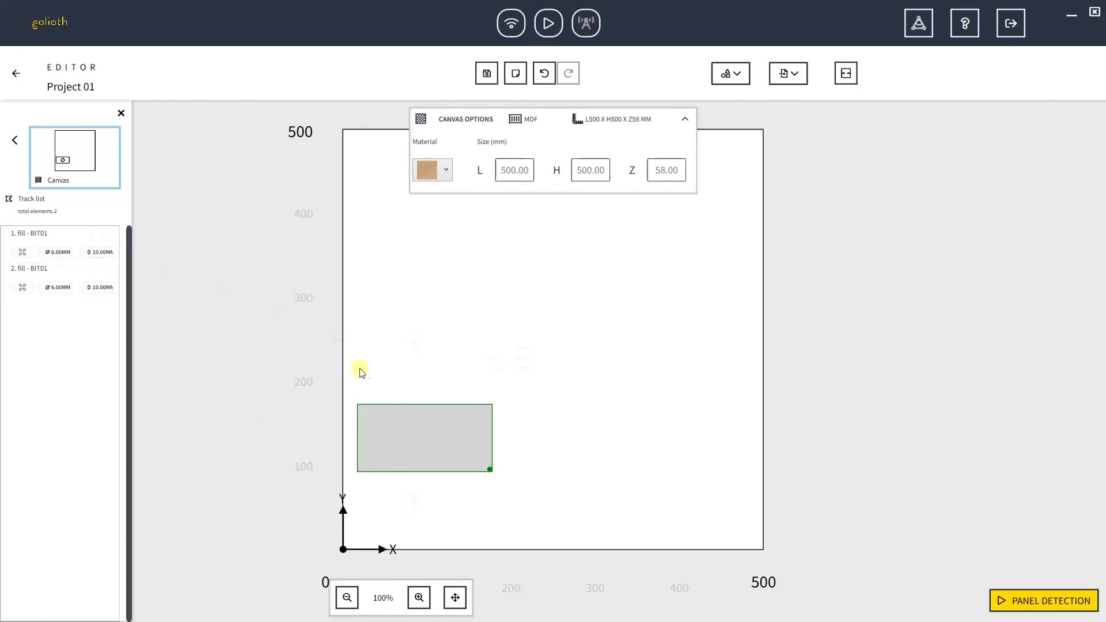
Step: Set the imported rectangle and diamond to Outline cuts and check both paths
left_click(424, 437)
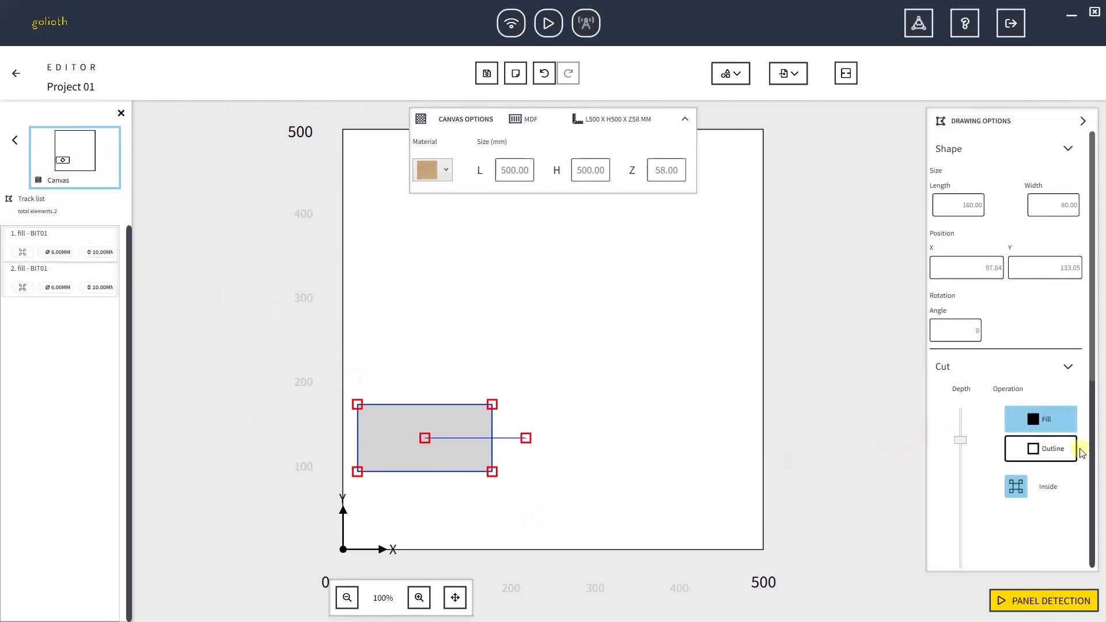
left_click(1049, 449)
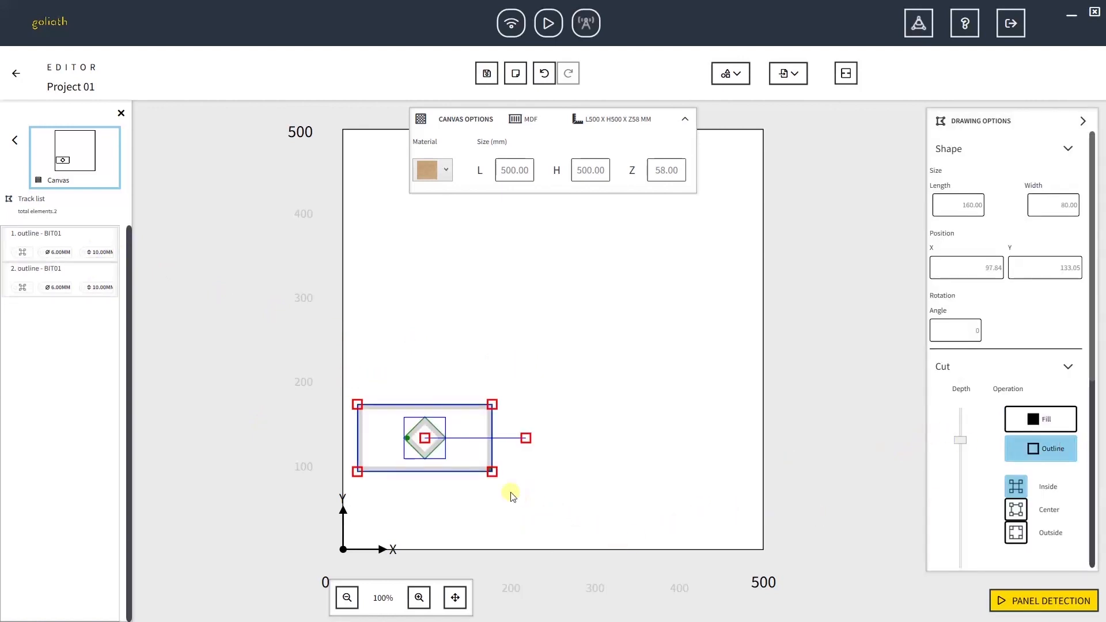
left_click(511, 481)
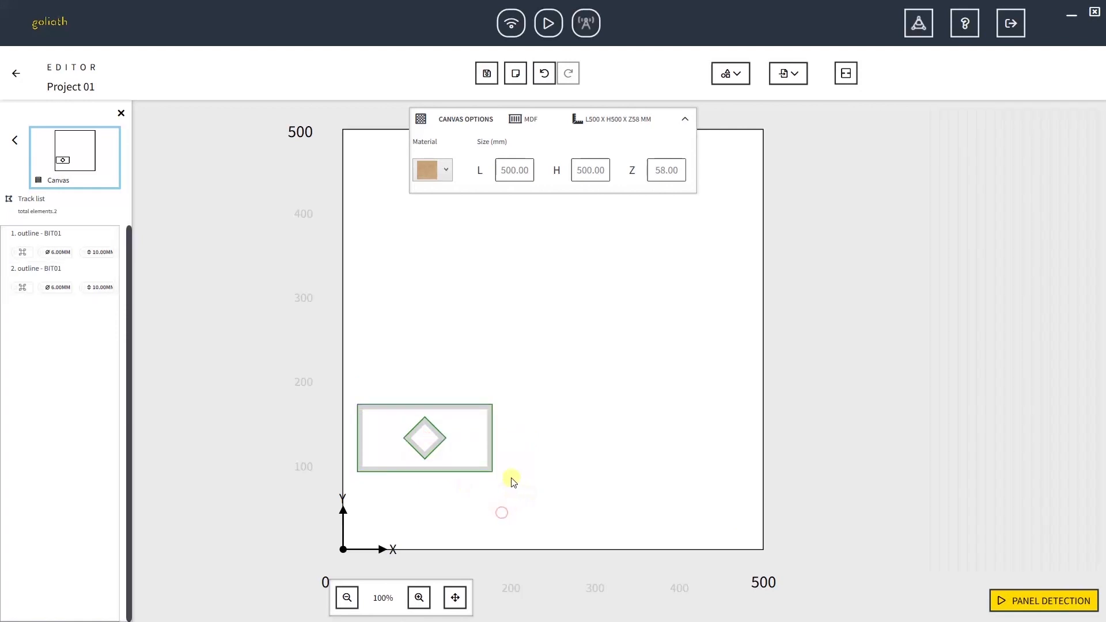
left_click(424, 437)
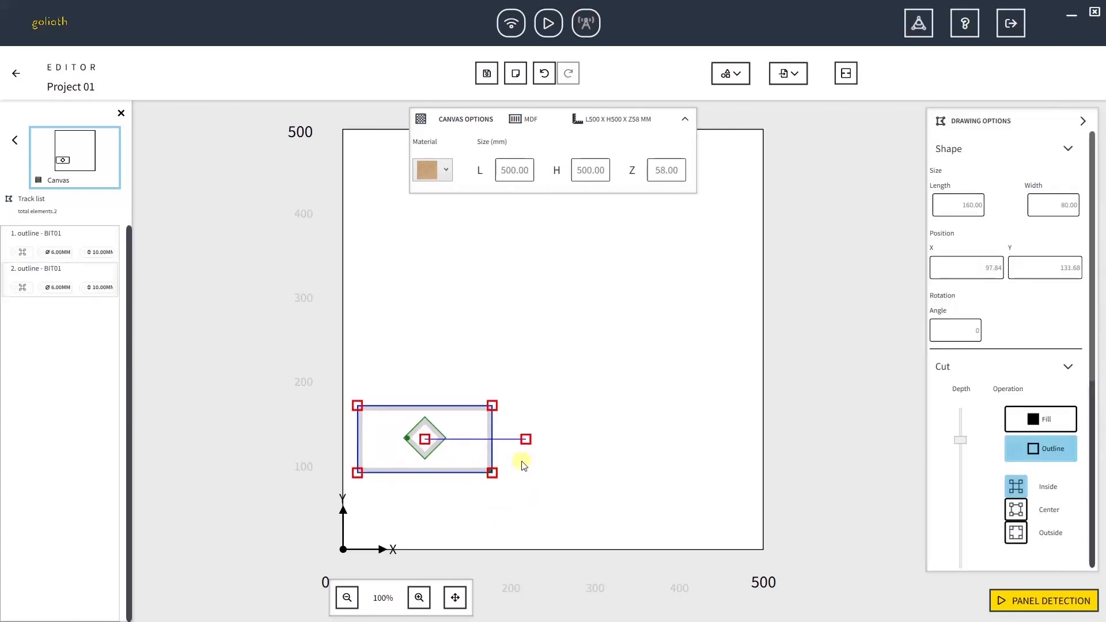
left_click(531, 480)
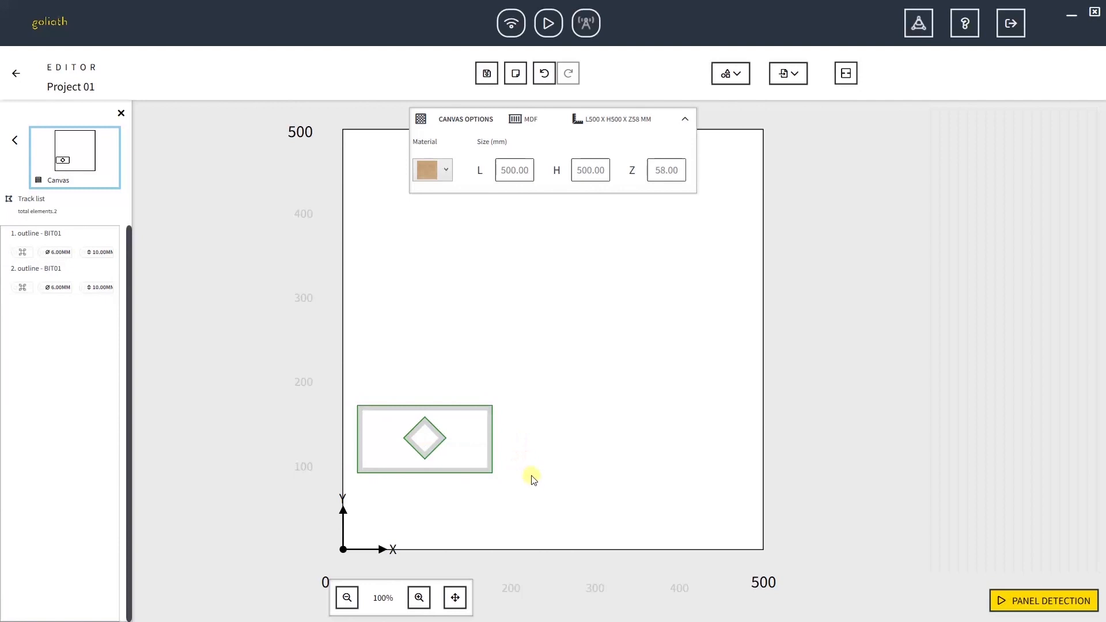